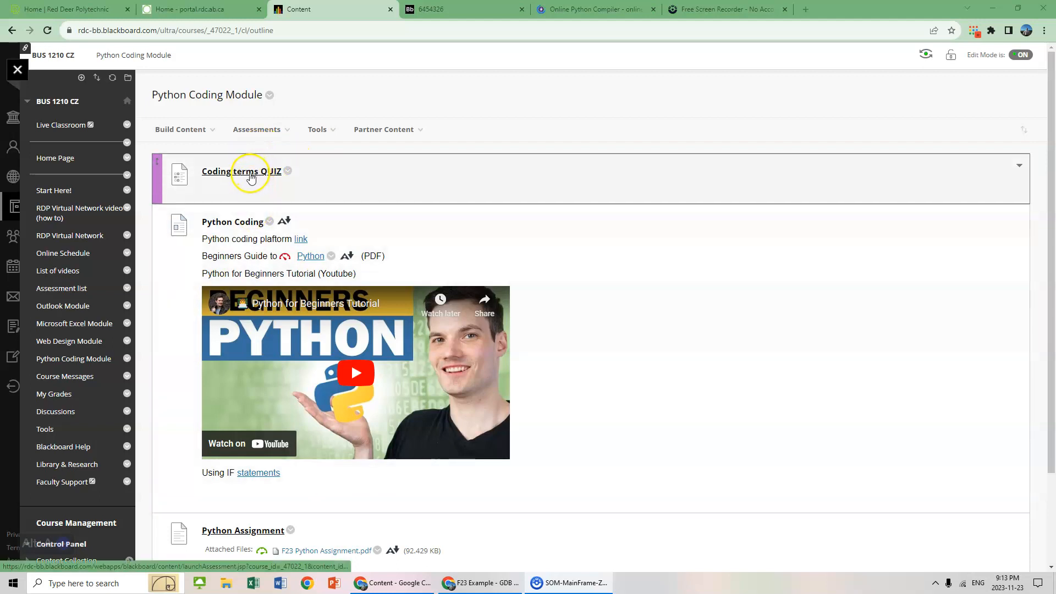
# Review the Blackboard Python Coding Module page, then switch to the Online Python Compiler tab.
pyautogui.click(240, 171)
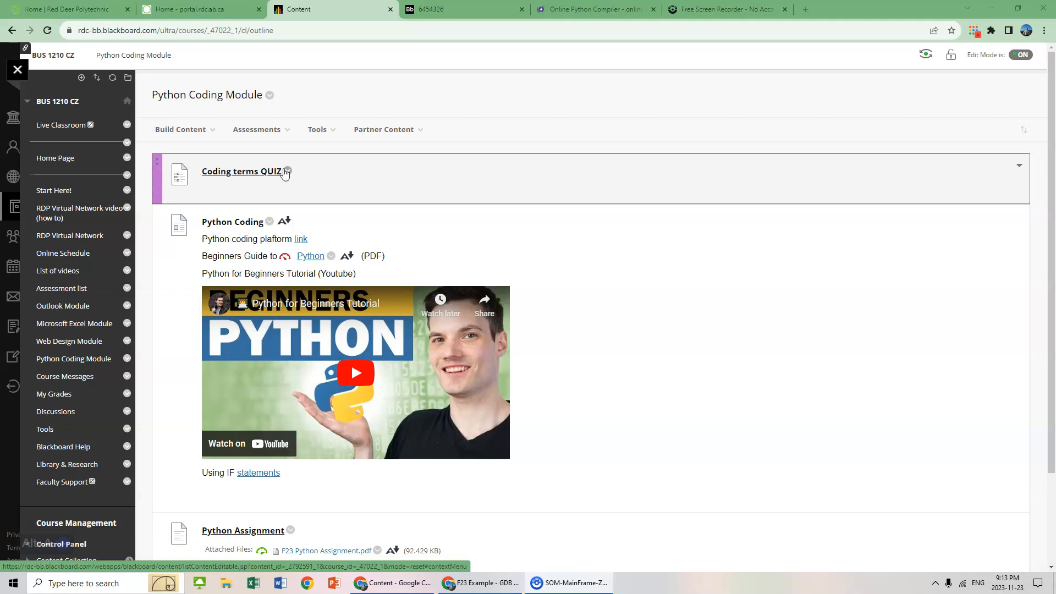
pyautogui.click(241, 171)
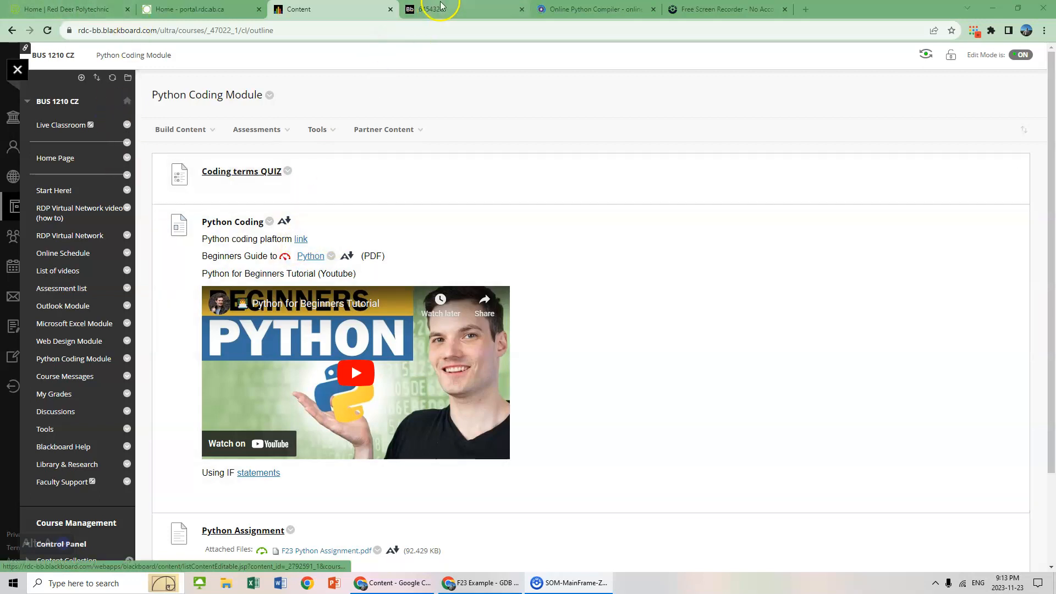
pyautogui.click(595, 9)
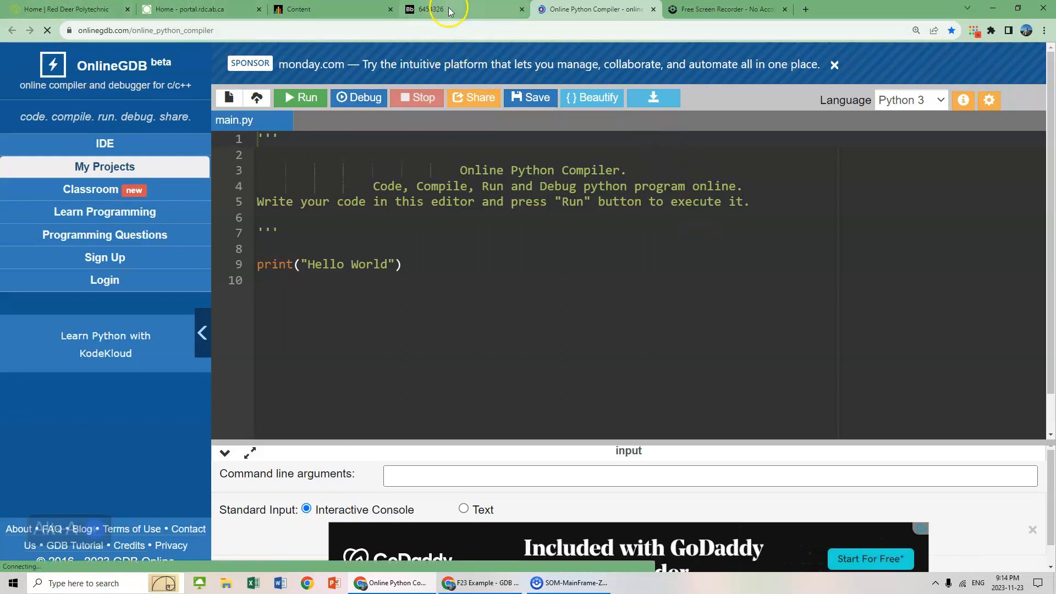
# Read the Python Coding Assignment PDF zoomed to 150%, then return to the compiler.
pyautogui.click(437, 9)
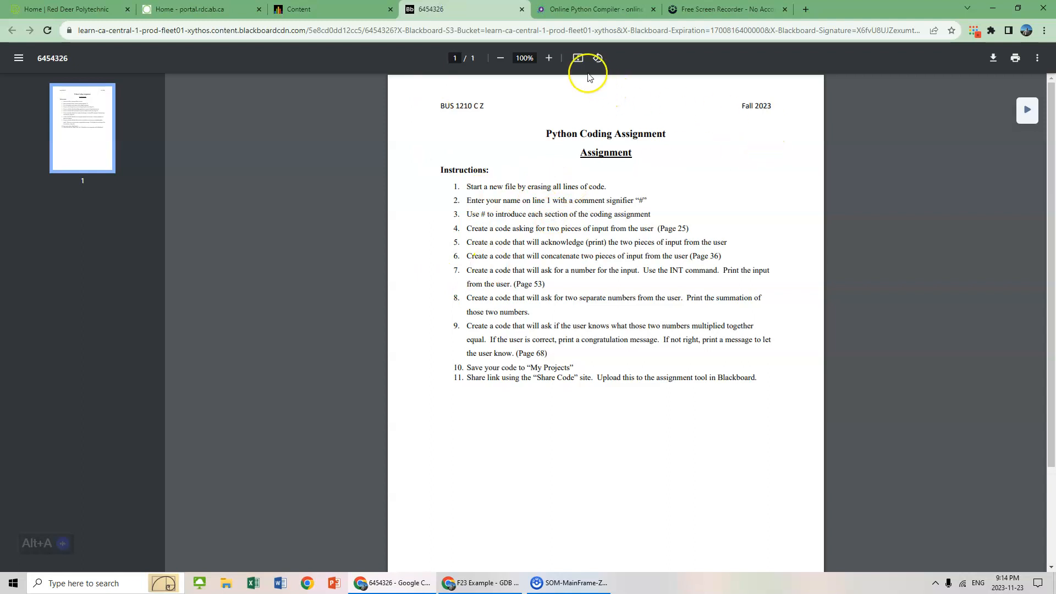
pyautogui.click(548, 57)
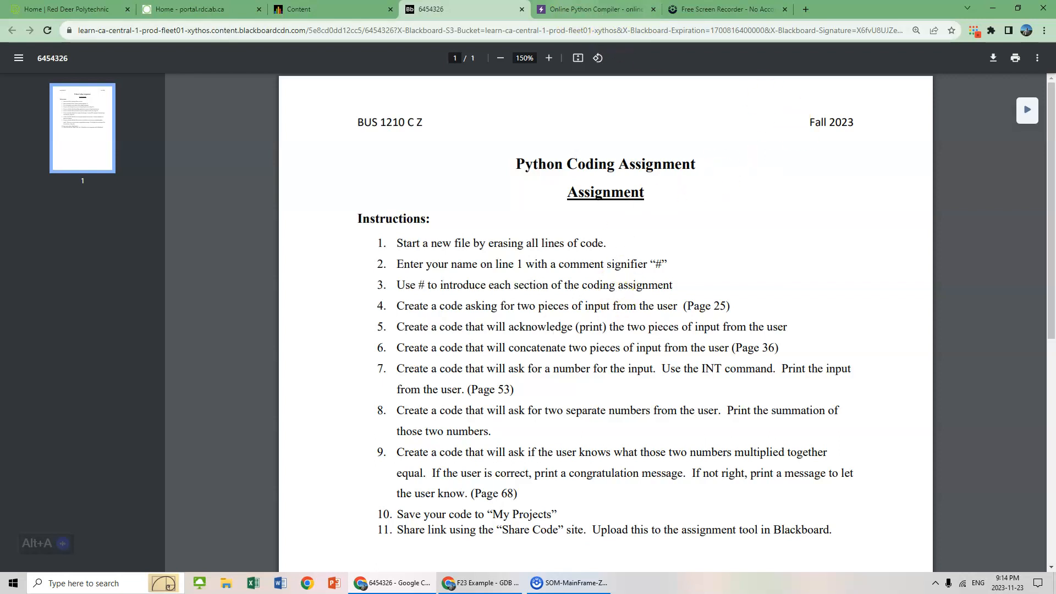
pyautogui.click(595, 9)
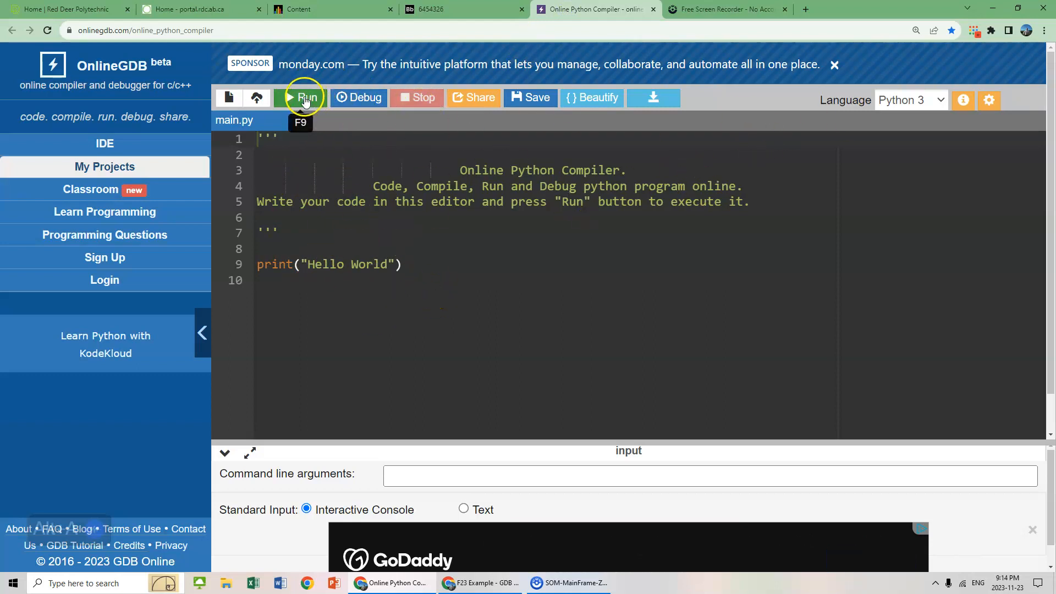
# Run the Hello World starter program and type 'Kevin Willoughby' into its comment block.
pyautogui.click(300, 98)
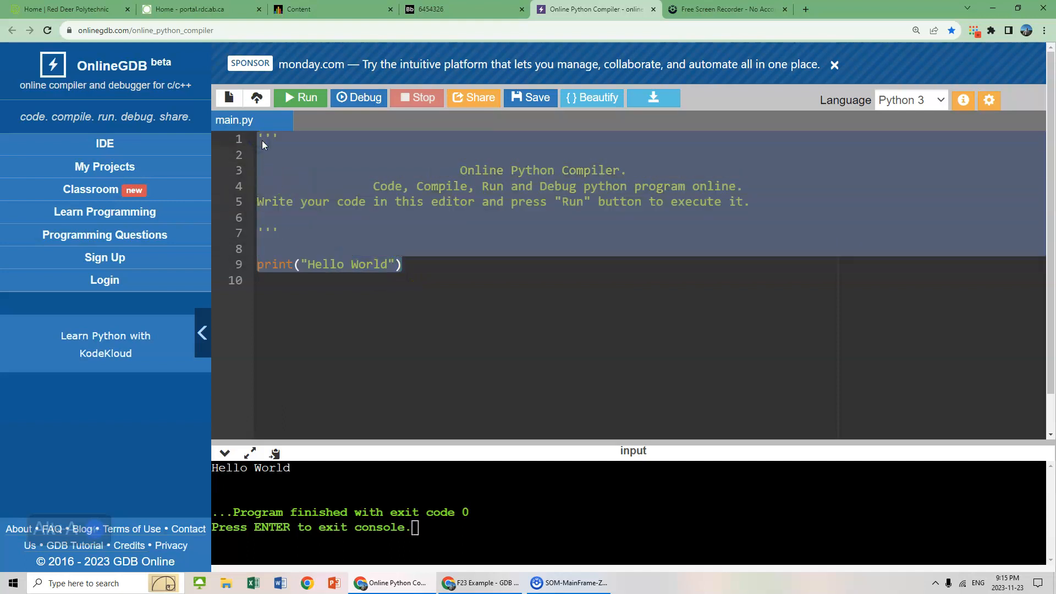
pyautogui.write('K')
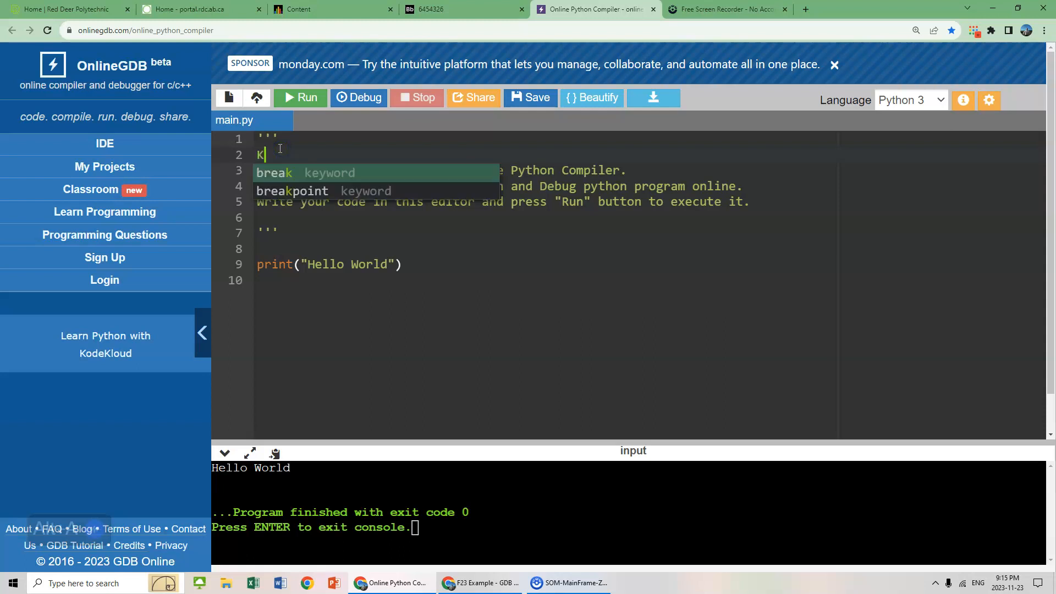
pyautogui.write('evin Willoug')
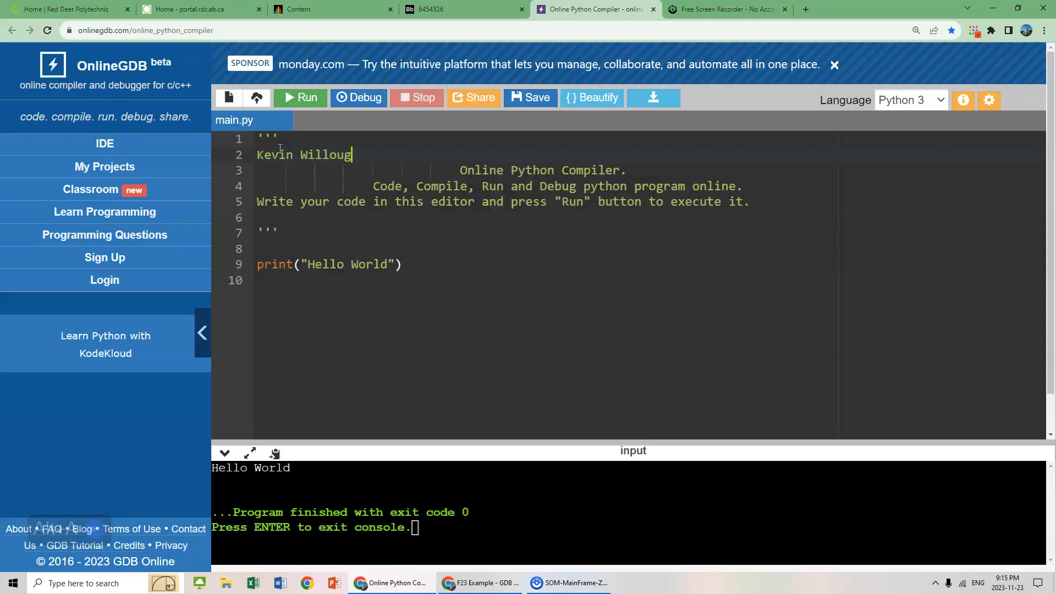
pyautogui.write('hby')
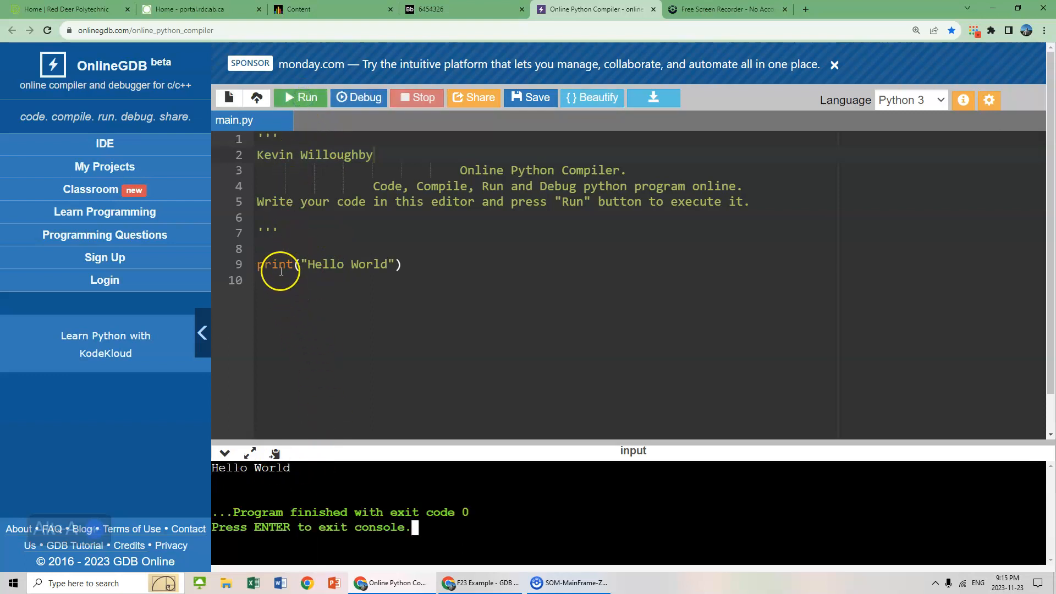
pyautogui.moveTo(324, 201)
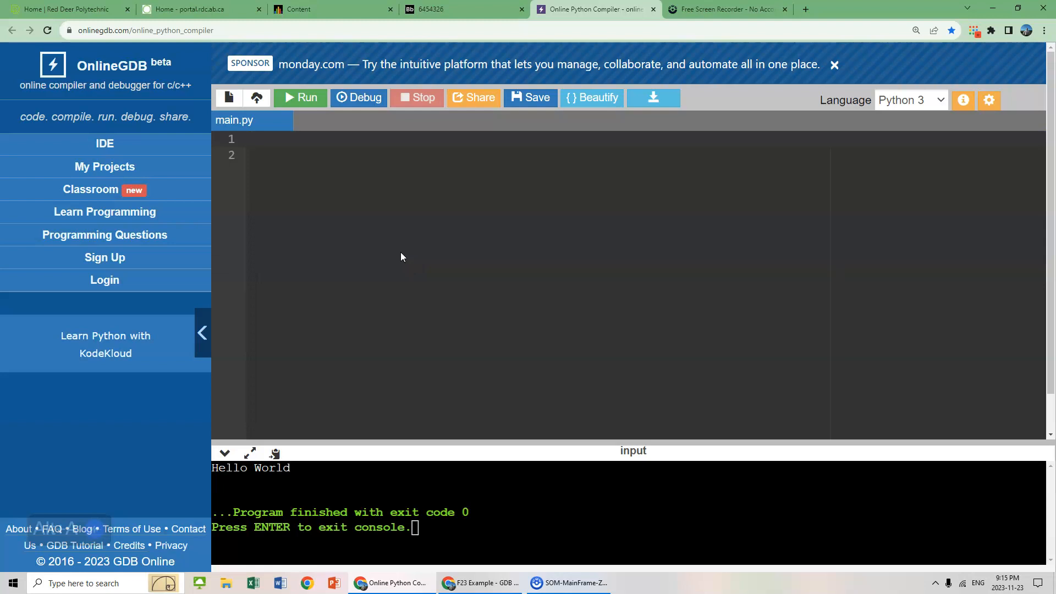
# Write '# Kevin Willoughby' as the script's only line.
pyautogui.write('#')
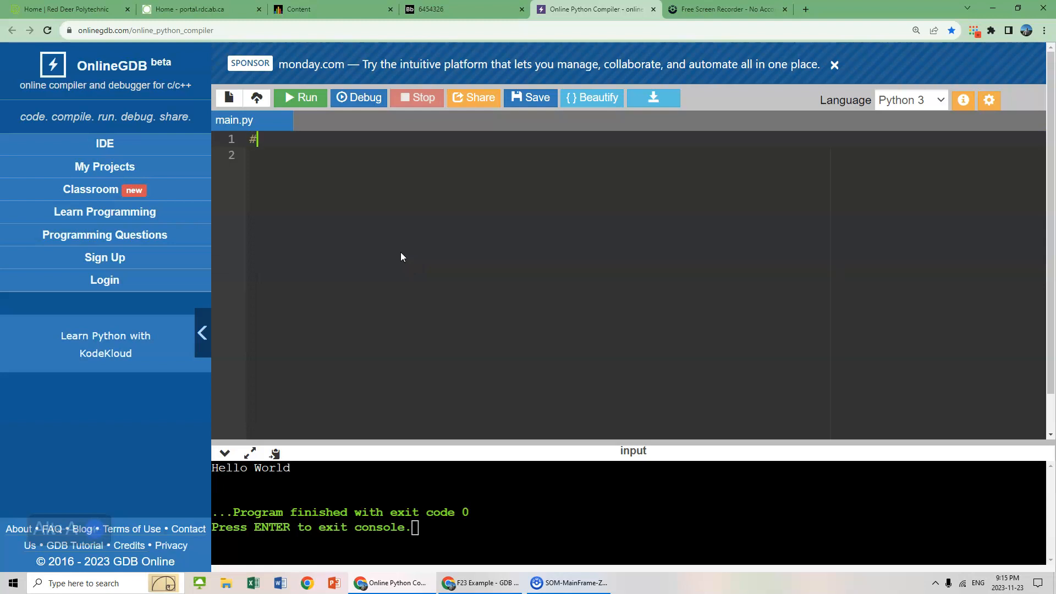
pyautogui.write('Kevin W')
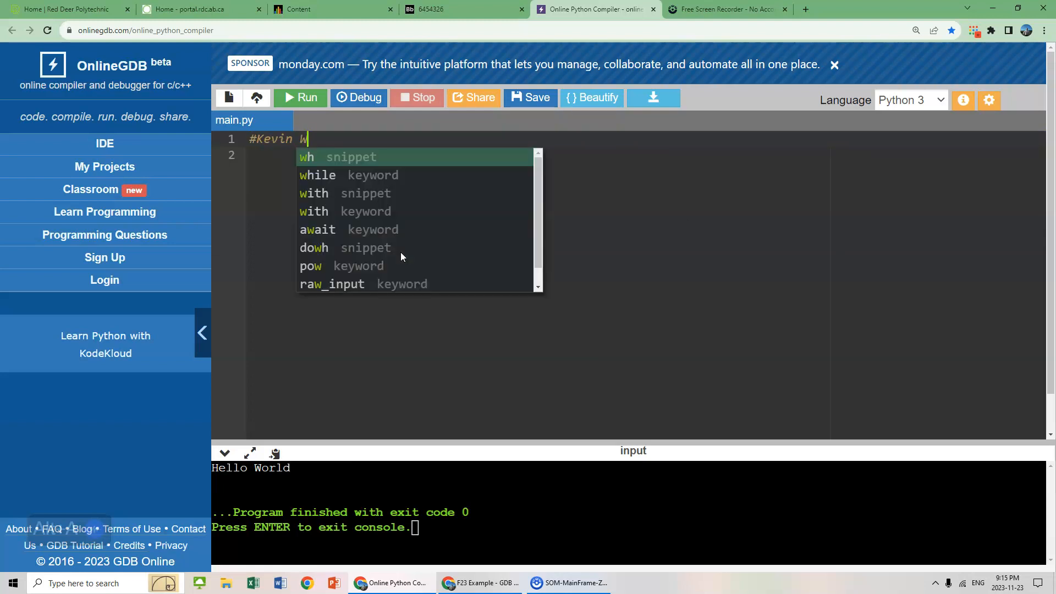
pyautogui.write('illoughby')
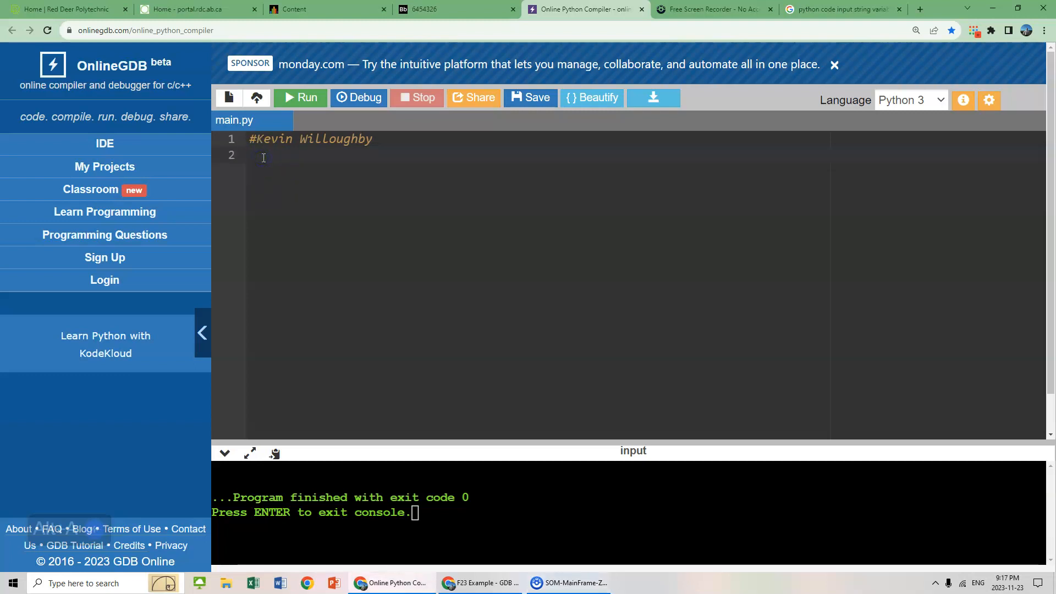
# Add the line name1=input('What is your name?') to the script.
pyautogui.write('name1')
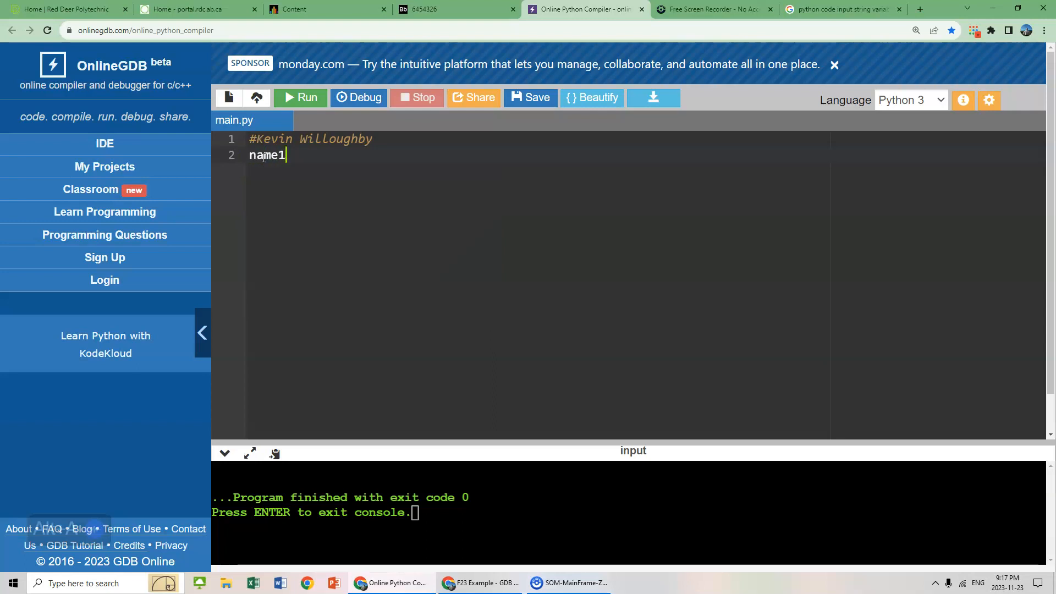
pyautogui.write('=input')
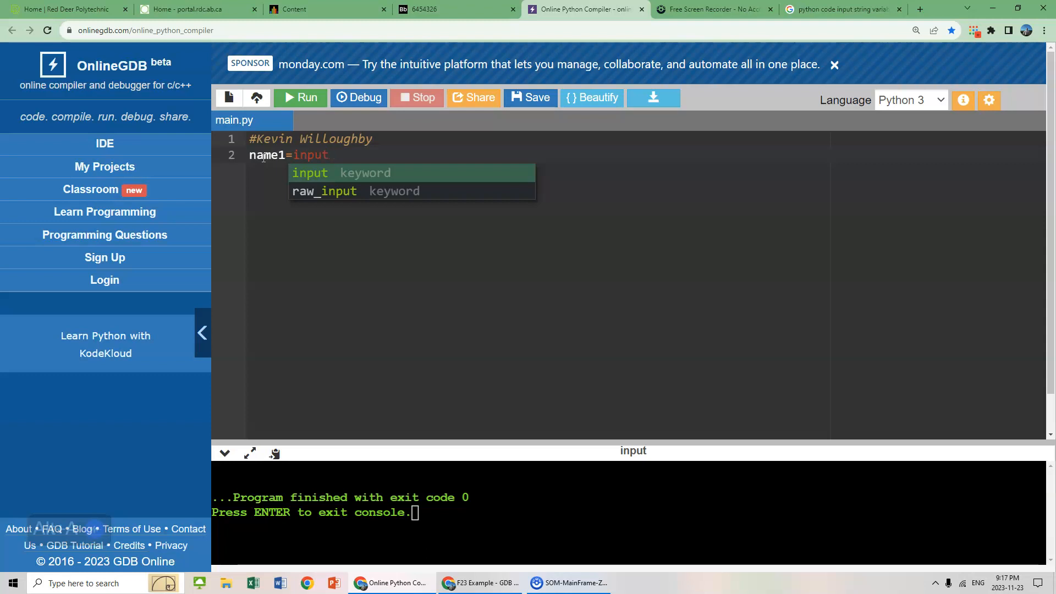
pyautogui.write('()')
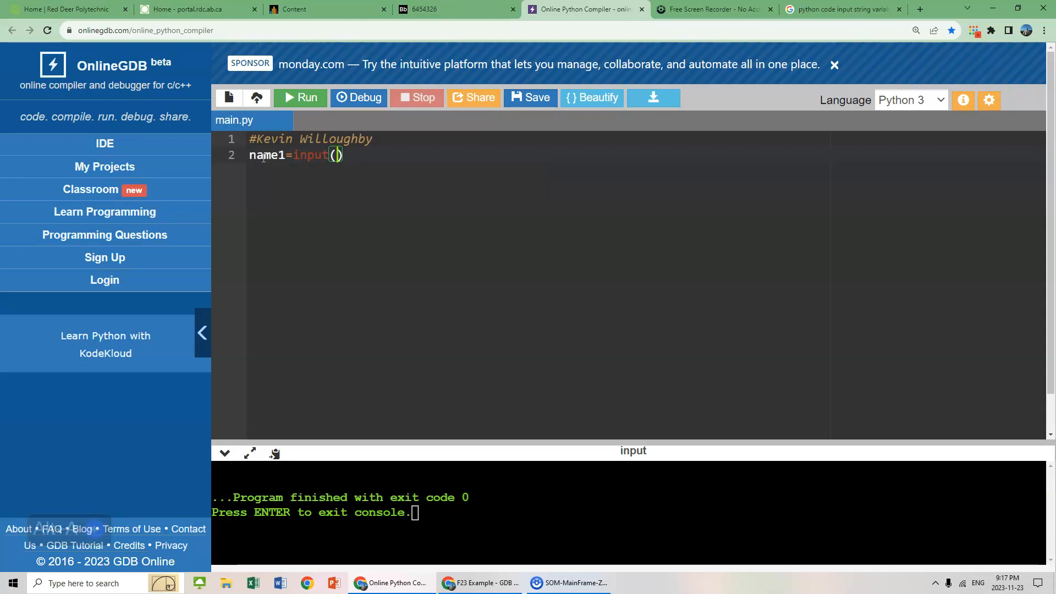
pyautogui.write("''")
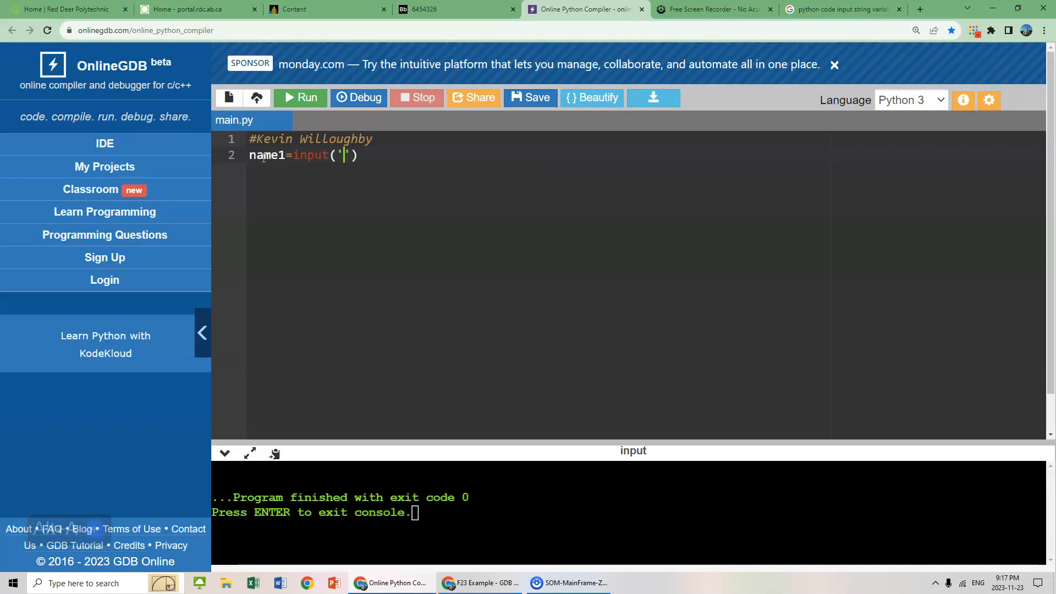
pyautogui.write('What')
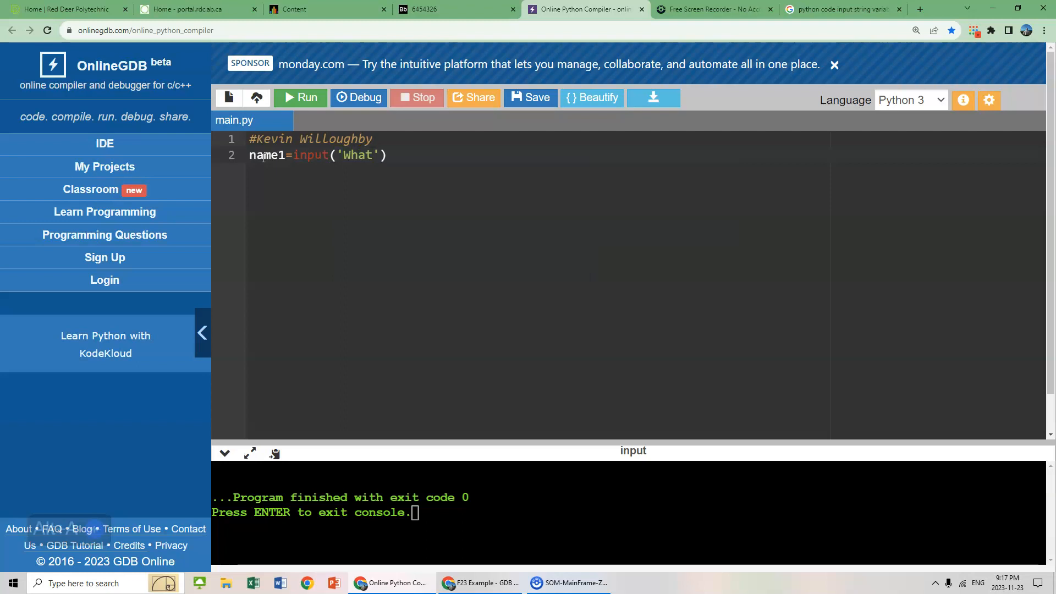
pyautogui.write('is y')
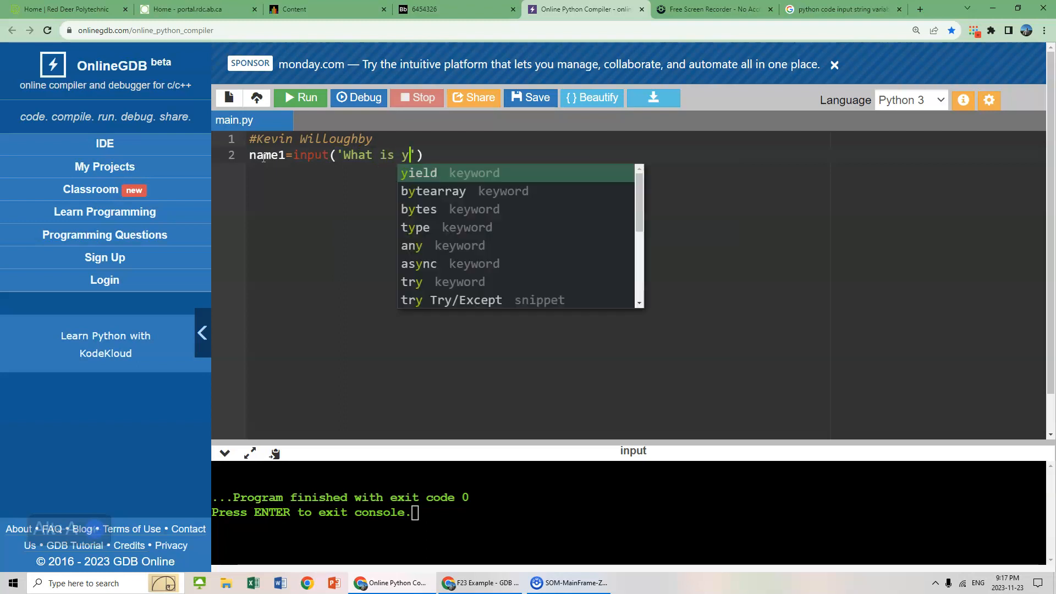
pyautogui.write('our name')
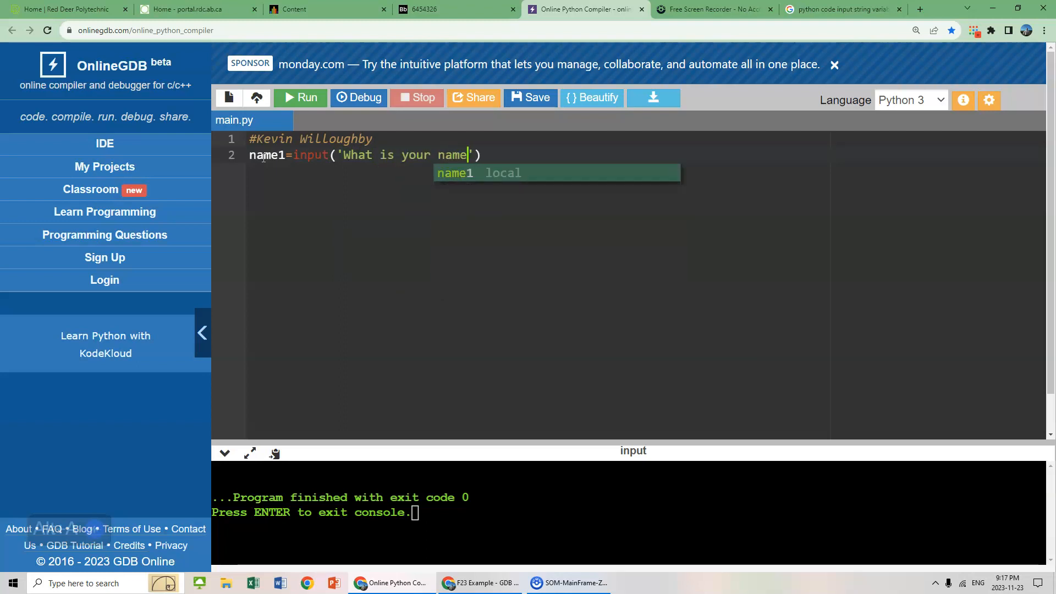
pyautogui.write('?')
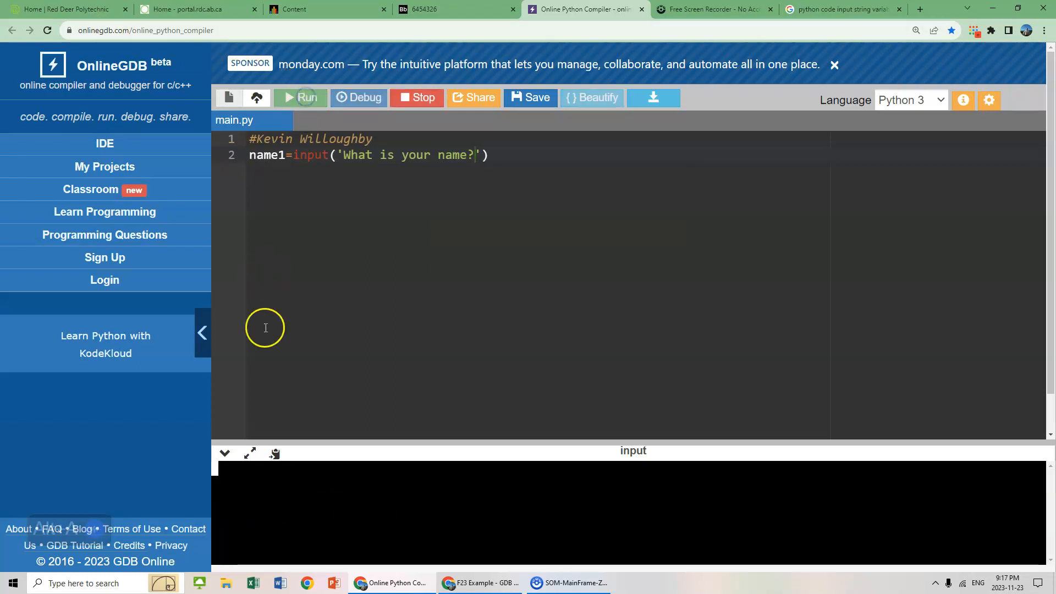
# Run the script twice, answering the name prompt with Kevin.
pyautogui.click(301, 98)
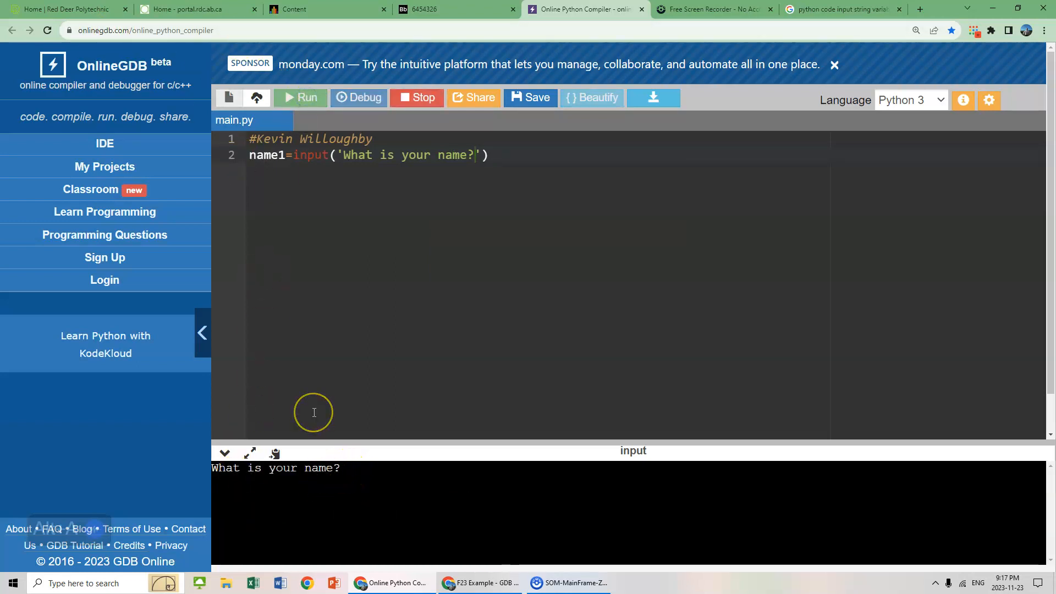
pyautogui.write('Kevin')
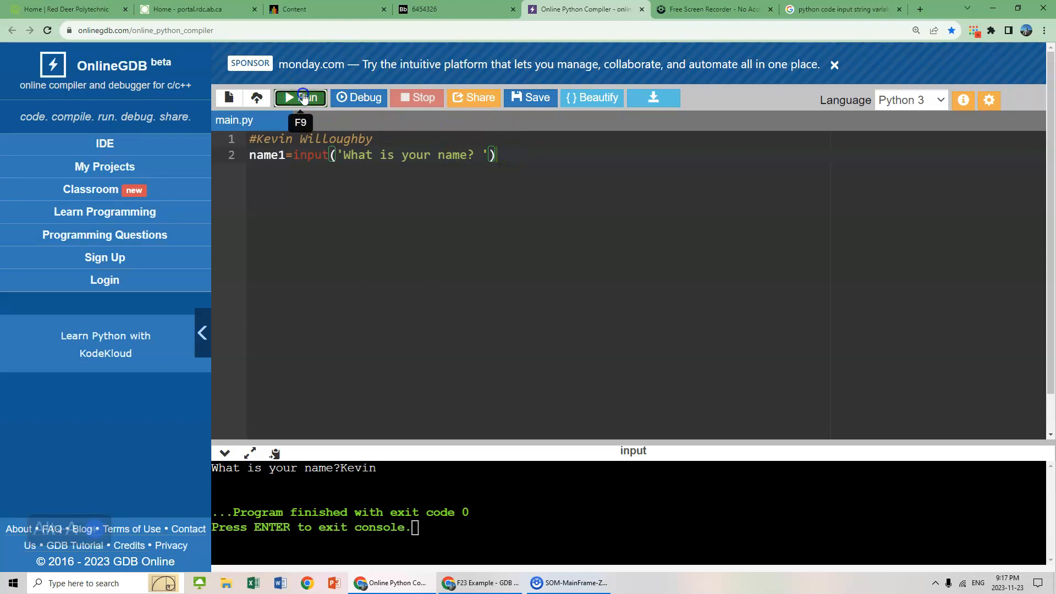
pyautogui.click(300, 97)
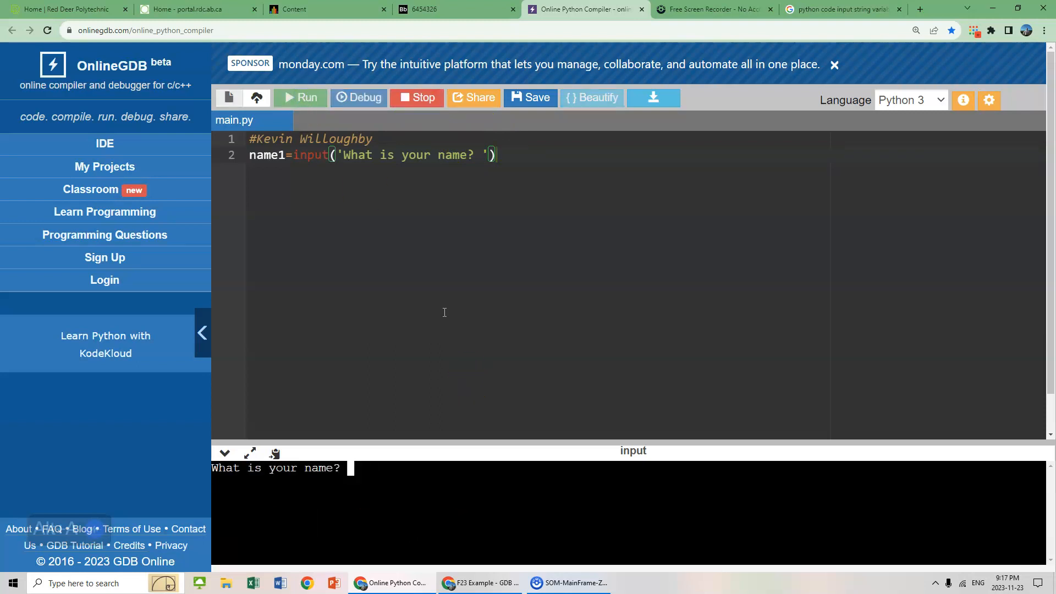
pyautogui.write('Kevin')
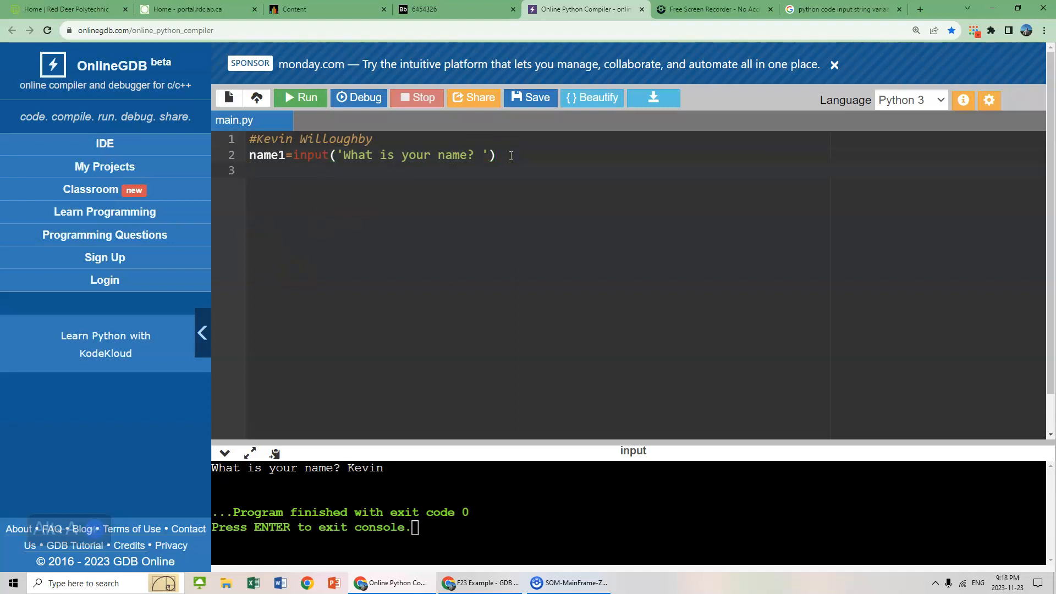
# Add an input line asking 'What is your 3rd favorite color?'.
pyautogui.write('age')
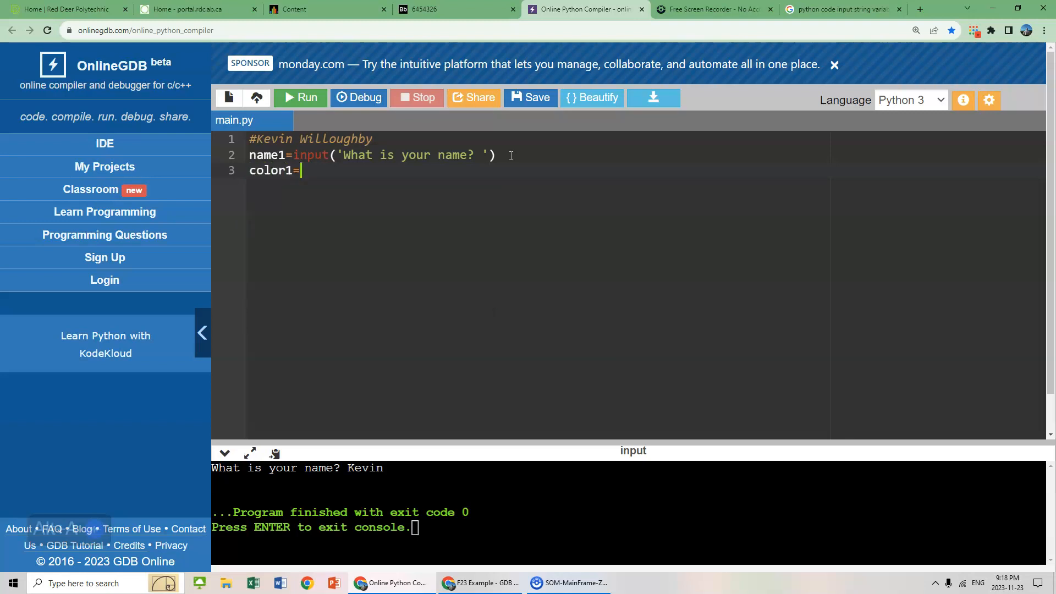
pyautogui.write('input')
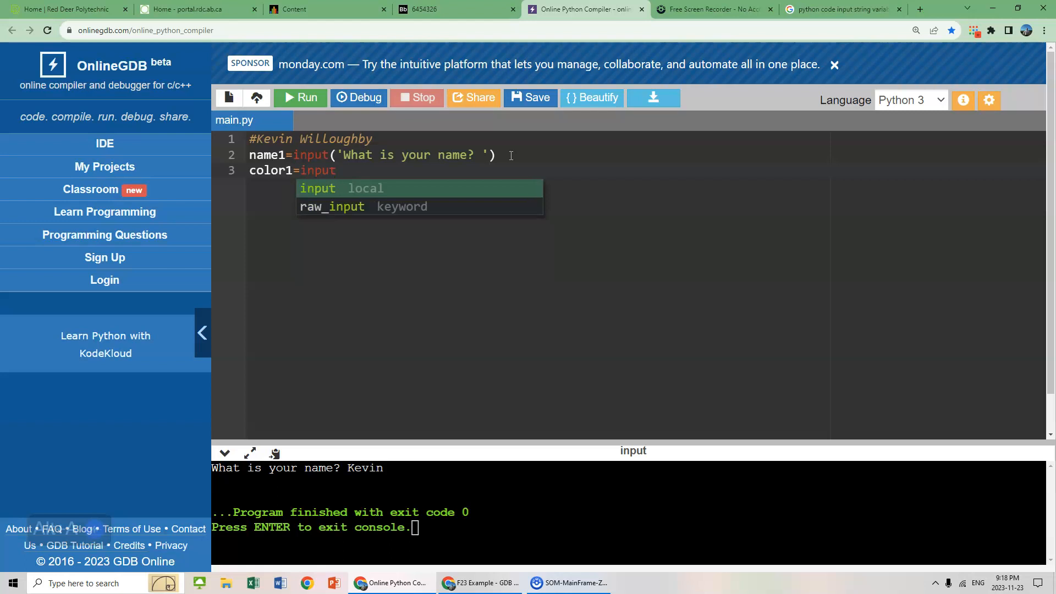
pyautogui.write("('')")
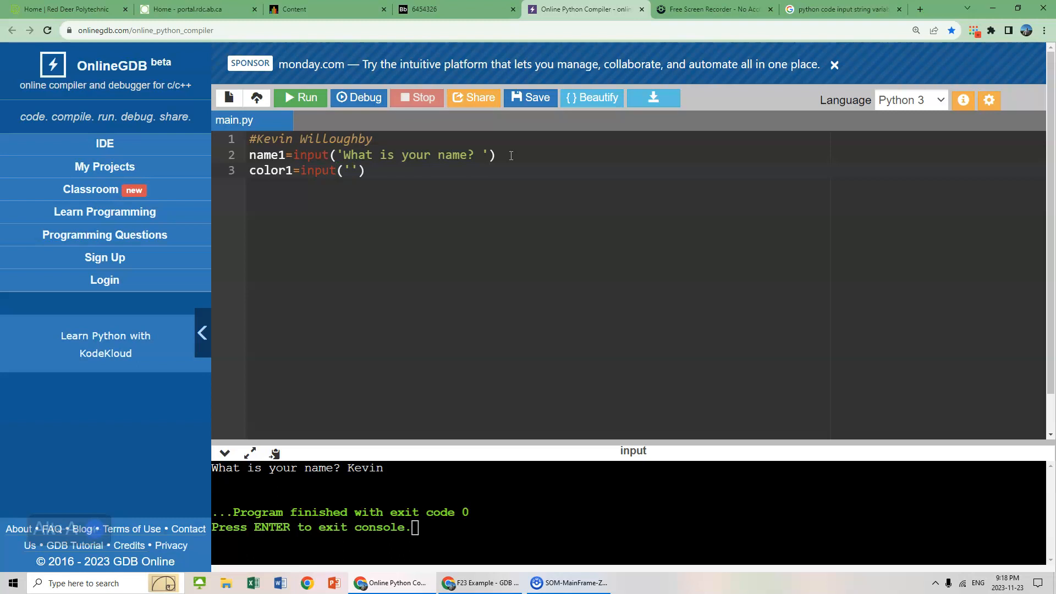
pyautogui.write('What')
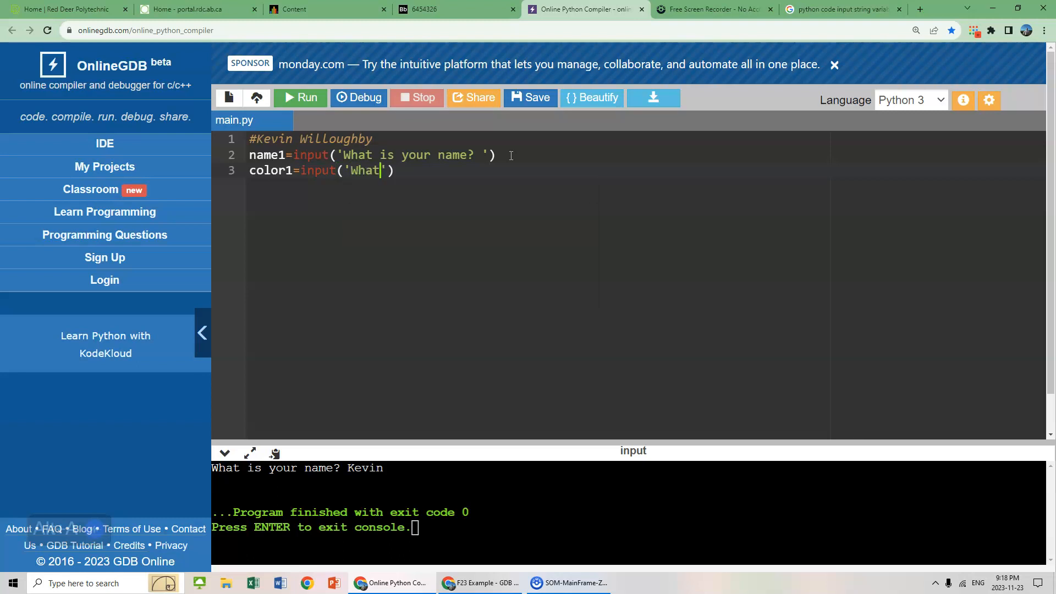
pyautogui.write('is your')
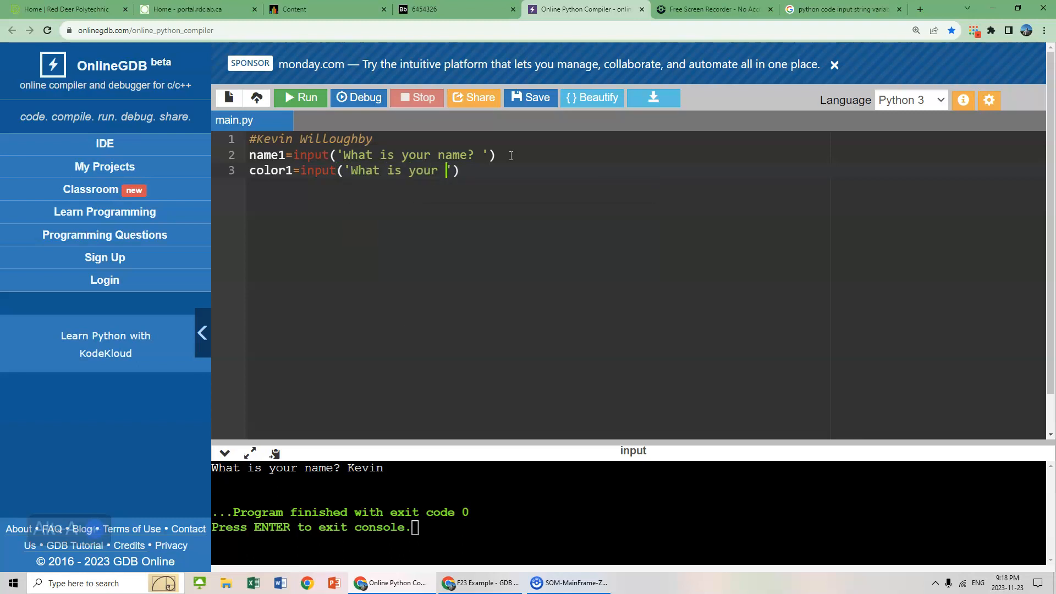
pyautogui.write('3rd favorite colo')
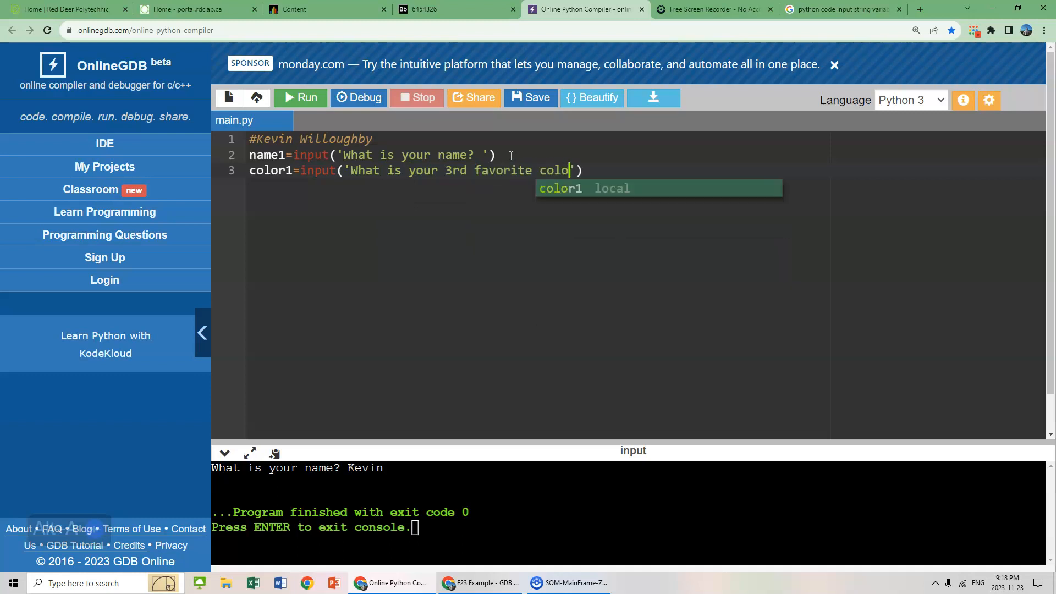
pyautogui.write('r?')
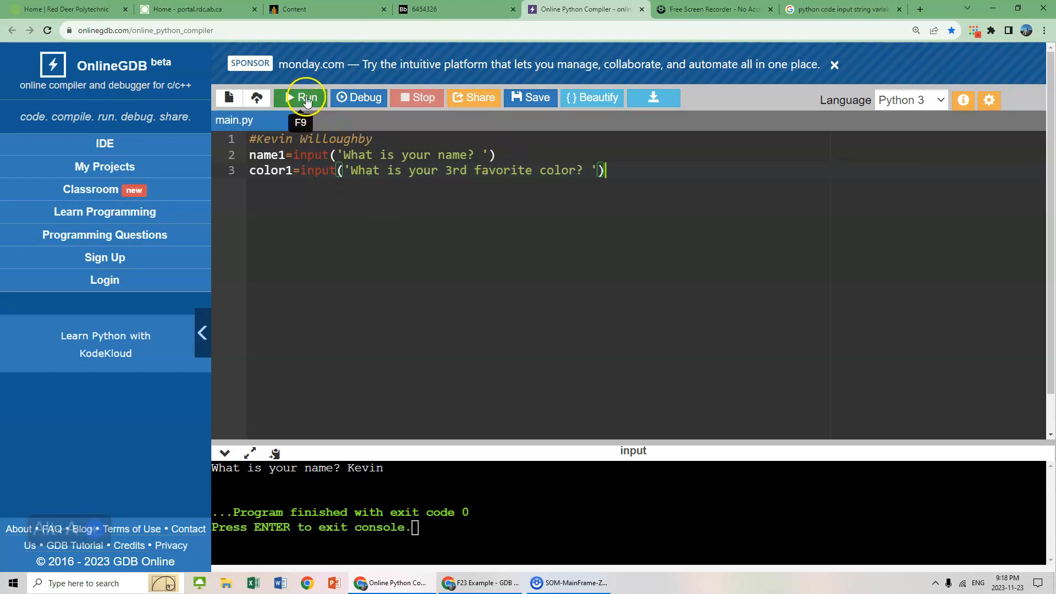
# Run the script, submit a name, and answer the color prompt with Red.
pyautogui.click(301, 98)
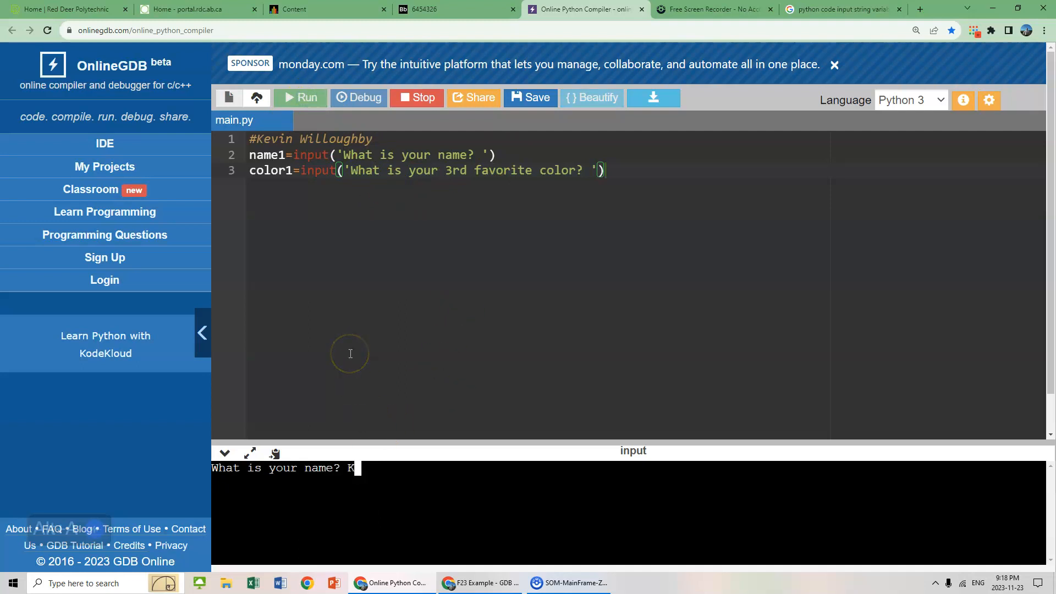
pyautogui.write('e')
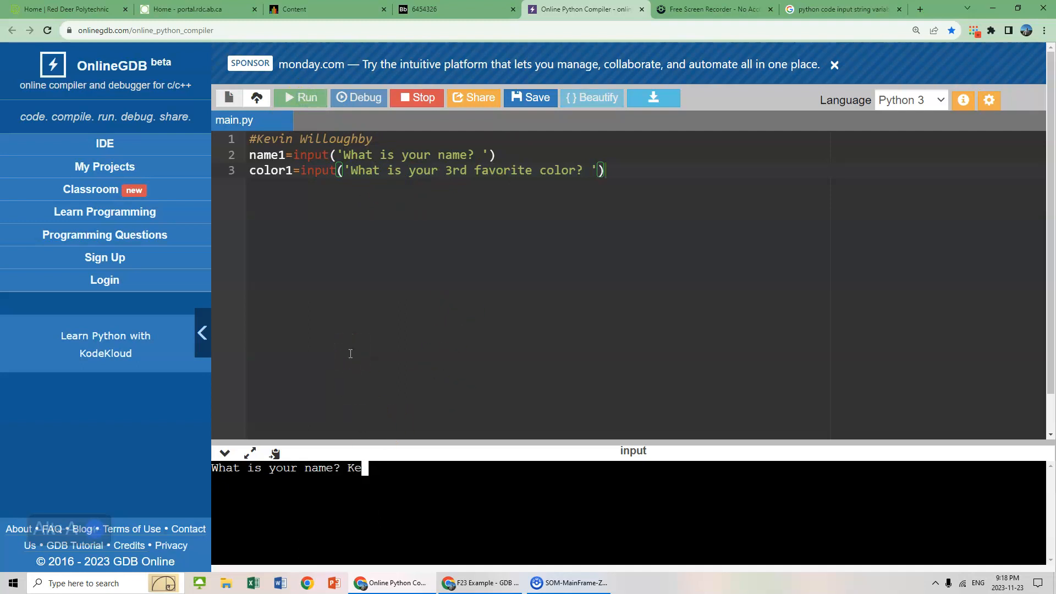
pyautogui.press('enter')
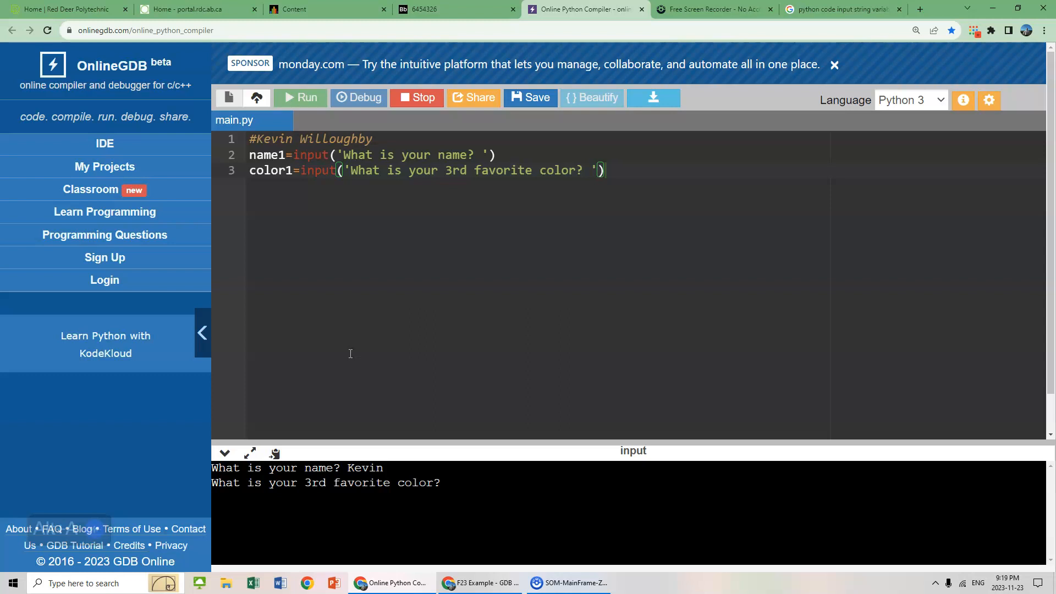
pyautogui.write('Red')
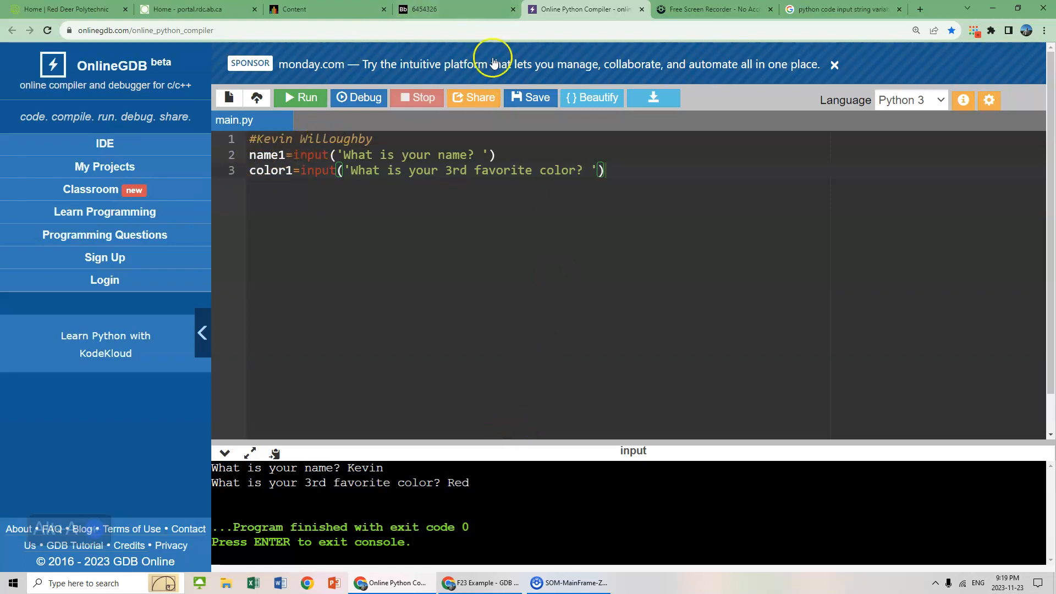
# Check the assignment PDF, then add print(name1) and print(color1) lines.
pyautogui.click(424, 9)
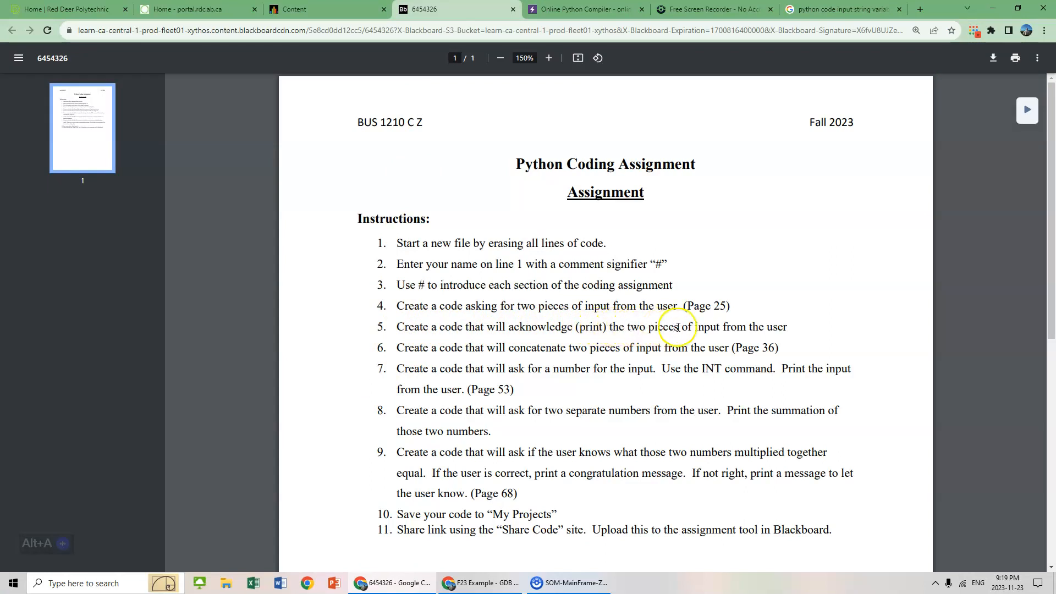
pyautogui.click(584, 9)
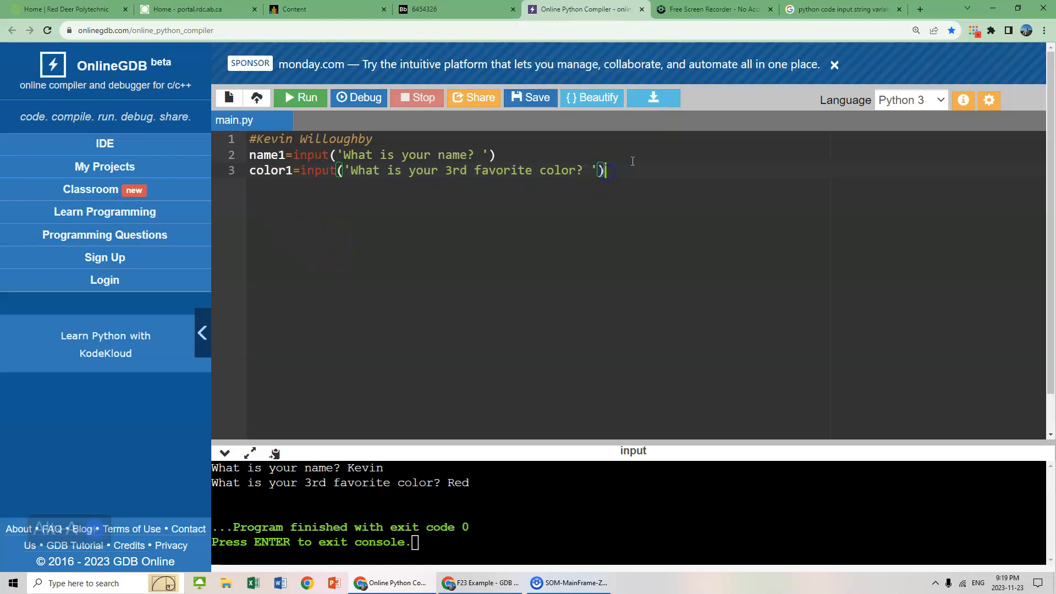
pyautogui.write('pritn')
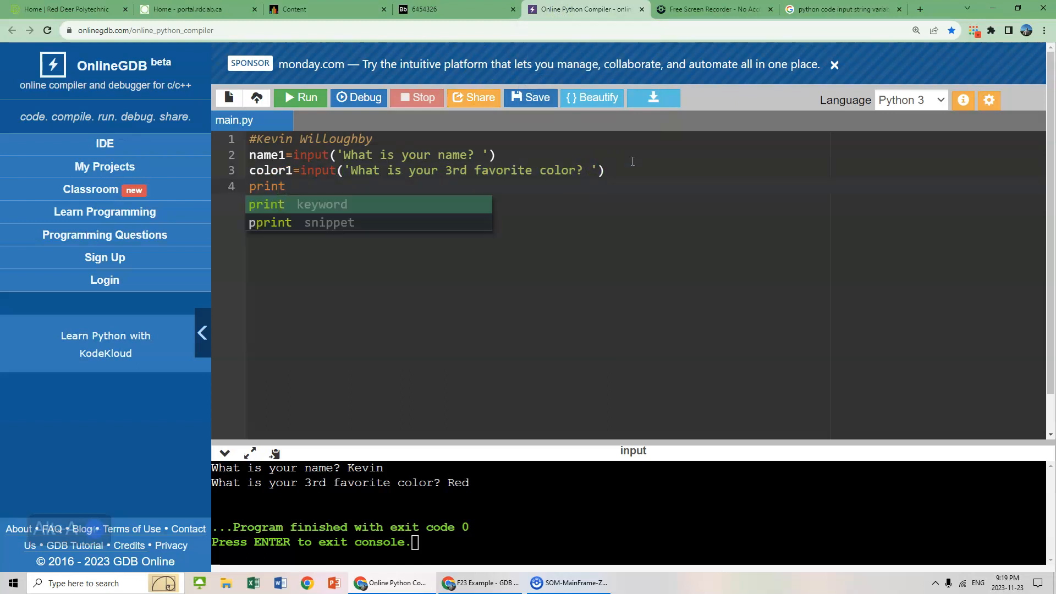
pyautogui.write('(name1)')
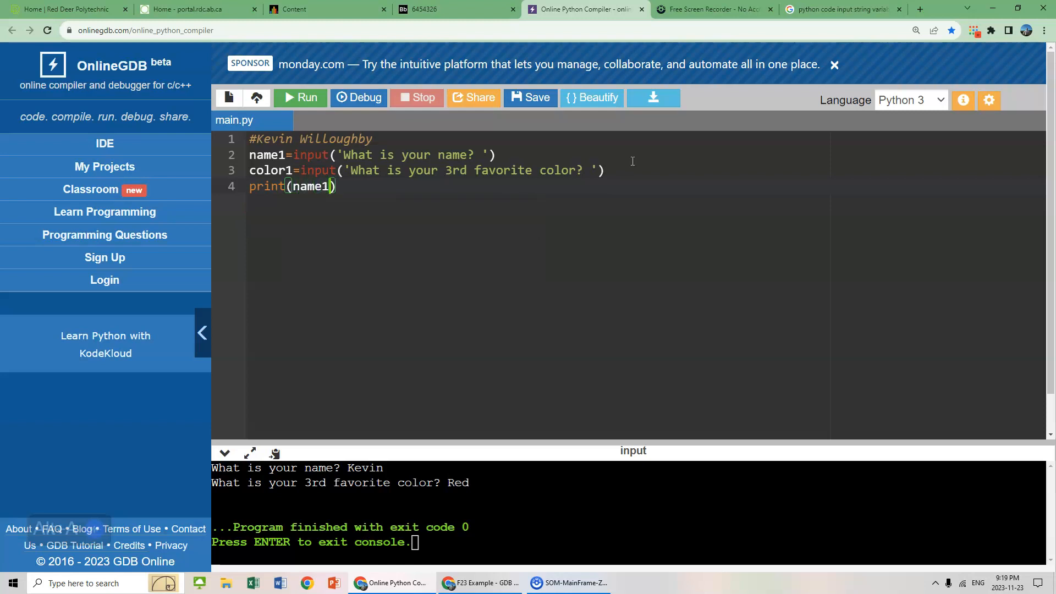
pyautogui.press('enter')
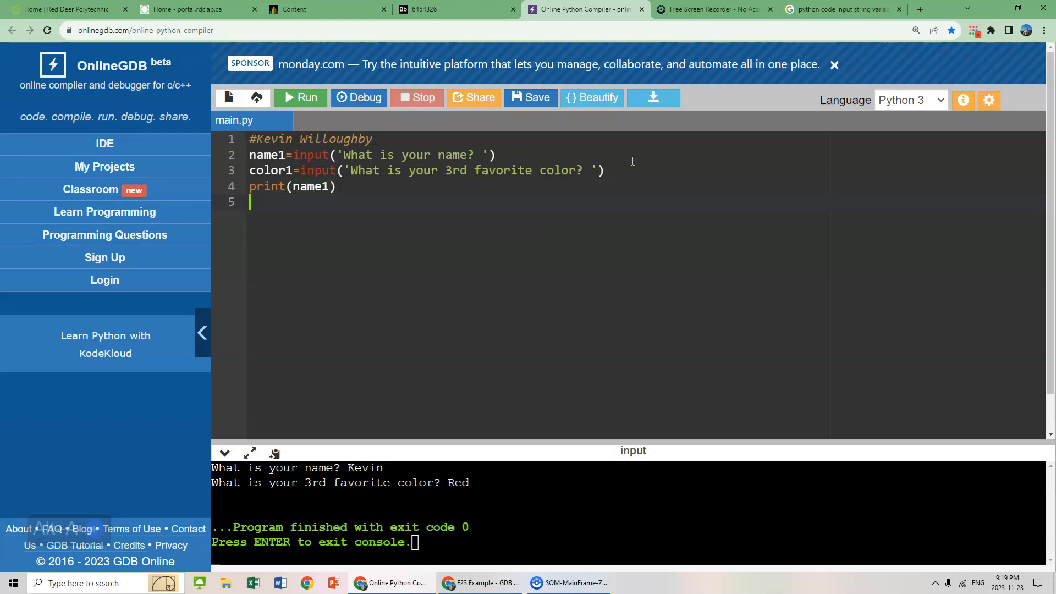
pyautogui.write('print')
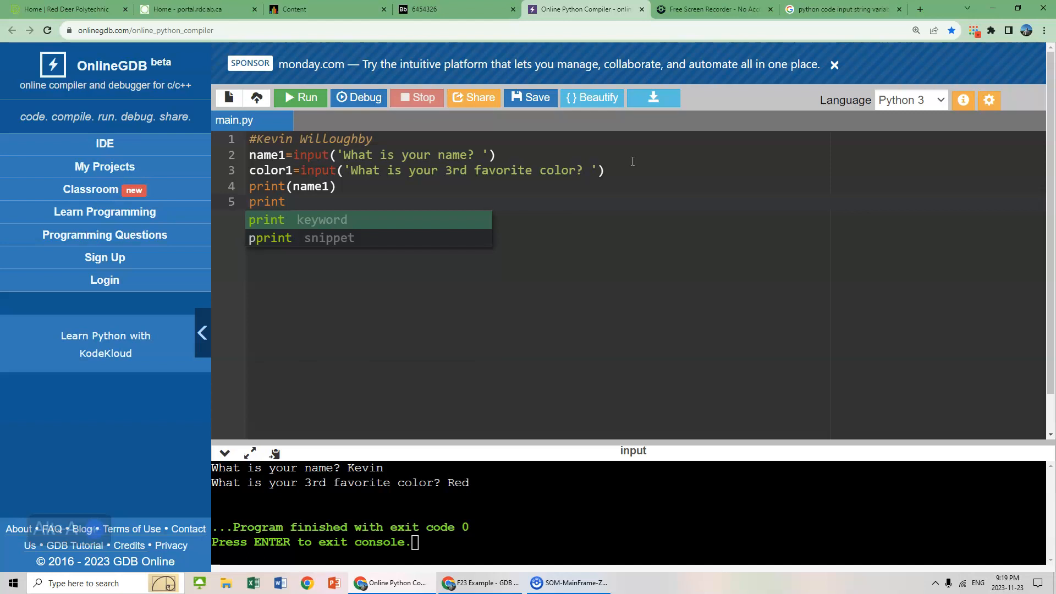
pyautogui.write('(color1)')
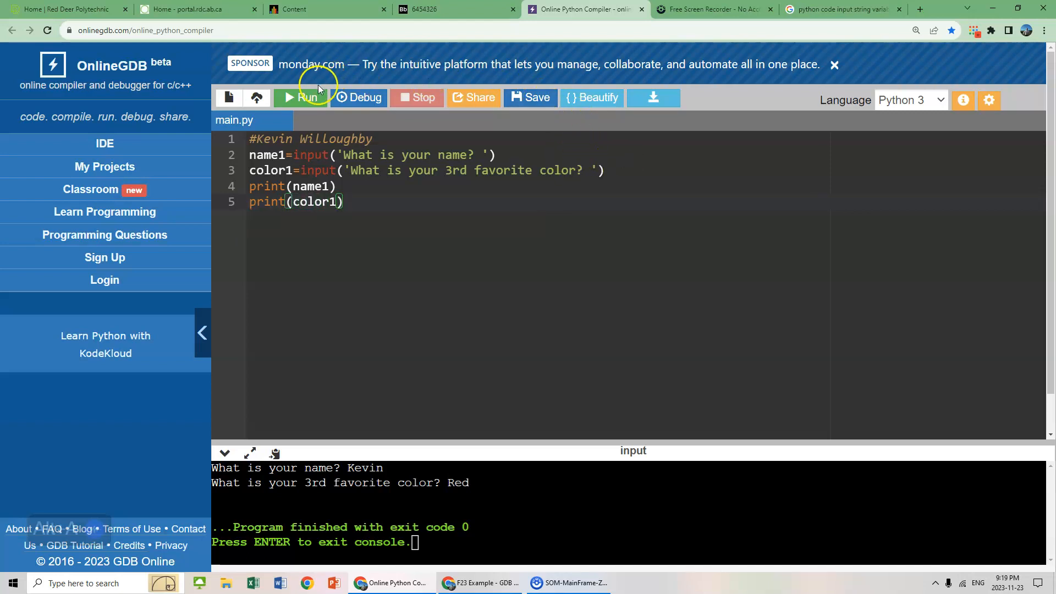
# Run the script and answer the prompts, giving Red as the color.
pyautogui.click(300, 98)
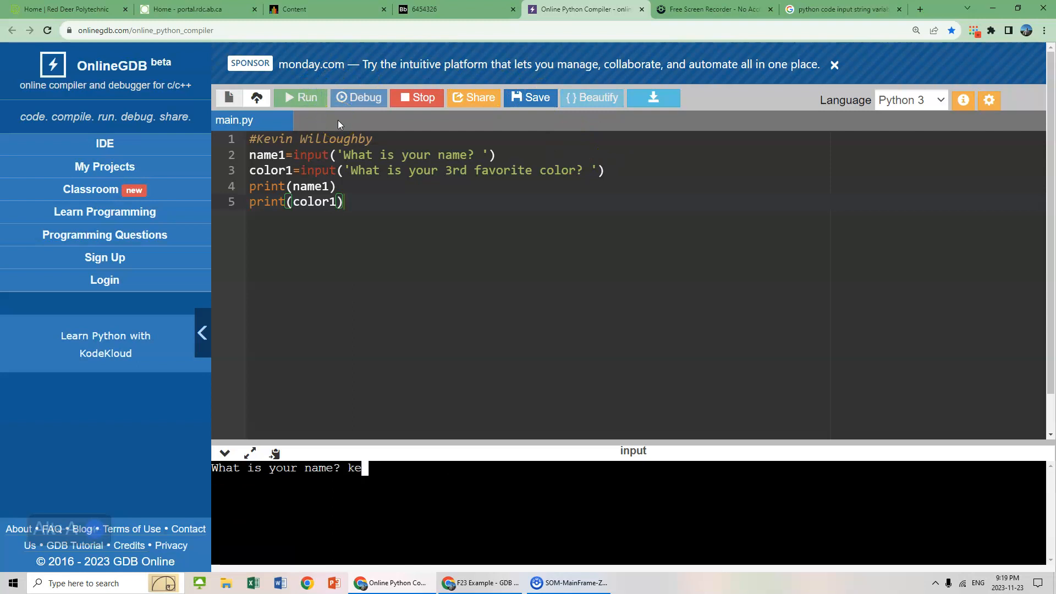
pyautogui.press('enter')
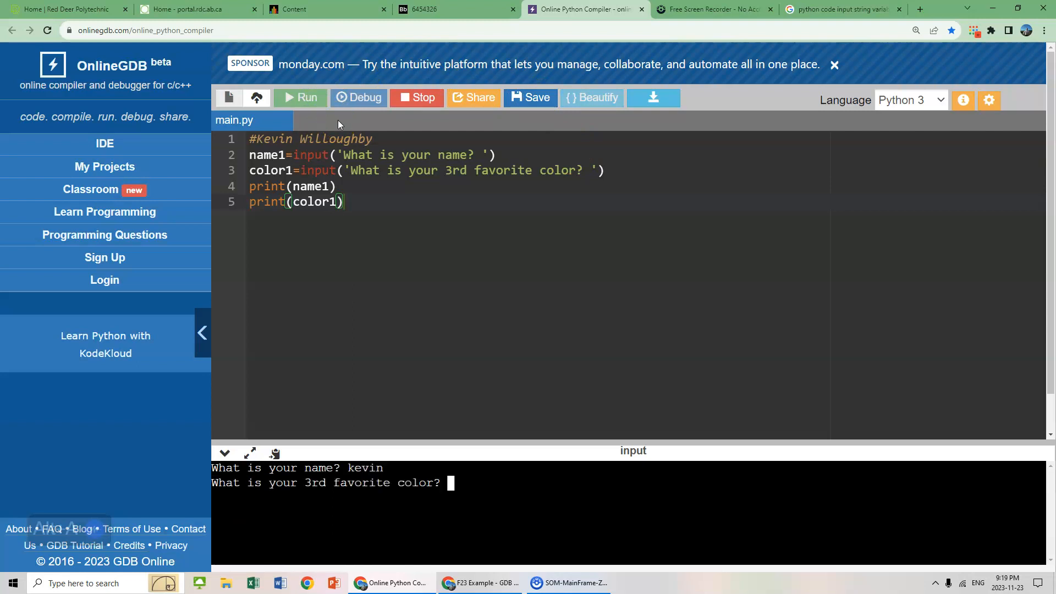
pyautogui.write('Red')
pyautogui.click(537, 186)
pyautogui.write("'Hello ")
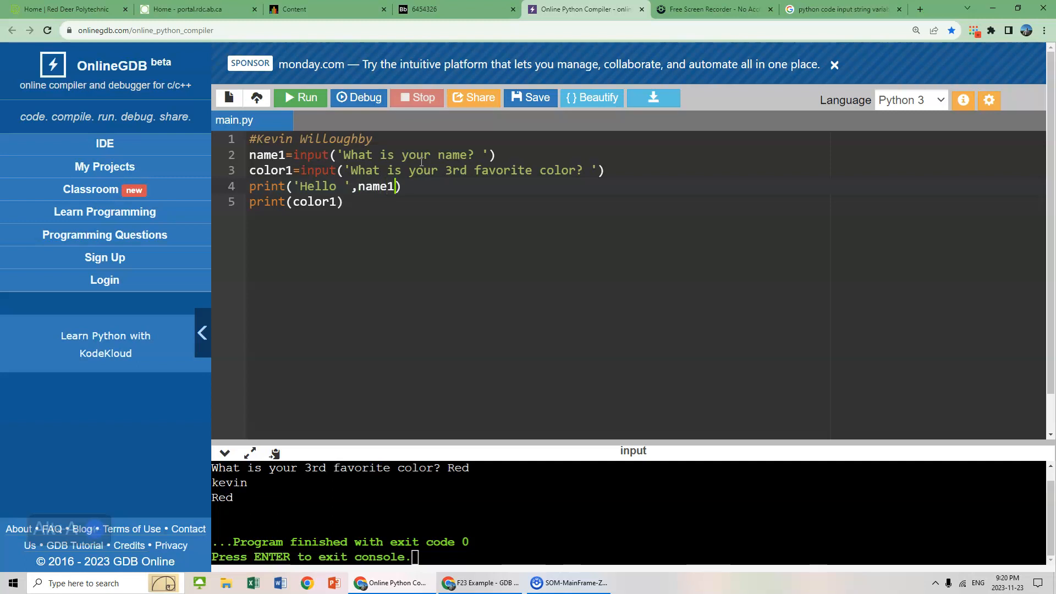
# Append the message 'that is not a good name!' to the name print line.
pyautogui.write(',')
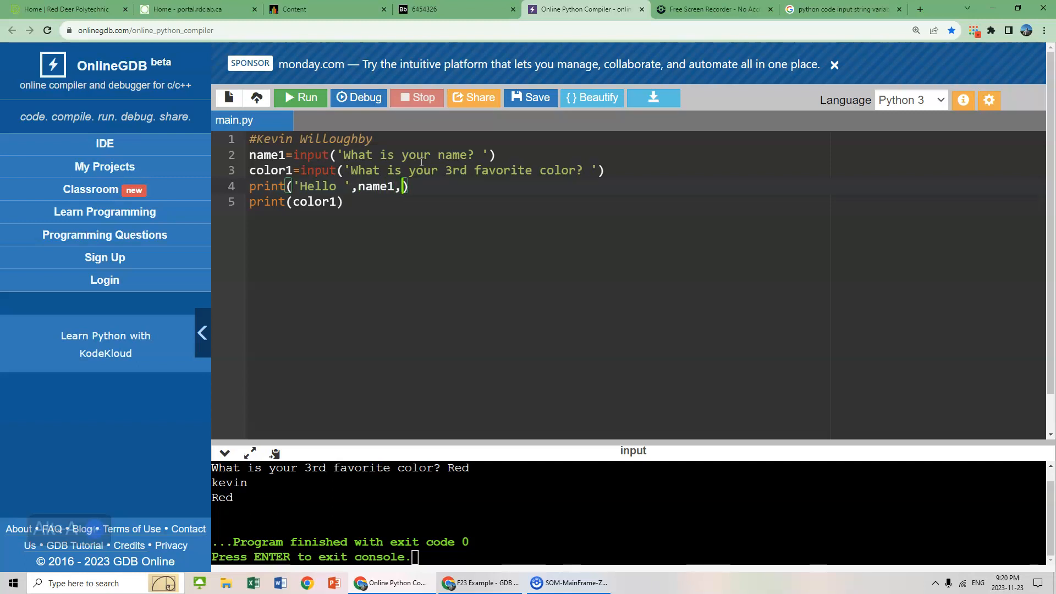
pyautogui.write("'")
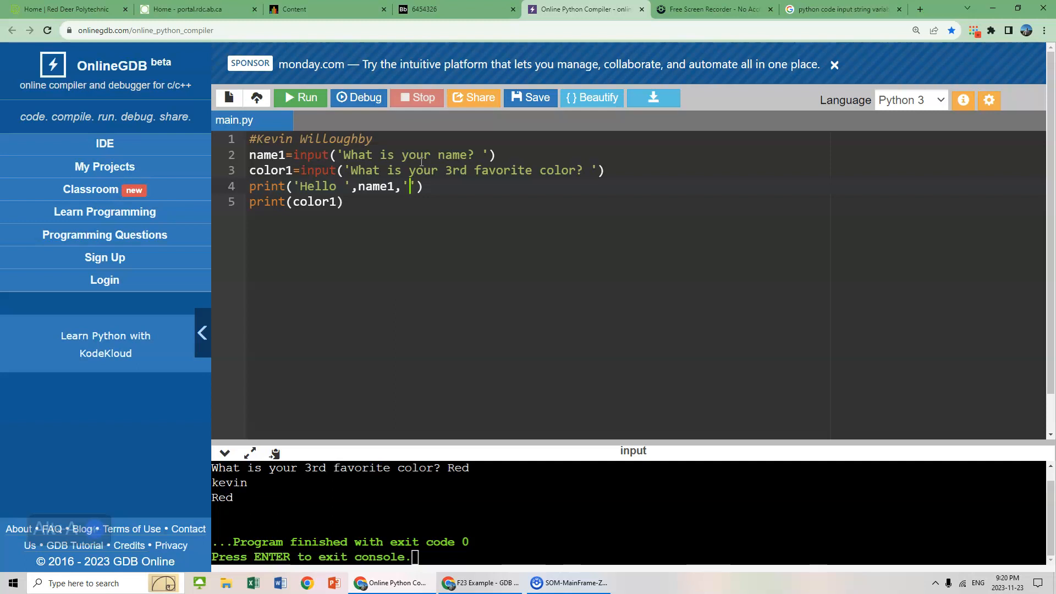
pyautogui.write('that is n')
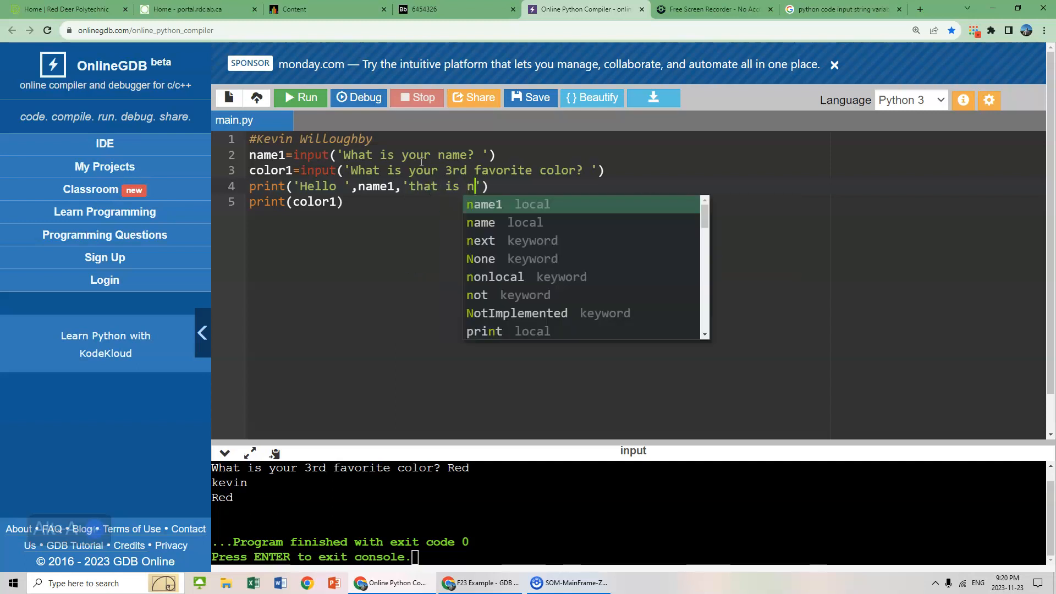
pyautogui.write('ot a good name')
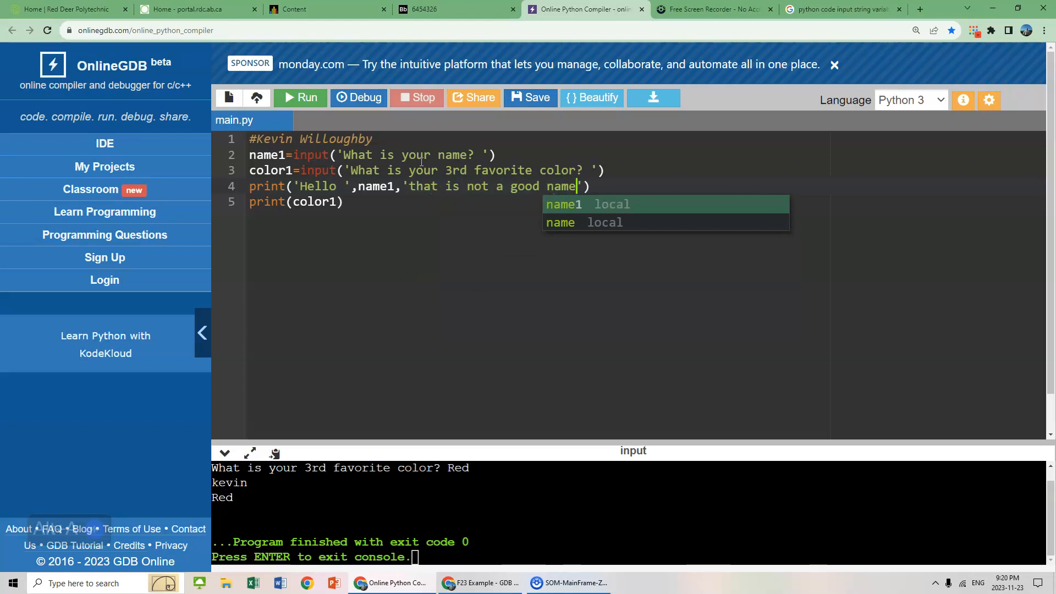
pyautogui.write('!')
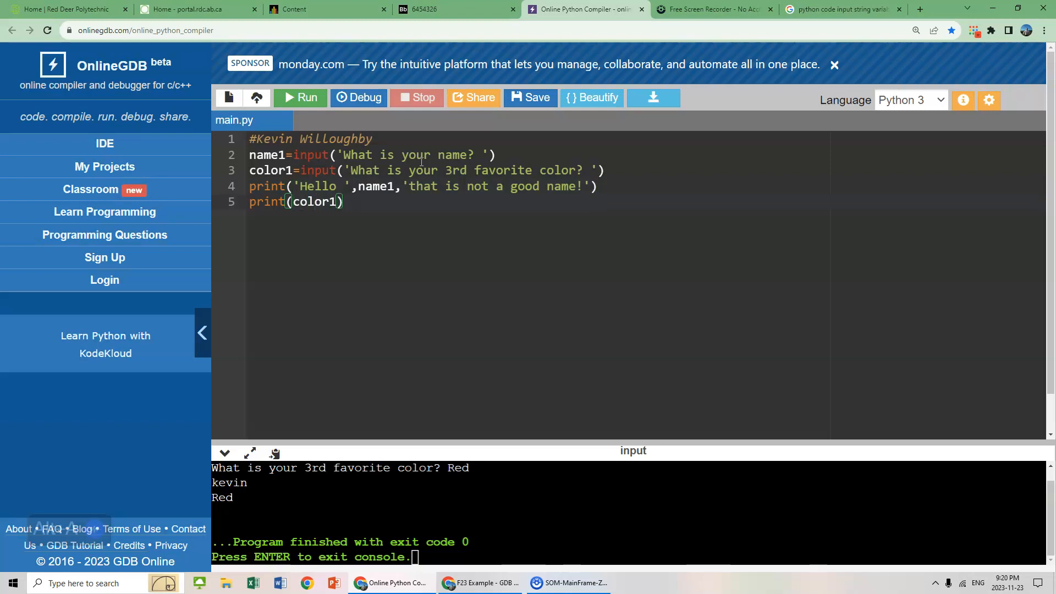
pyautogui.write("'")
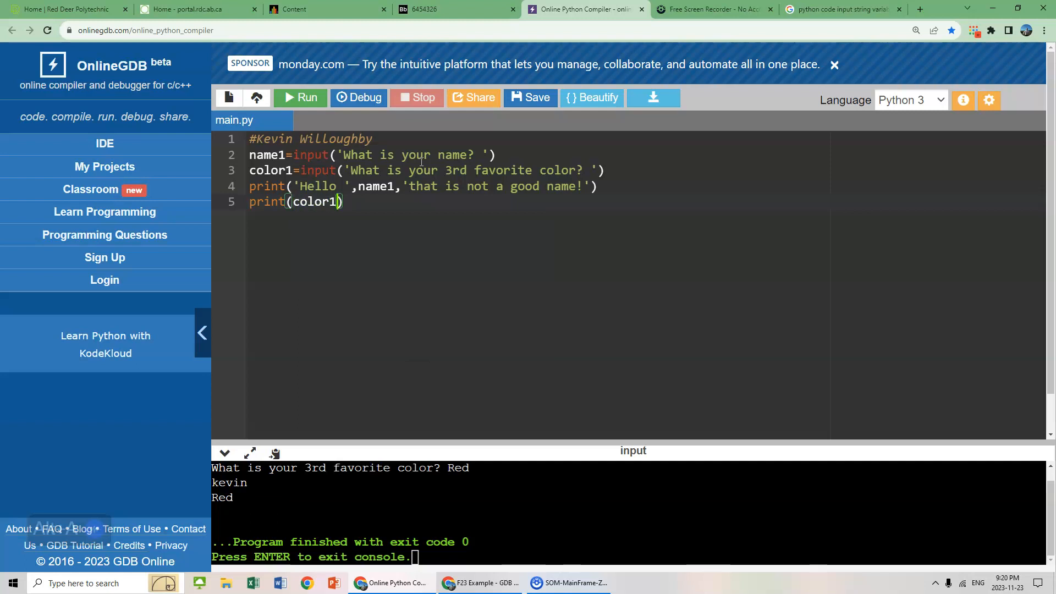
# Append 'that is a great color! NOT!!' to the color print line.
pyautogui.write(",' '")
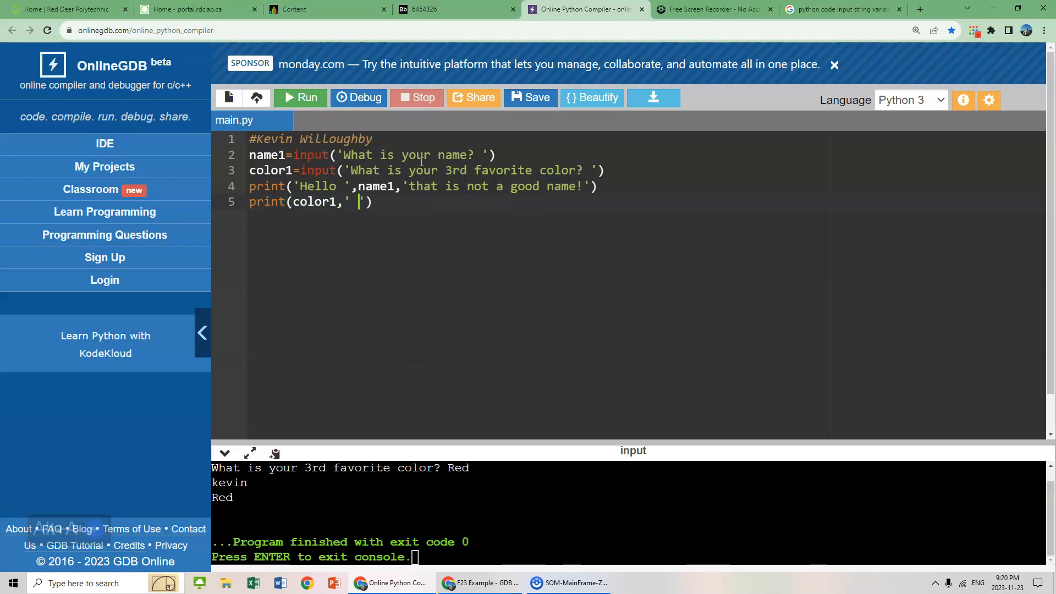
pyautogui.write('that is a g')
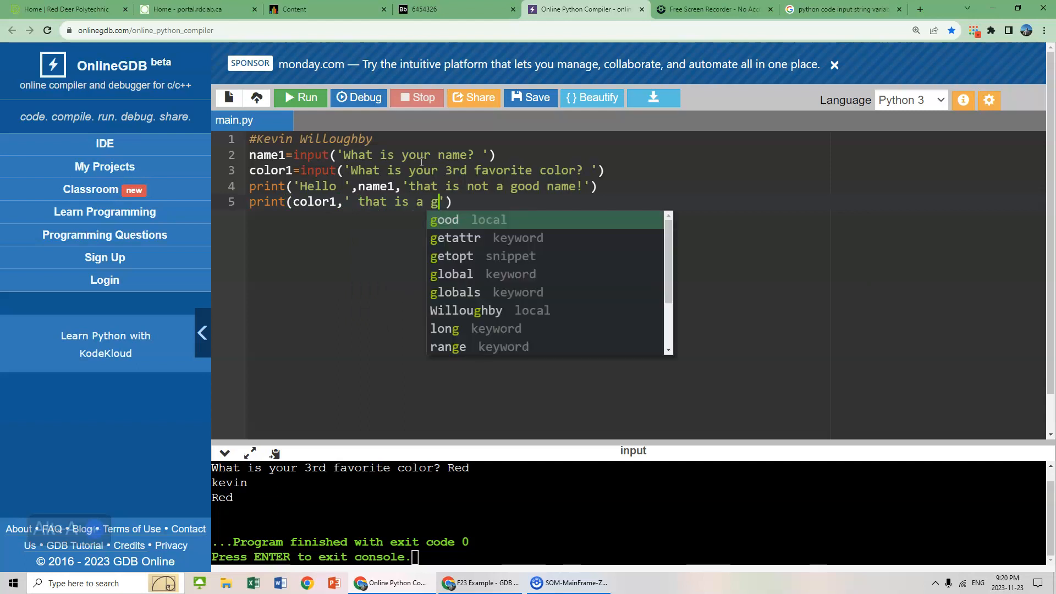
pyautogui.write('reat color')
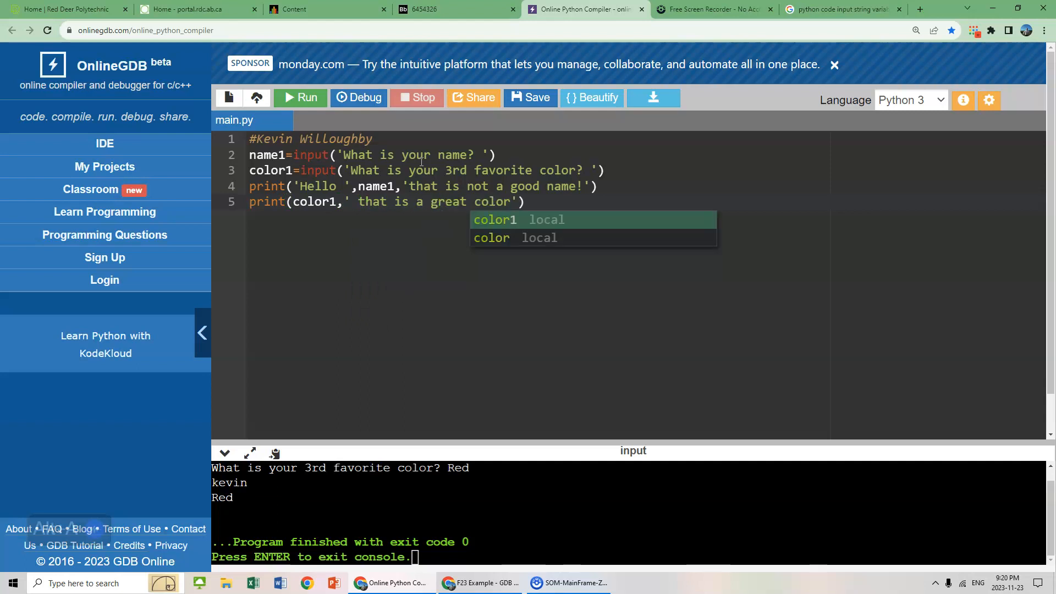
pyautogui.write('!')
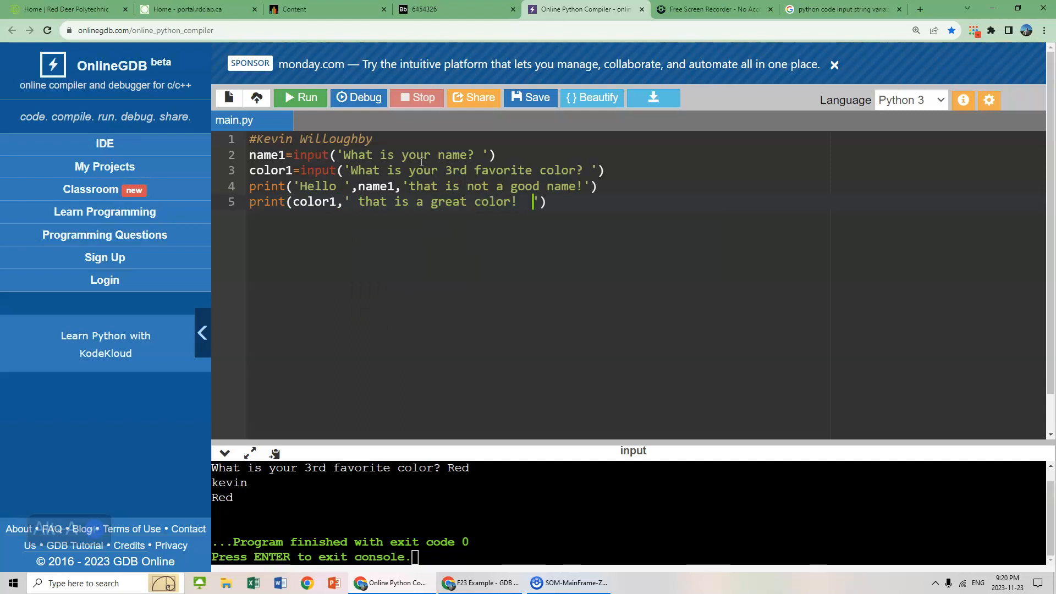
pyautogui.write('NOT')
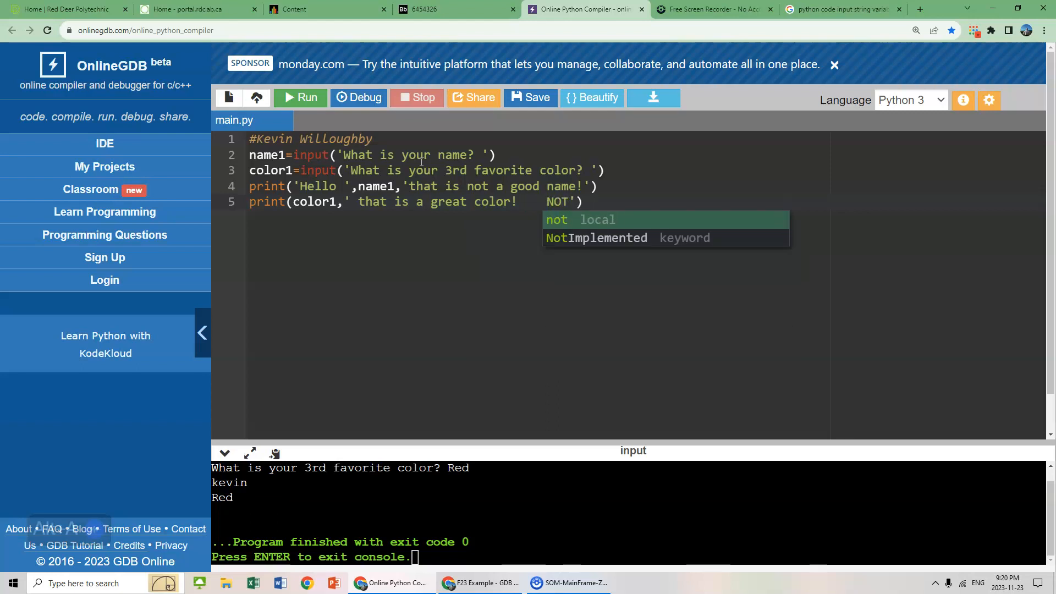
pyautogui.write('!!')
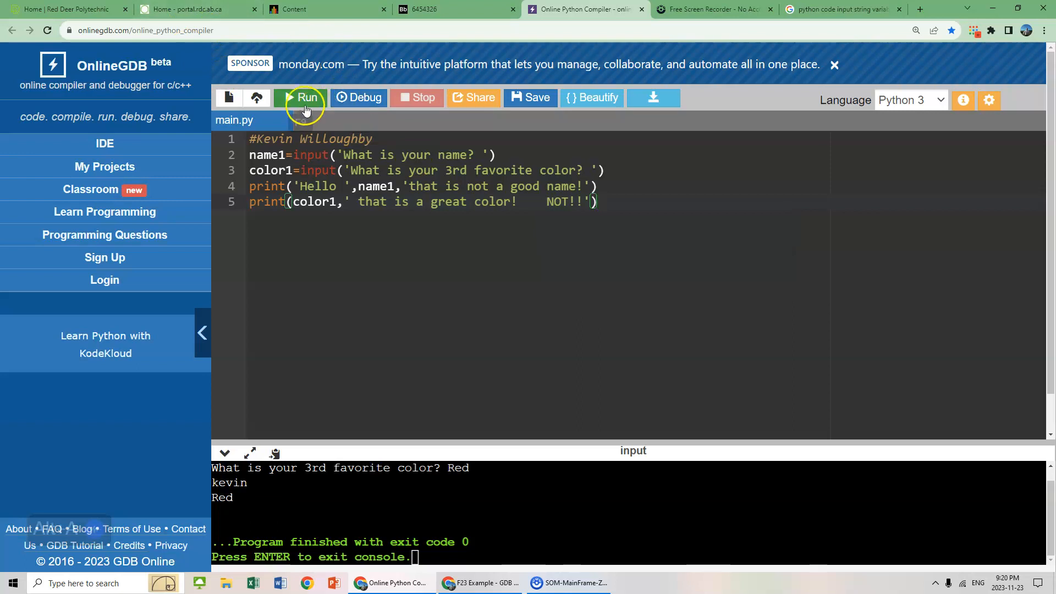
# Run the script, entering Kevin and Red to see both custom messages.
pyautogui.click(299, 98)
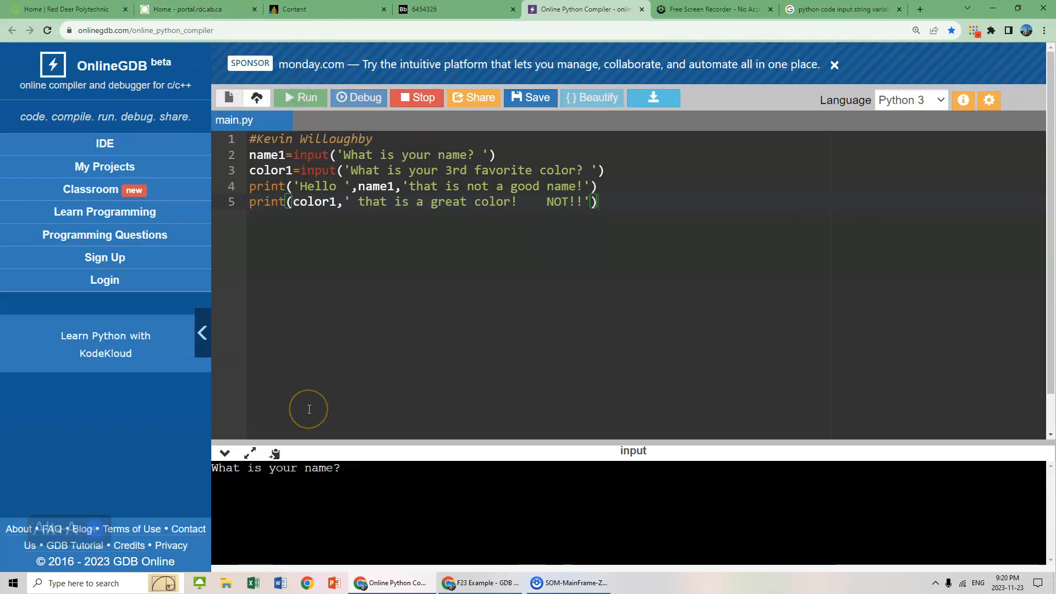
pyautogui.write('Kevin')
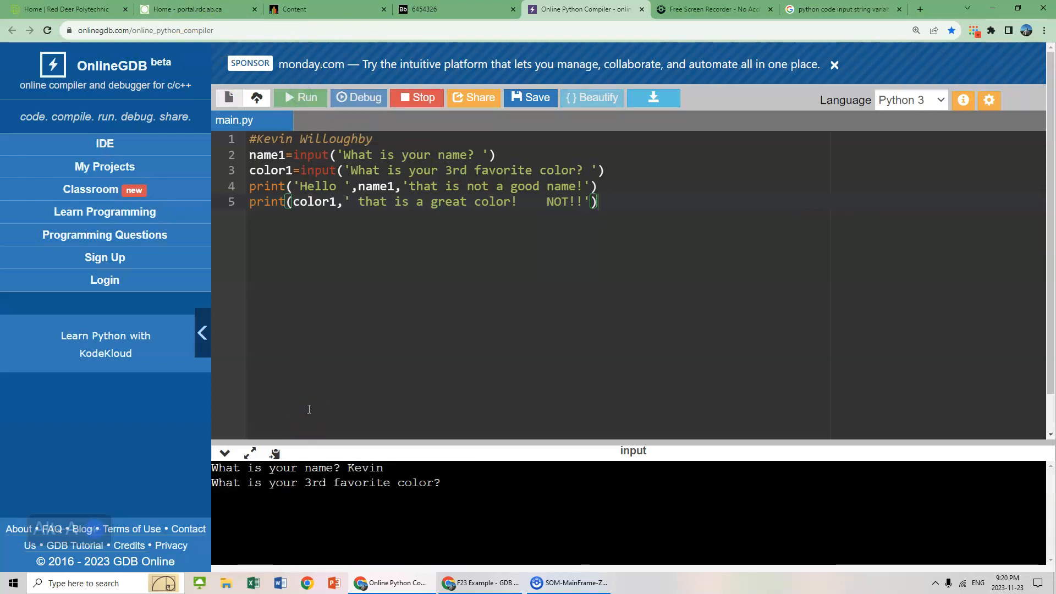
pyautogui.write('Red')
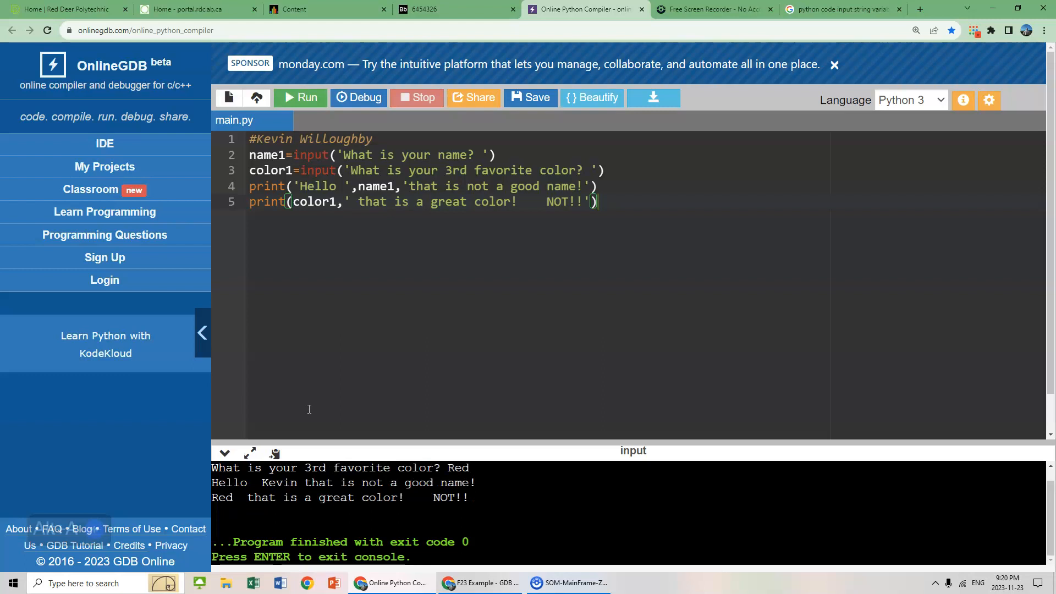
pyautogui.moveTo(270, 342)
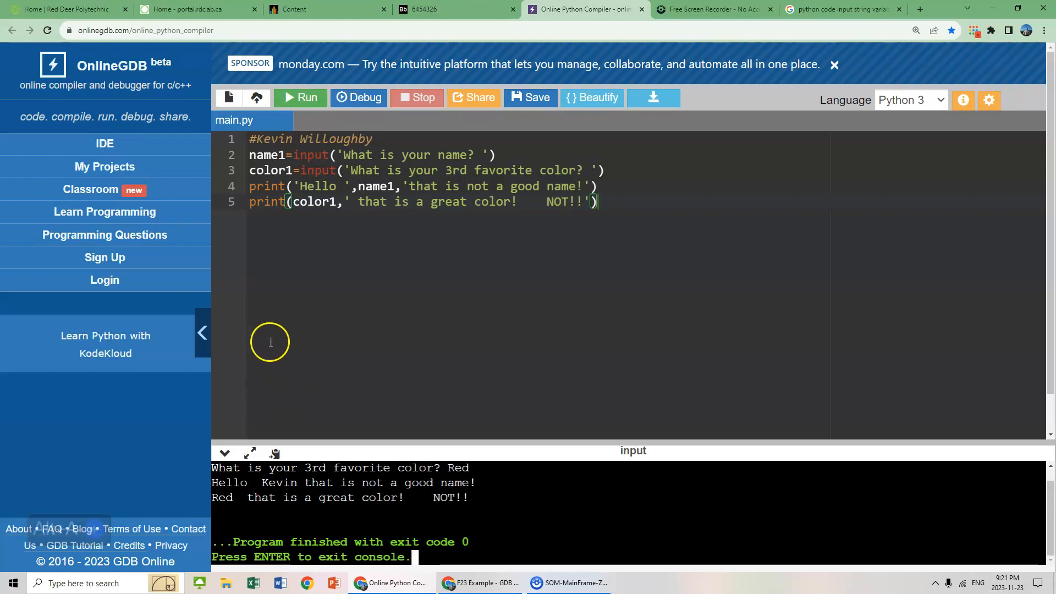
pyautogui.moveTo(255, 443)
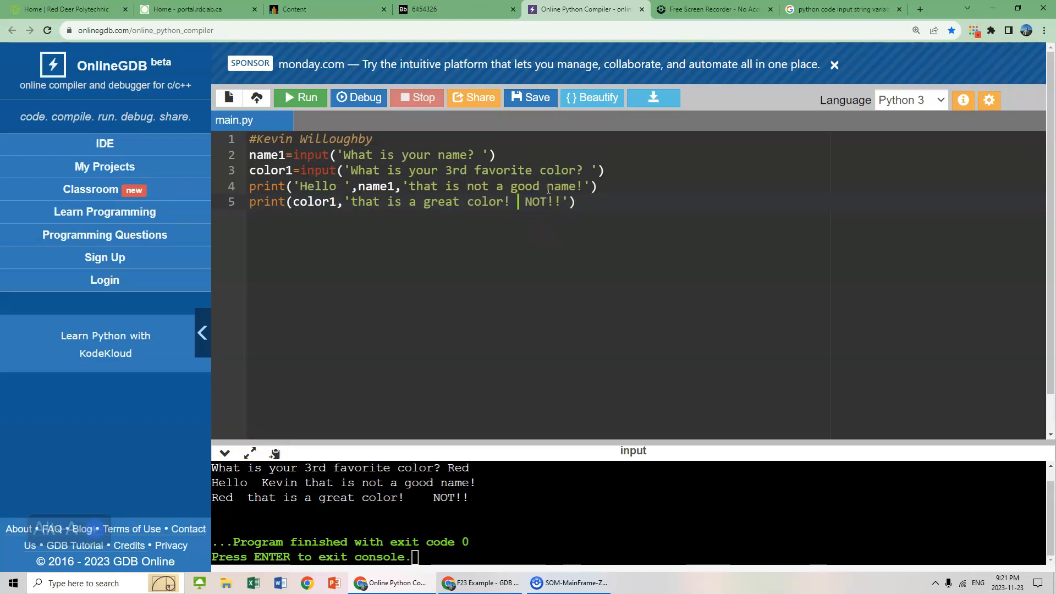
# Remove the extra spaces from the color message string and rerun the script.
pyautogui.click(524, 201)
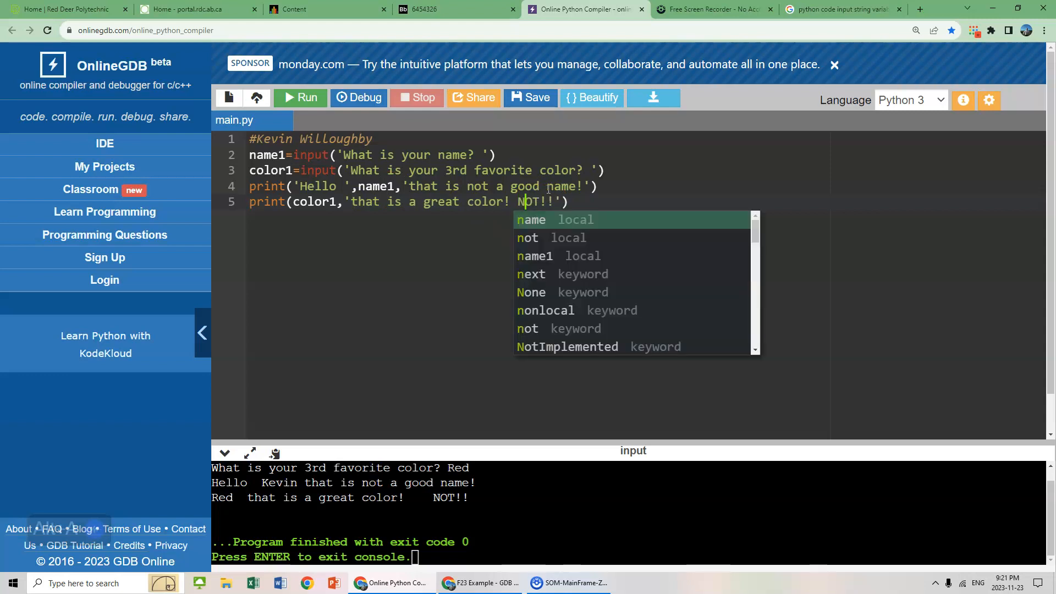
pyautogui.moveTo(307, 98)
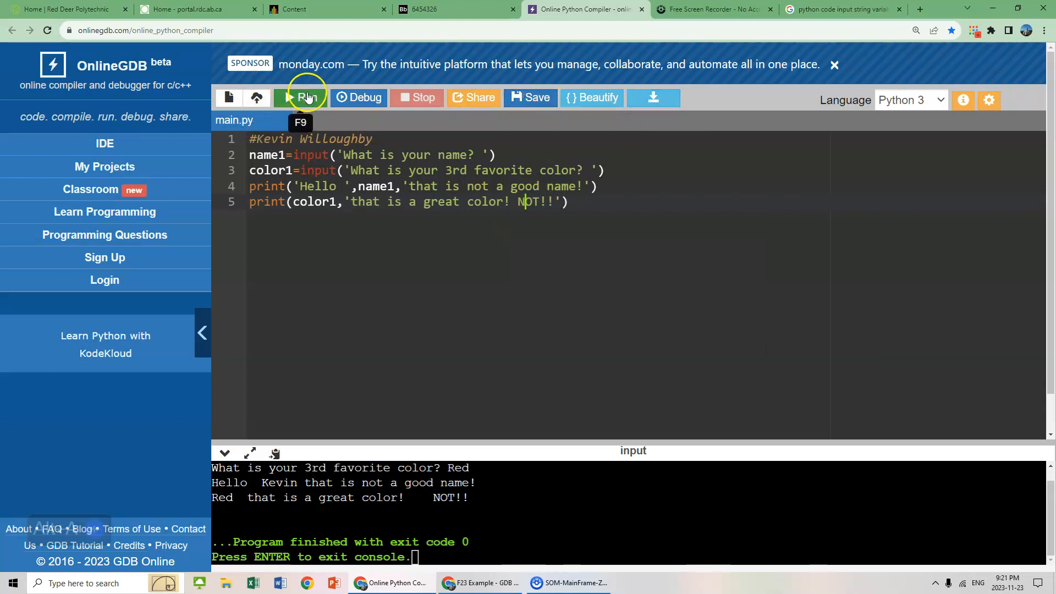
pyautogui.click(301, 98)
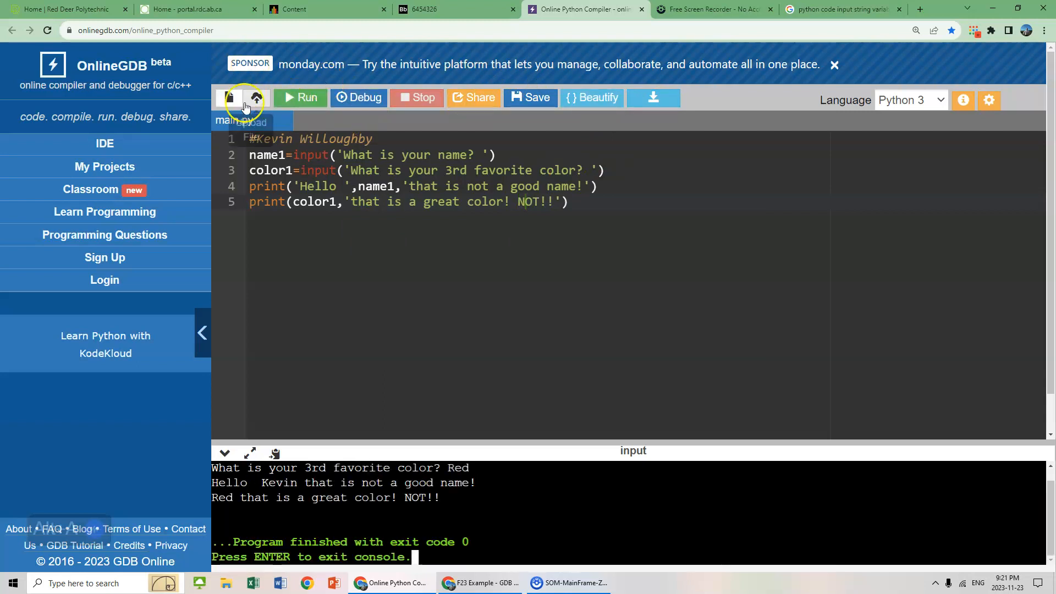
pyautogui.moveTo(387, 384)
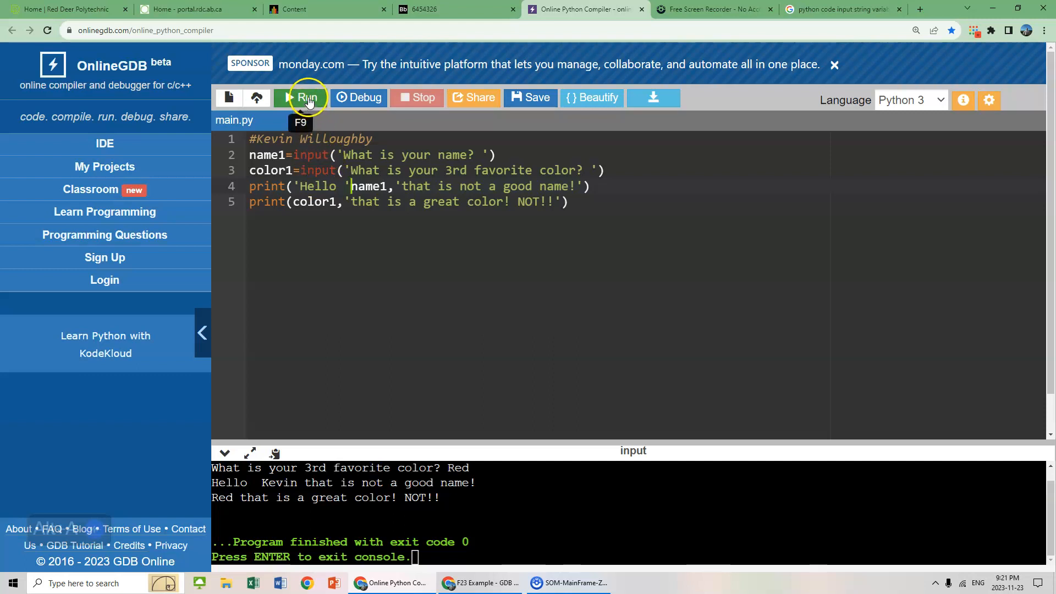
# Run the script without the greeting comma to trigger a SyntaxError, then resume editing.
pyautogui.click(304, 98)
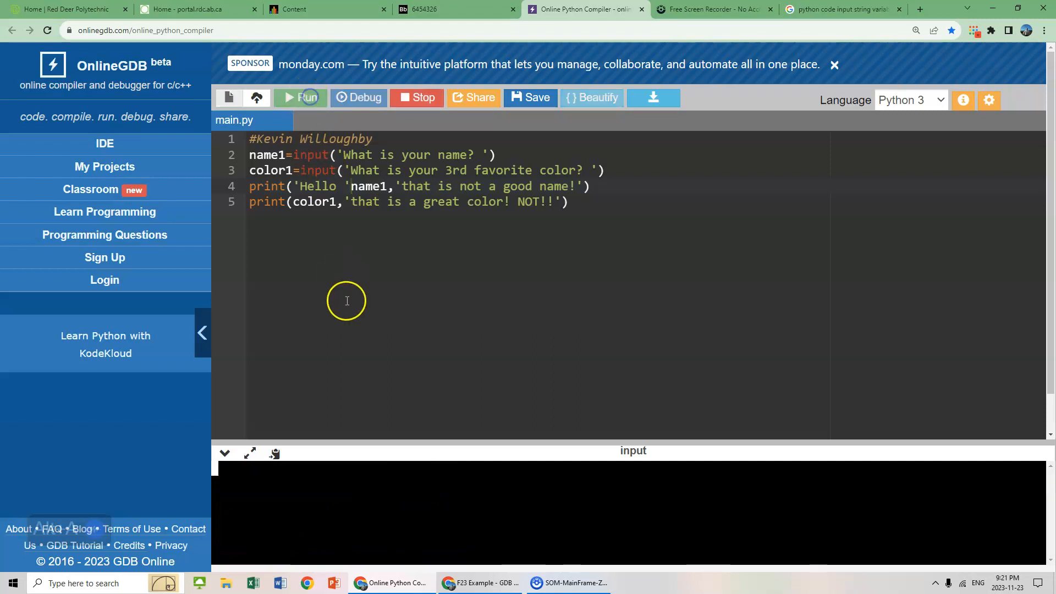
pyautogui.click(300, 98)
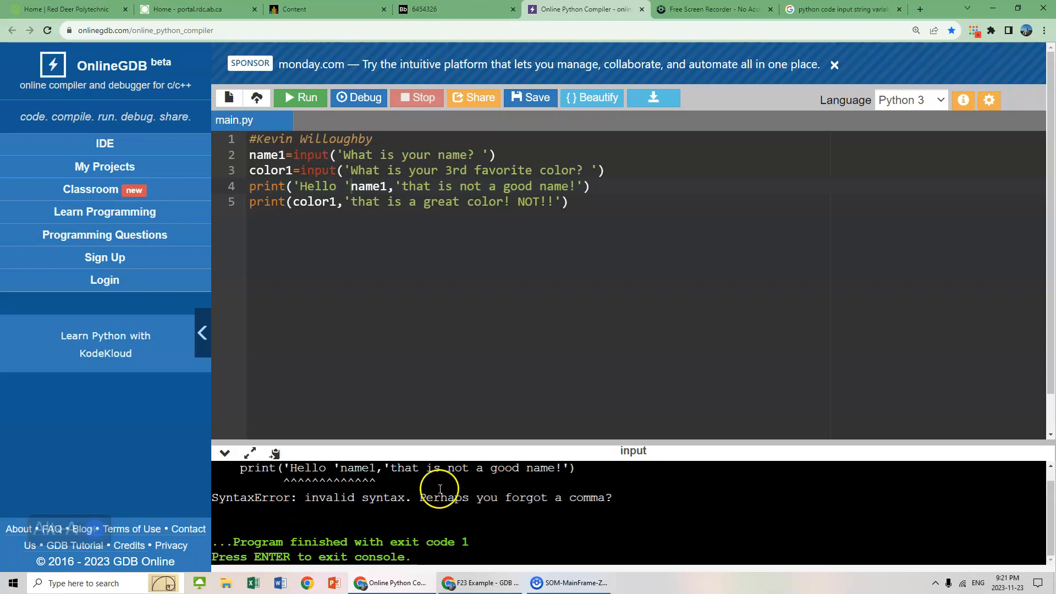
pyautogui.moveTo(321, 526)
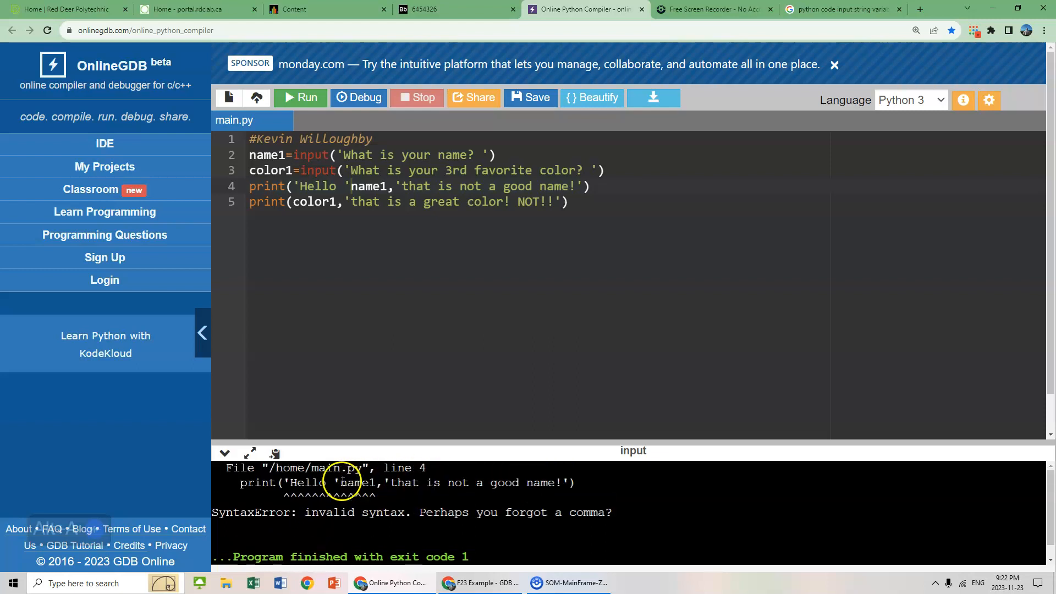
pyautogui.moveTo(402, 468)
pyautogui.write(',')
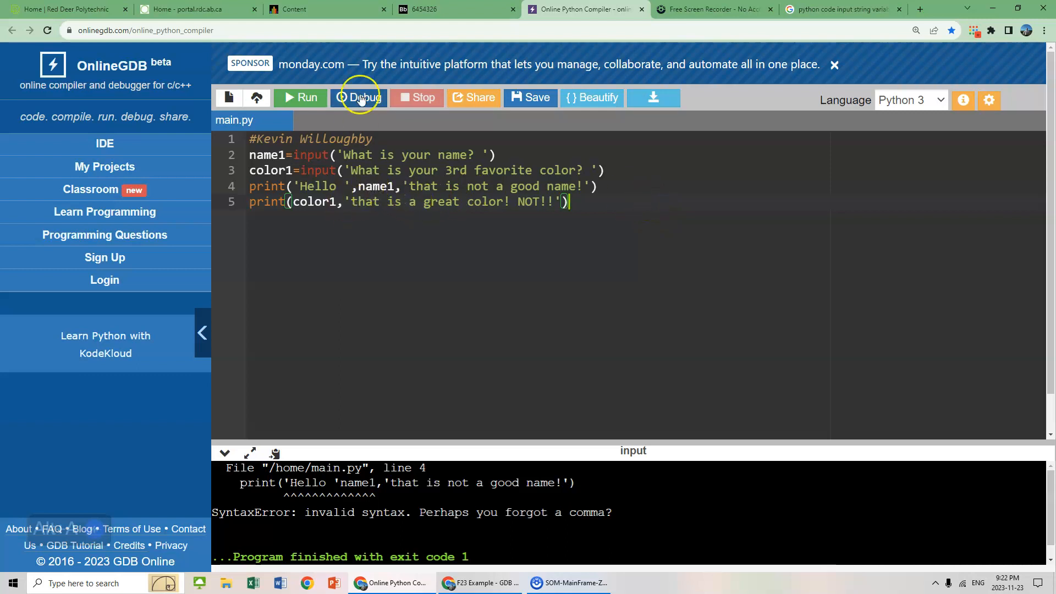
# Recheck the assignment instructions PDF, then switch back to the Online Python Compiler tab.
pyautogui.click(424, 8)
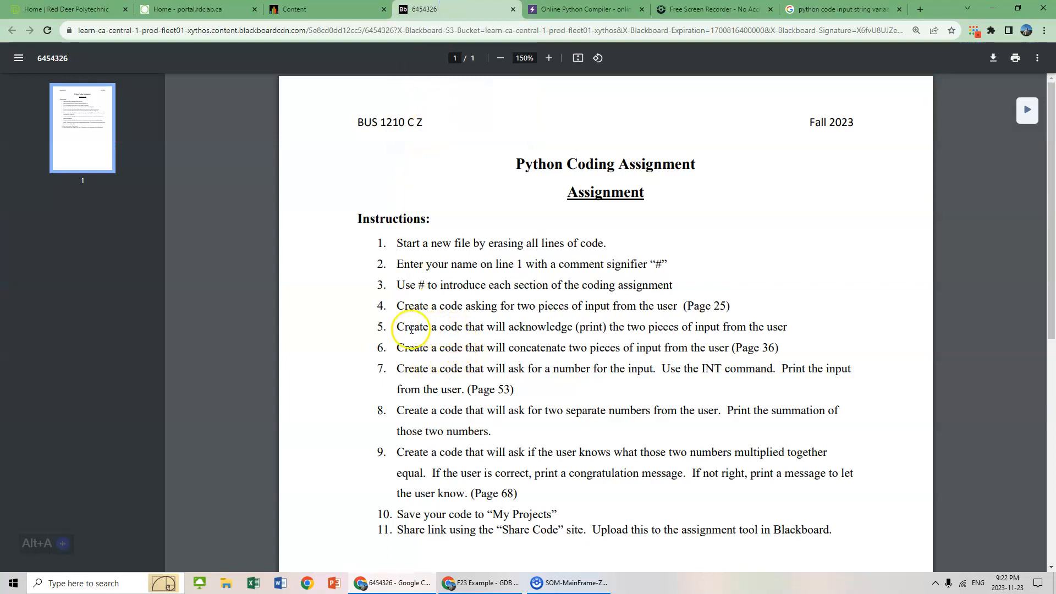
pyautogui.moveTo(602, 260)
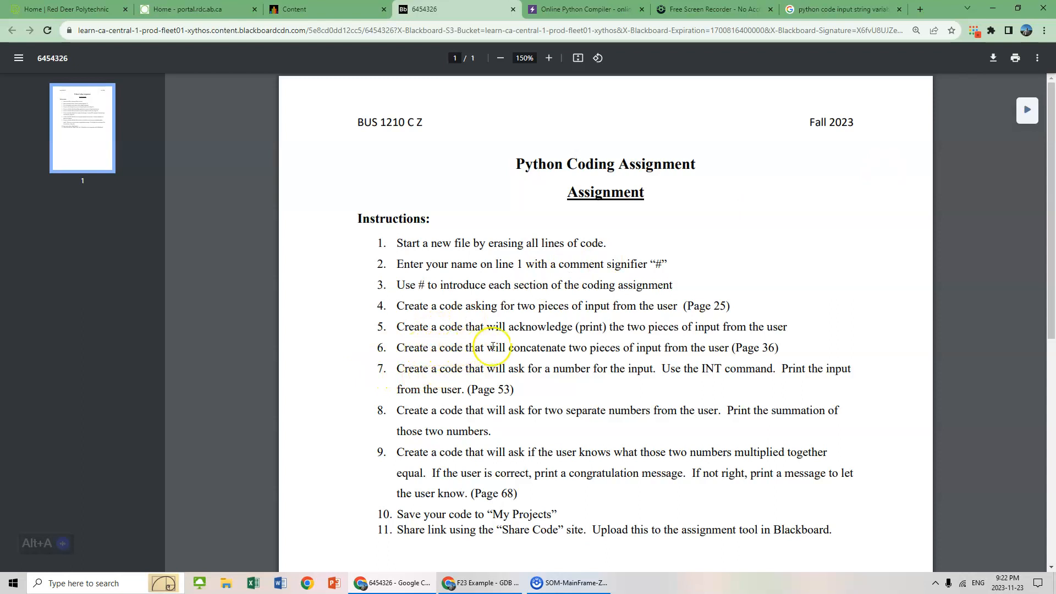
pyautogui.moveTo(567, 354)
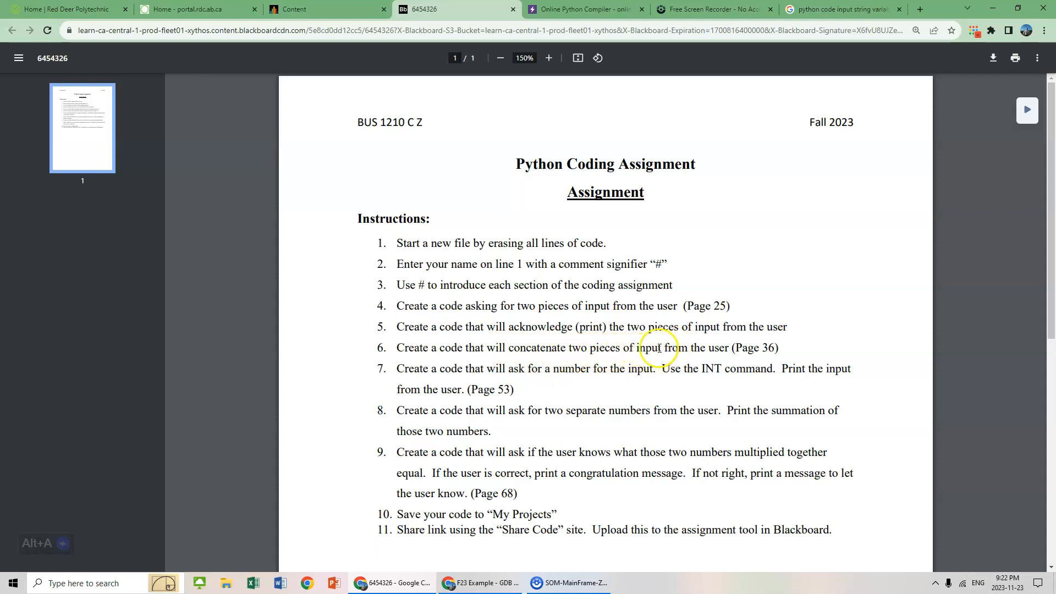
pyautogui.moveTo(572, 308)
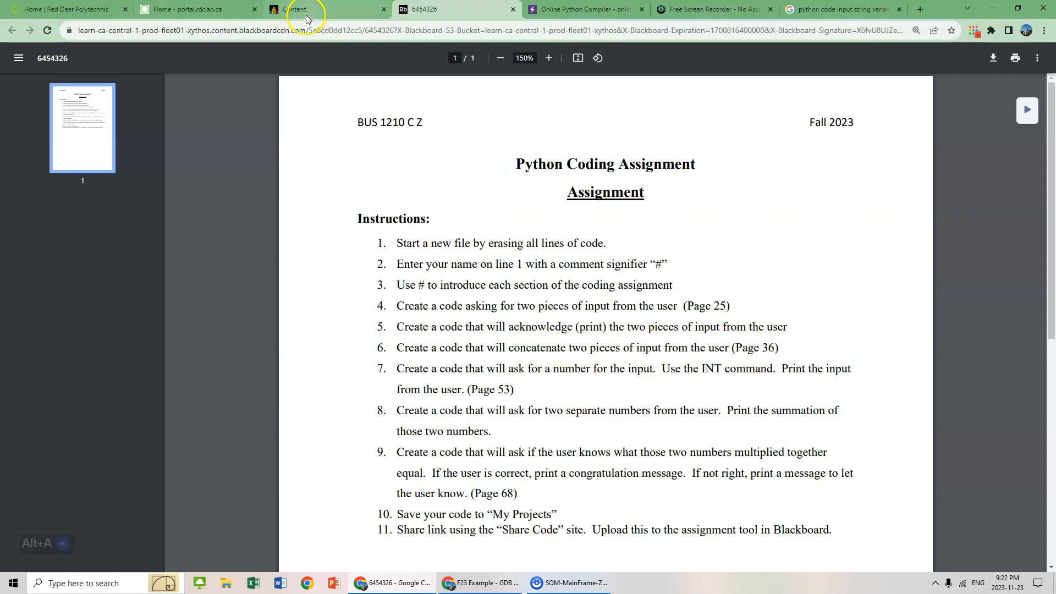
pyautogui.click(583, 8)
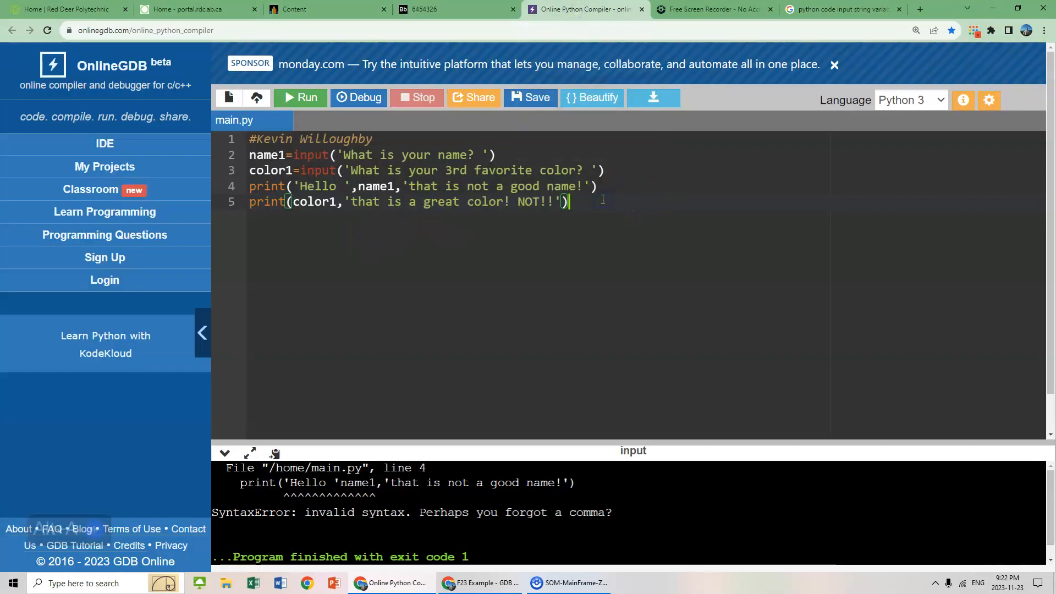
# Add print(name1+color1) on line 6 and run it, entering Kevin as the name.
pyautogui.write('pritn')
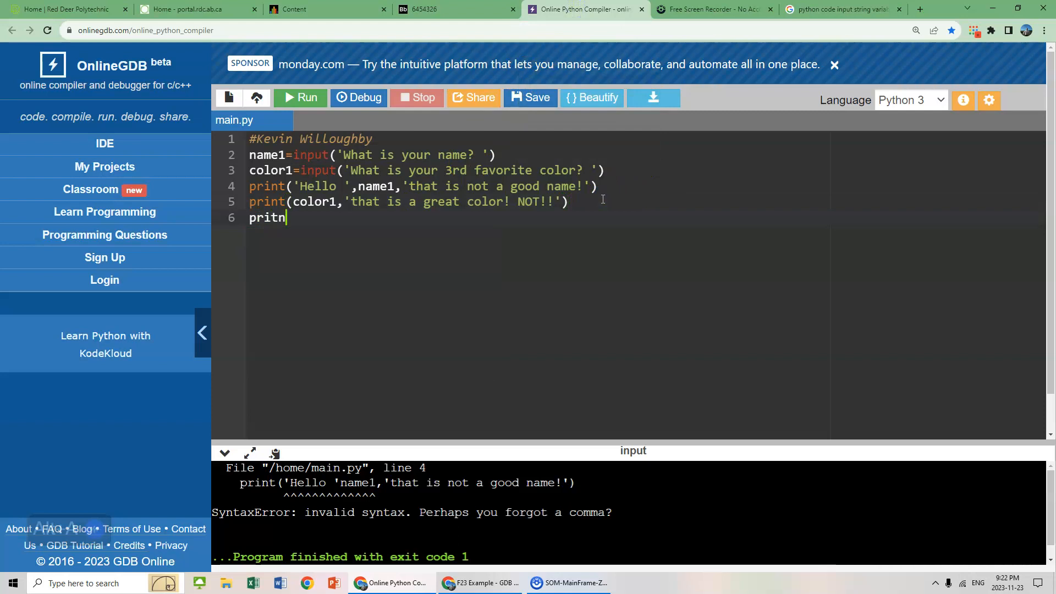
pyautogui.write('print()')
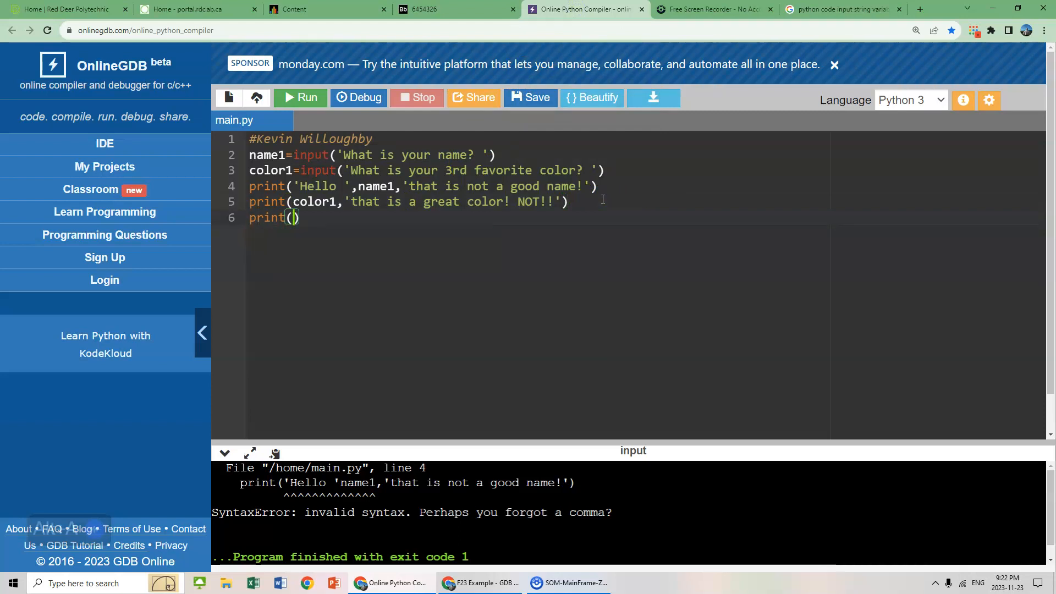
pyautogui.write('name1')
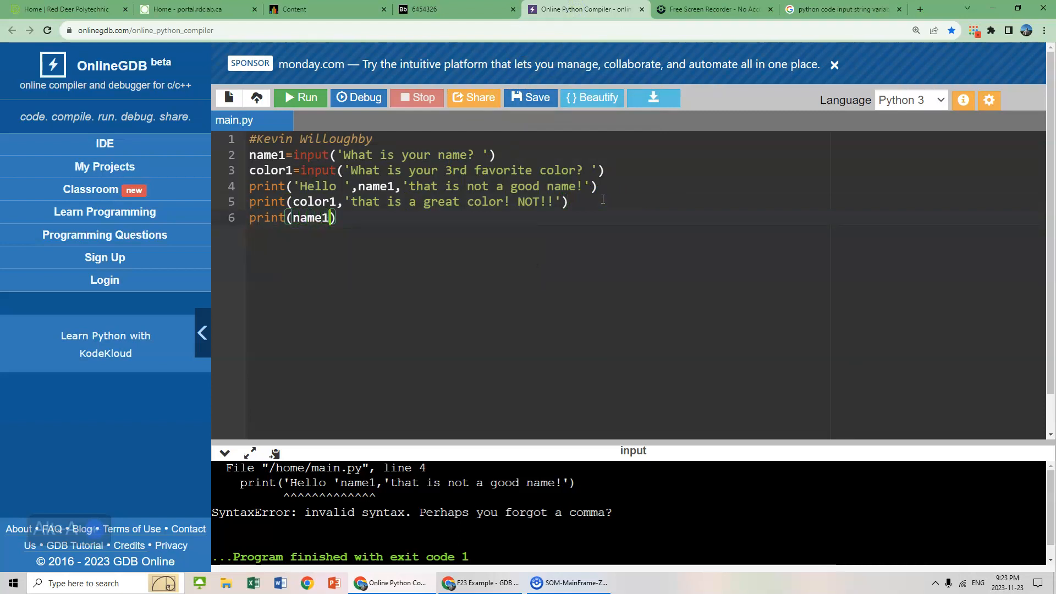
pyautogui.write('+color1')
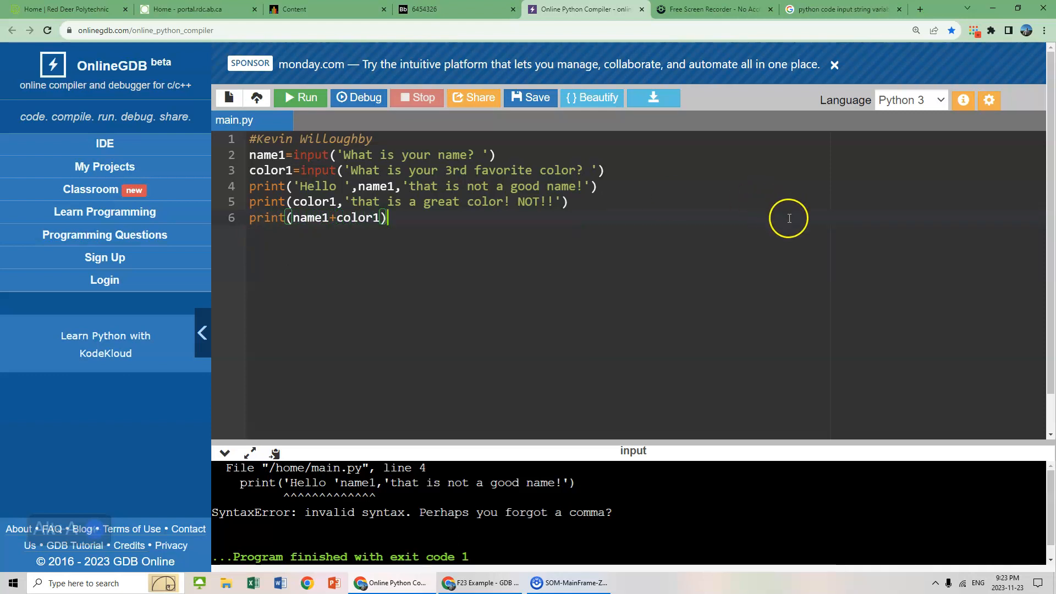
pyautogui.moveTo(307, 97)
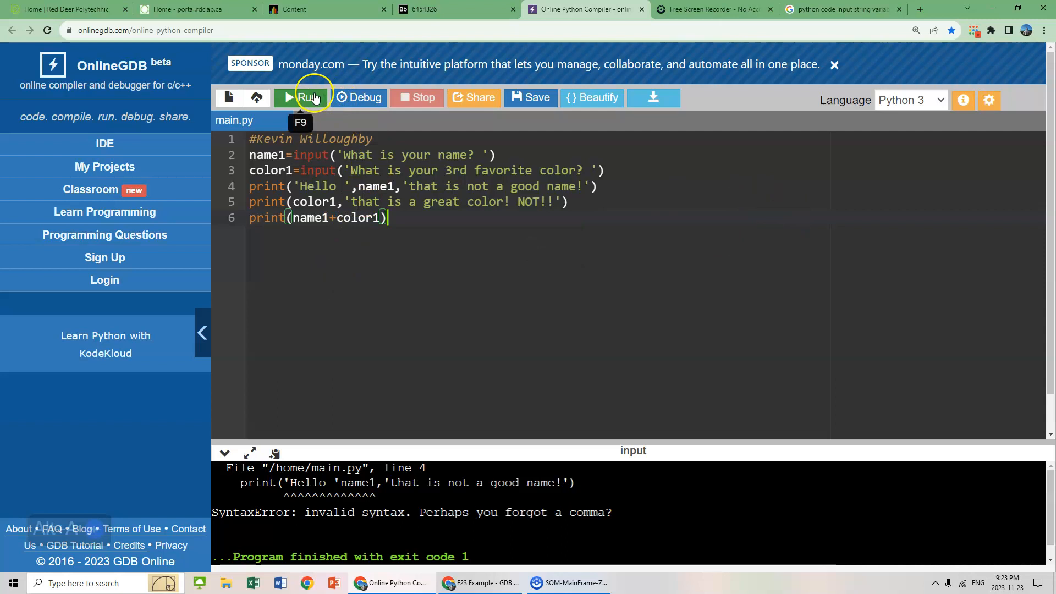
pyautogui.click(300, 98)
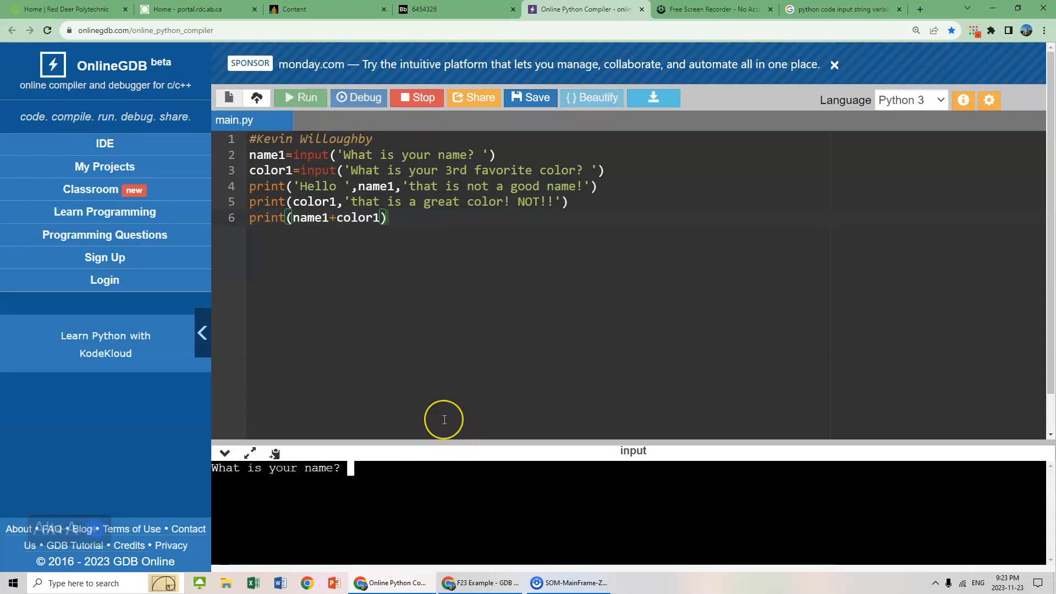
pyautogui.write('Kevin')
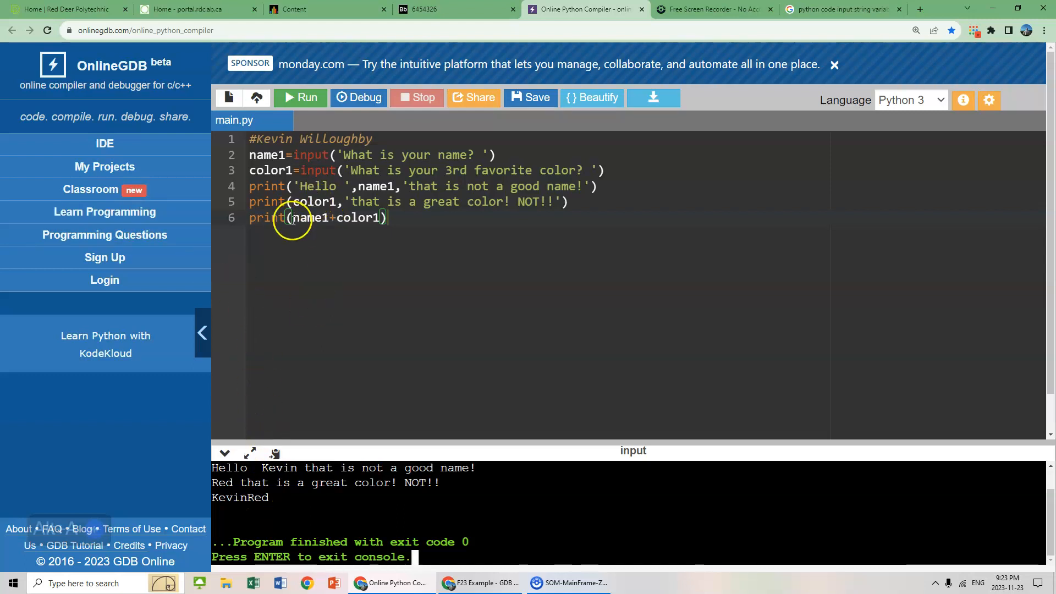
# Append 'that is your pirate name!' to line 6 and rerun with Kevin.
pyautogui.click(380, 216)
pyautogui.write(",'")
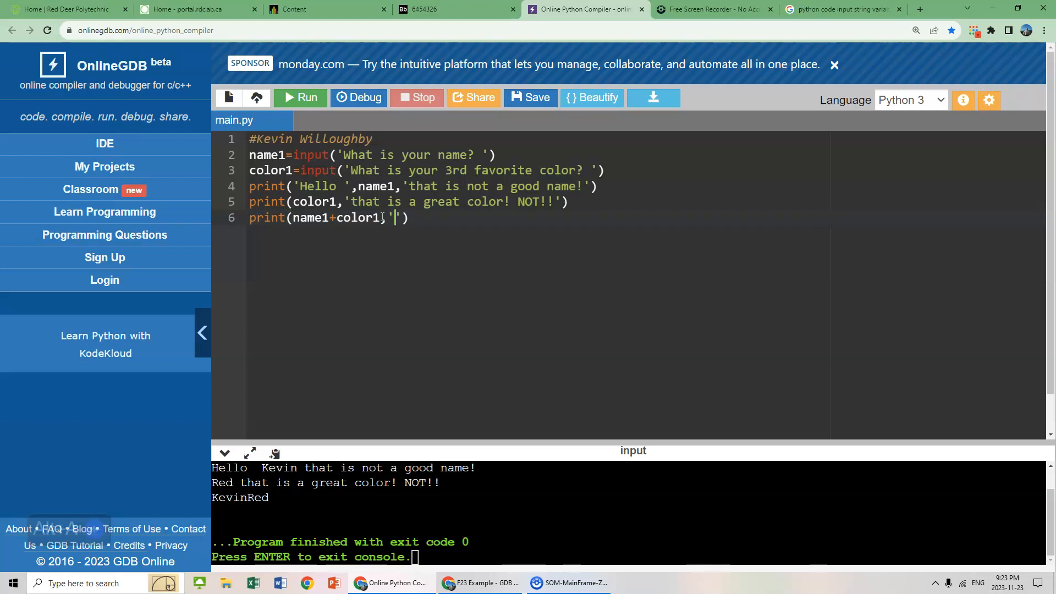
pyautogui.write('that is your pr')
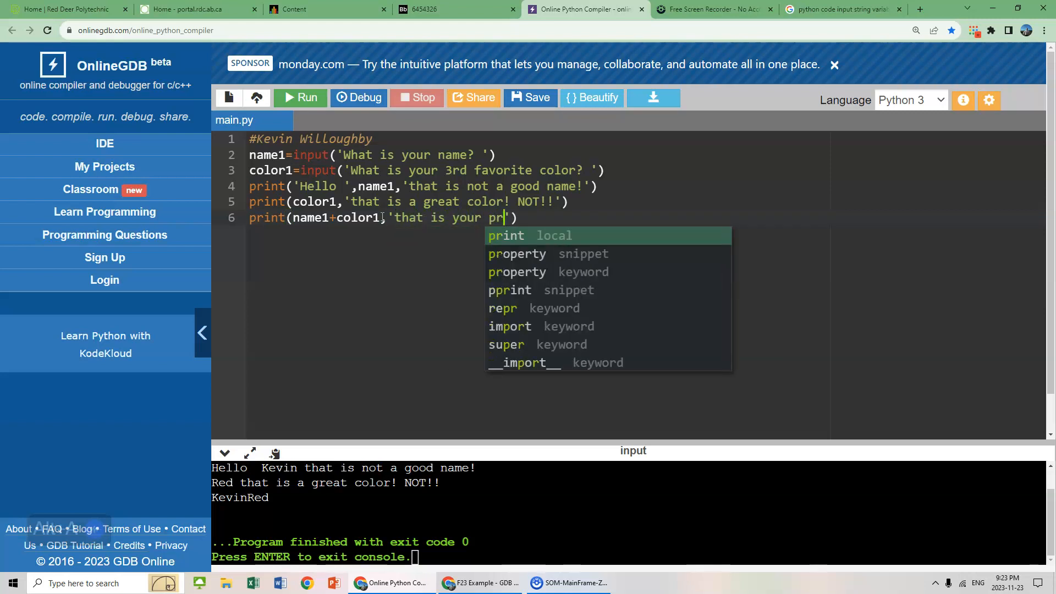
pyautogui.write('irat')
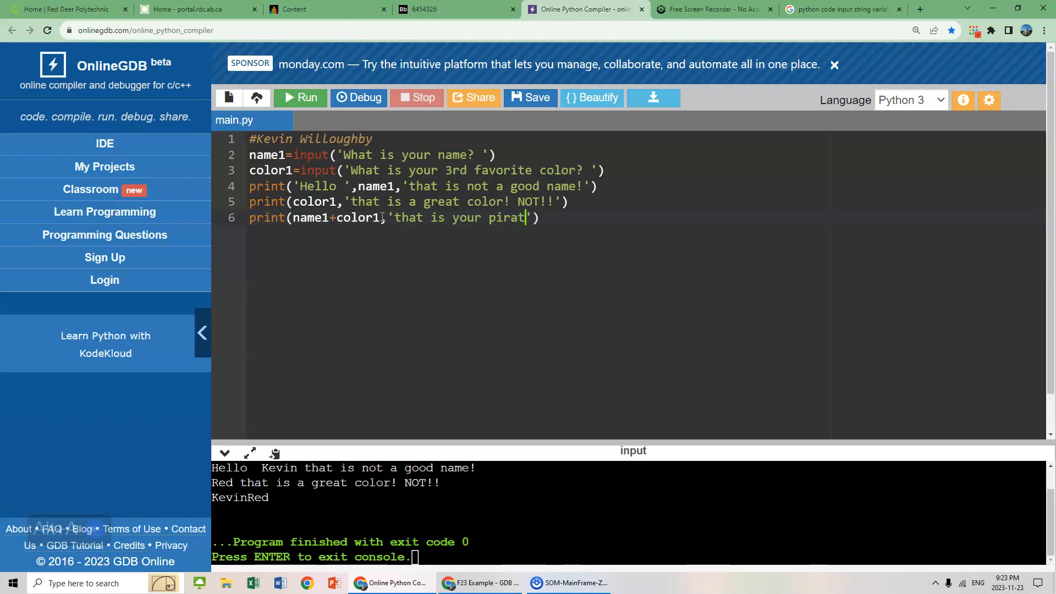
pyautogui.write('name!')
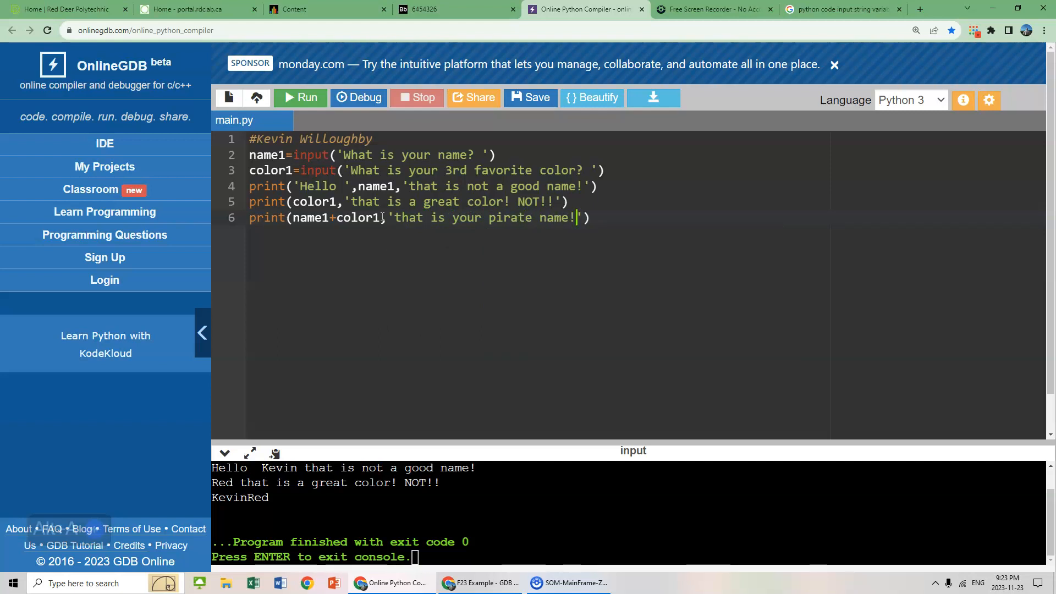
pyautogui.click(300, 98)
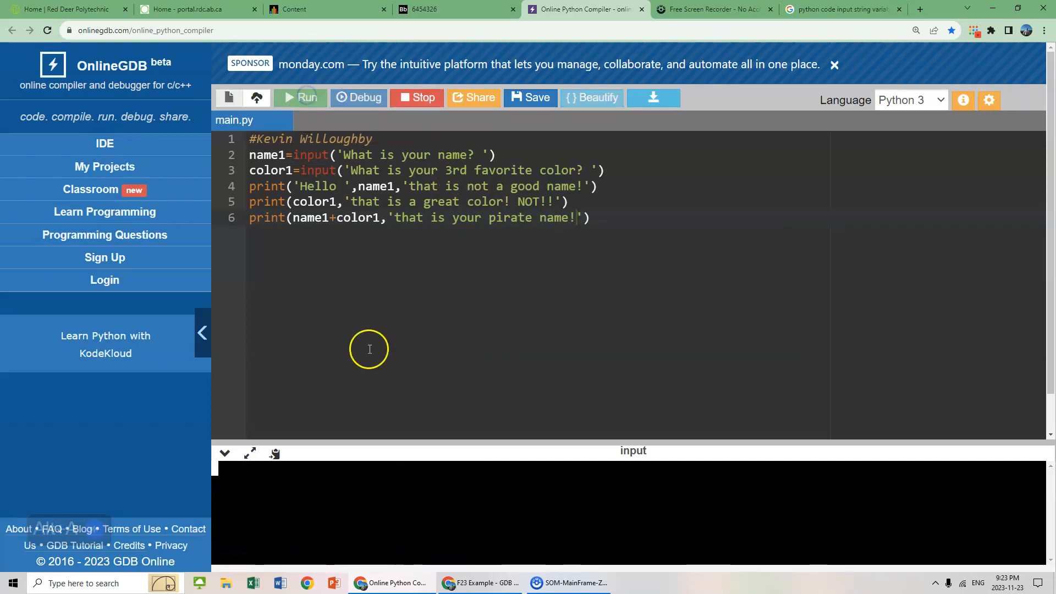
pyautogui.write('Kevin')
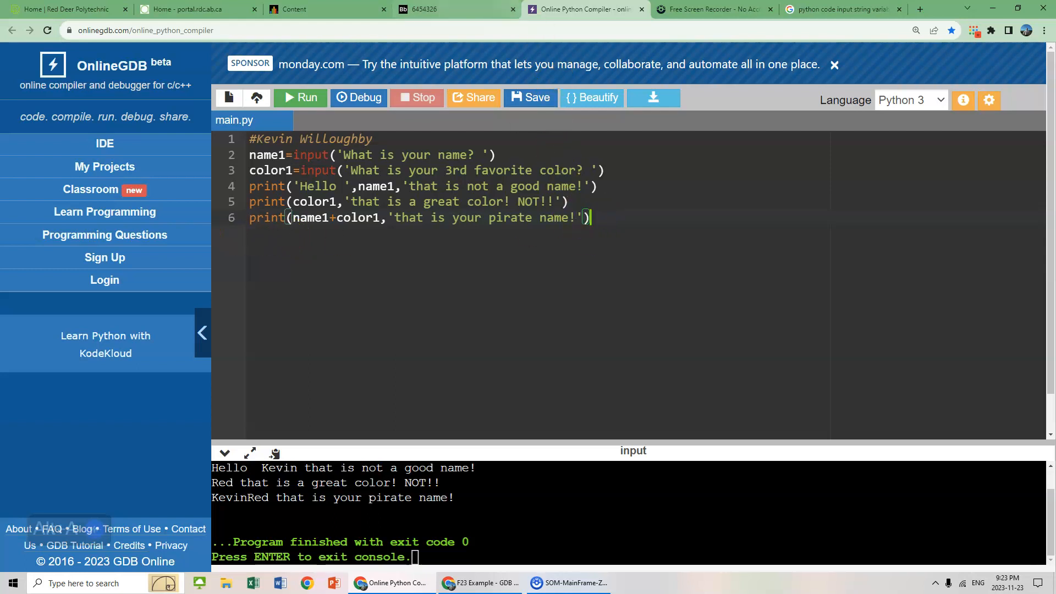
pyautogui.click(455, 9)
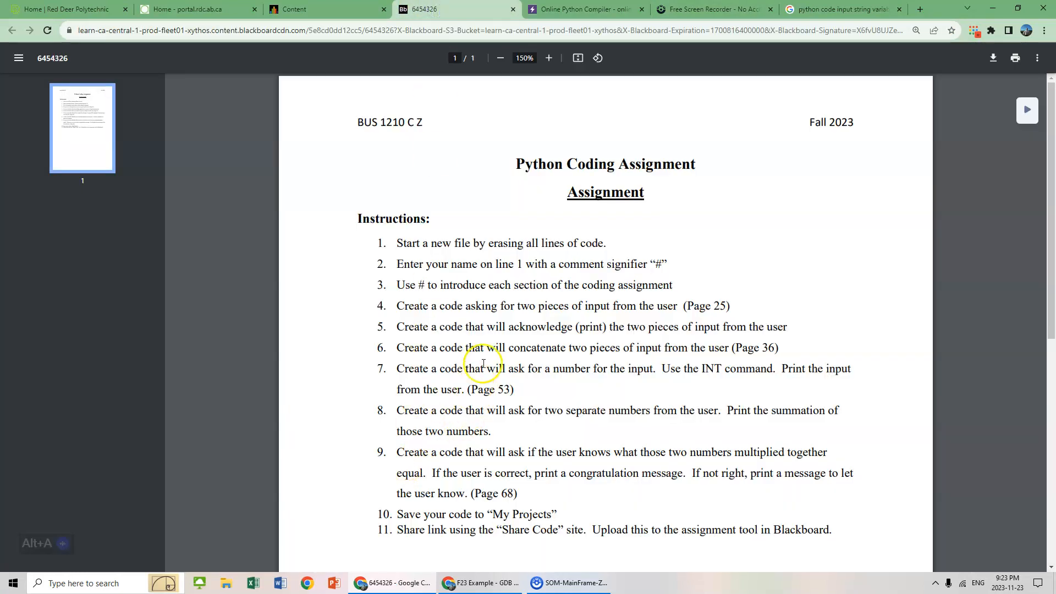
pyautogui.moveTo(529, 348)
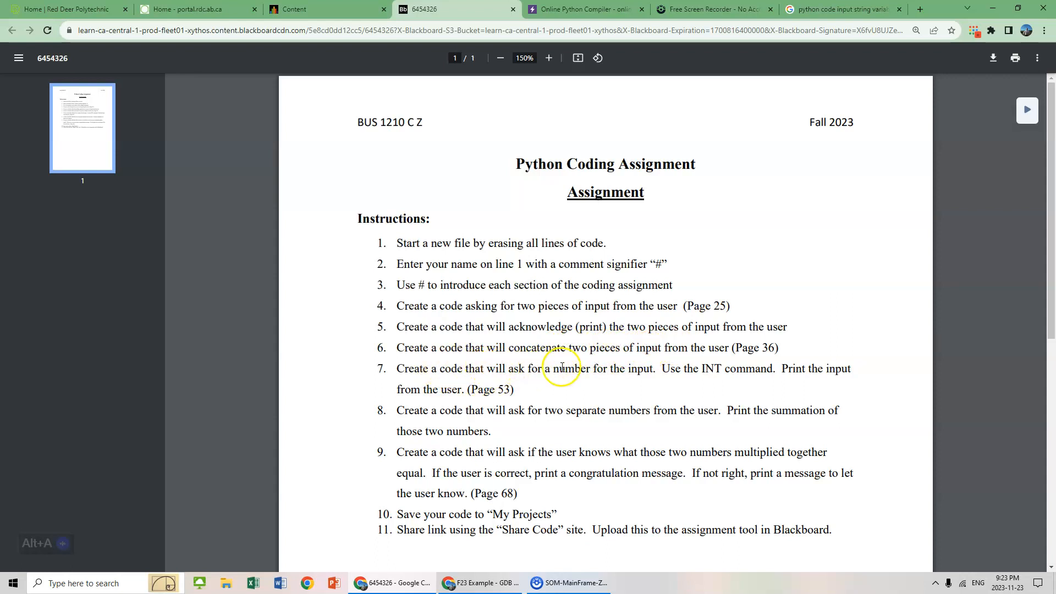
pyautogui.moveTo(702, 368)
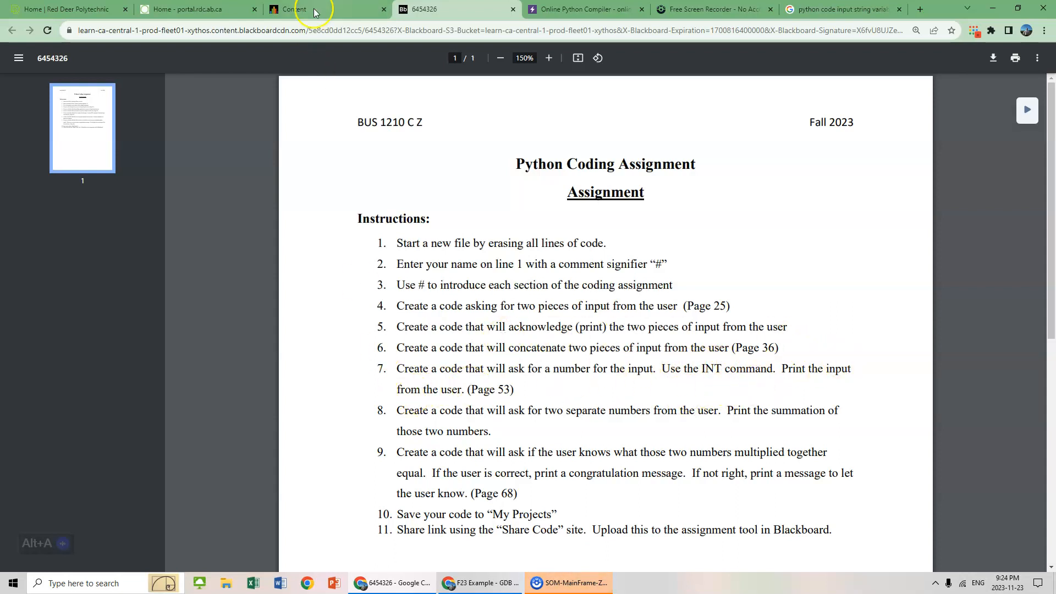
# Finish reading the assignment PDF and return to the Python script.
pyautogui.click(583, 9)
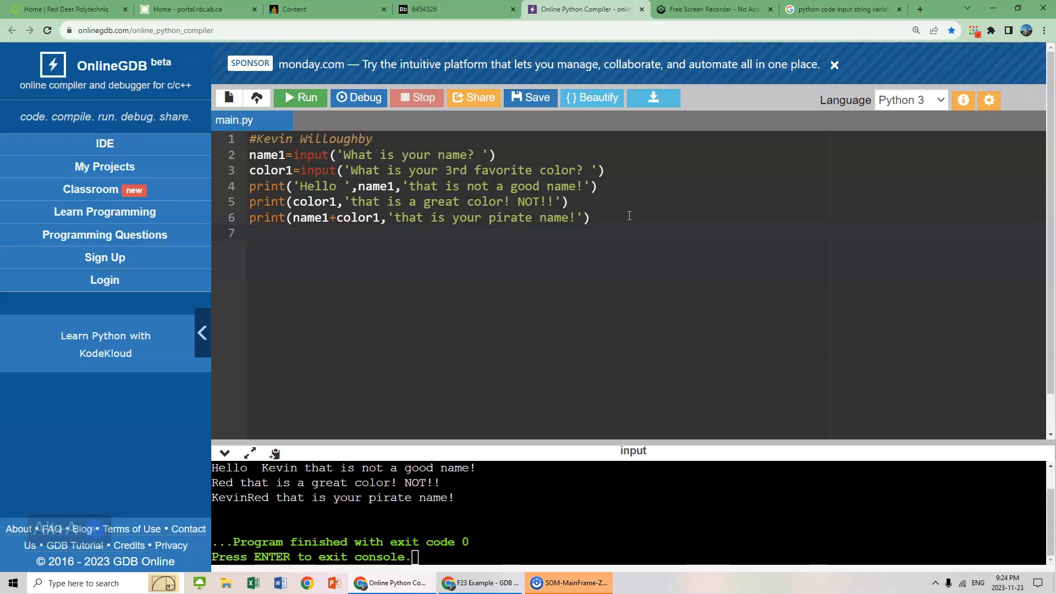
# Type age=int(input('How old are you? ')) on line 7.
pyautogui.write('age')
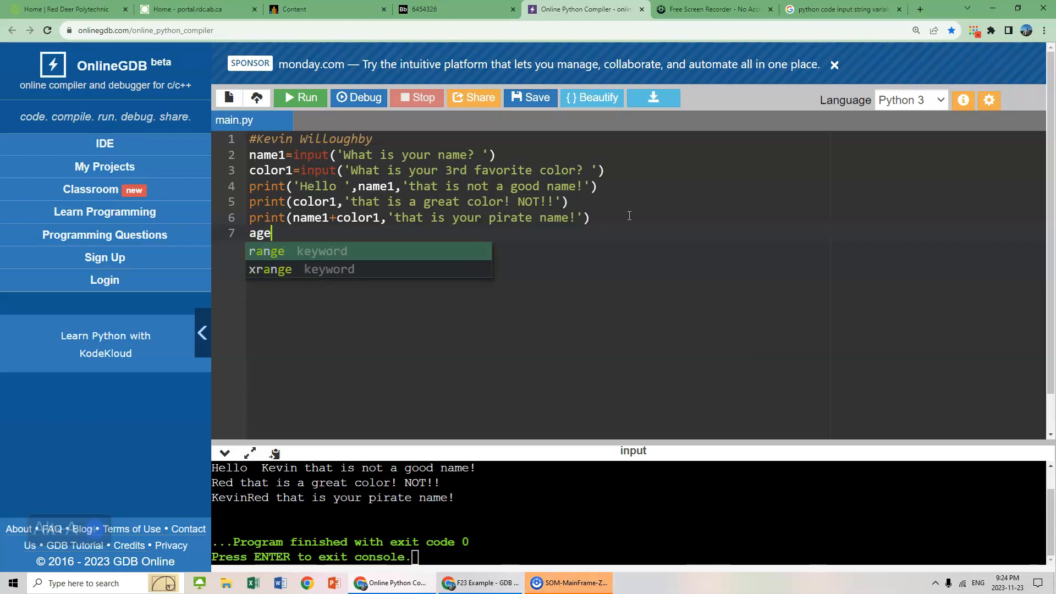
pyautogui.write('=')
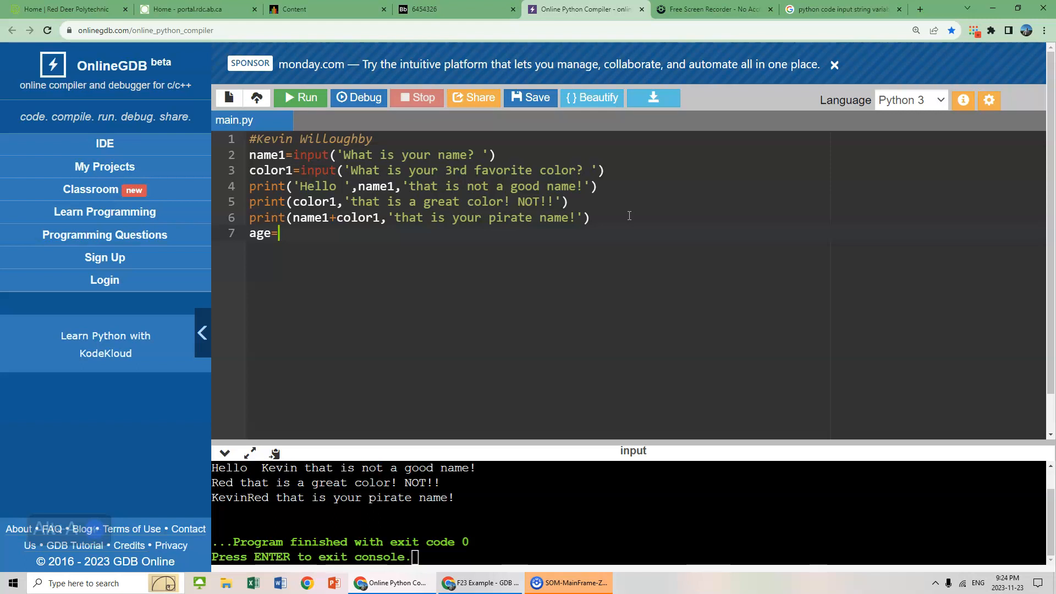
pyautogui.write('int(')
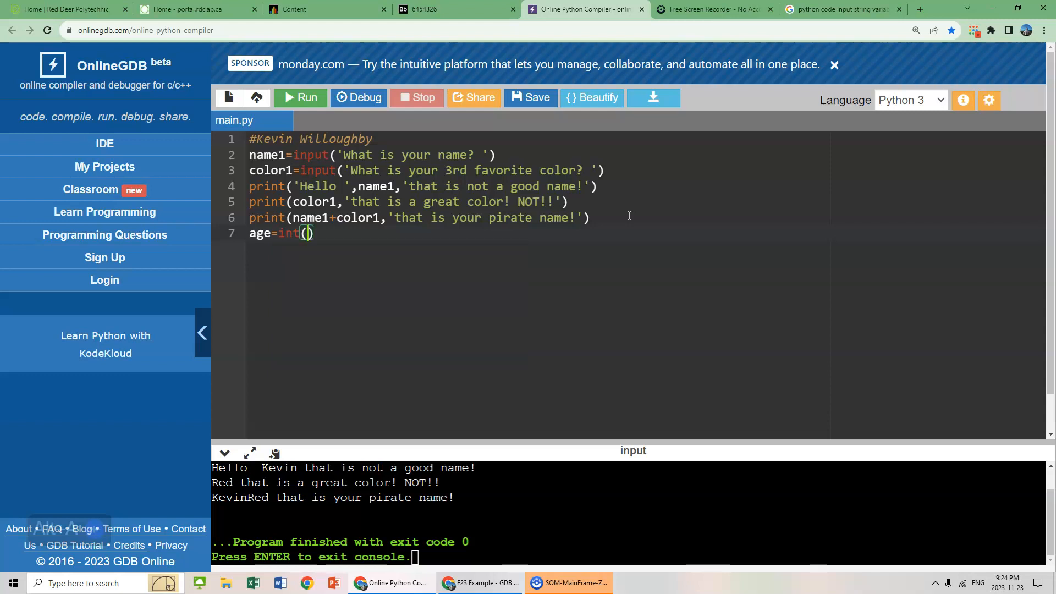
pyautogui.write('input')
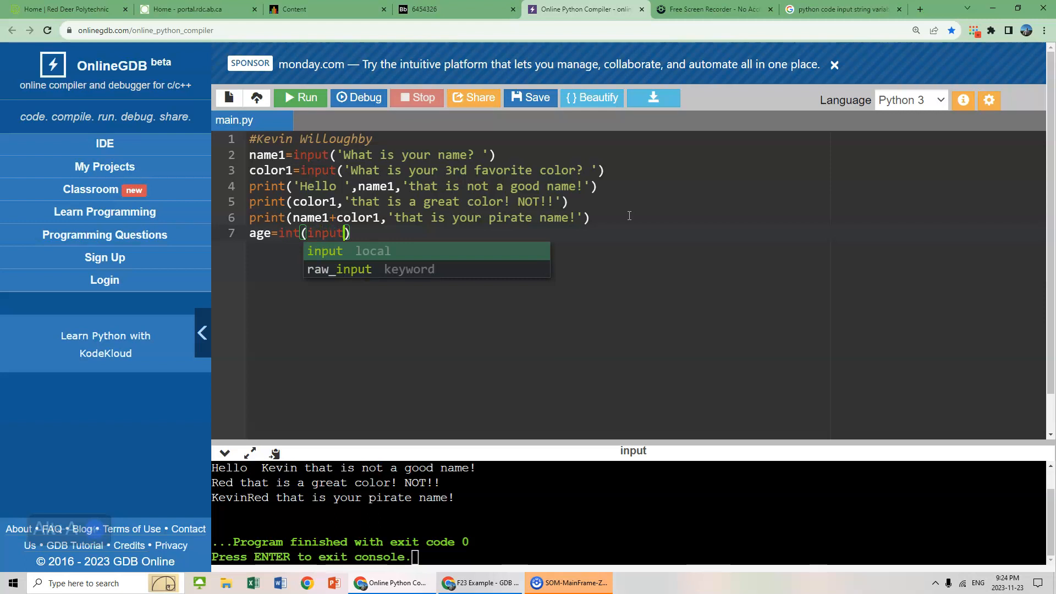
pyautogui.write('(')
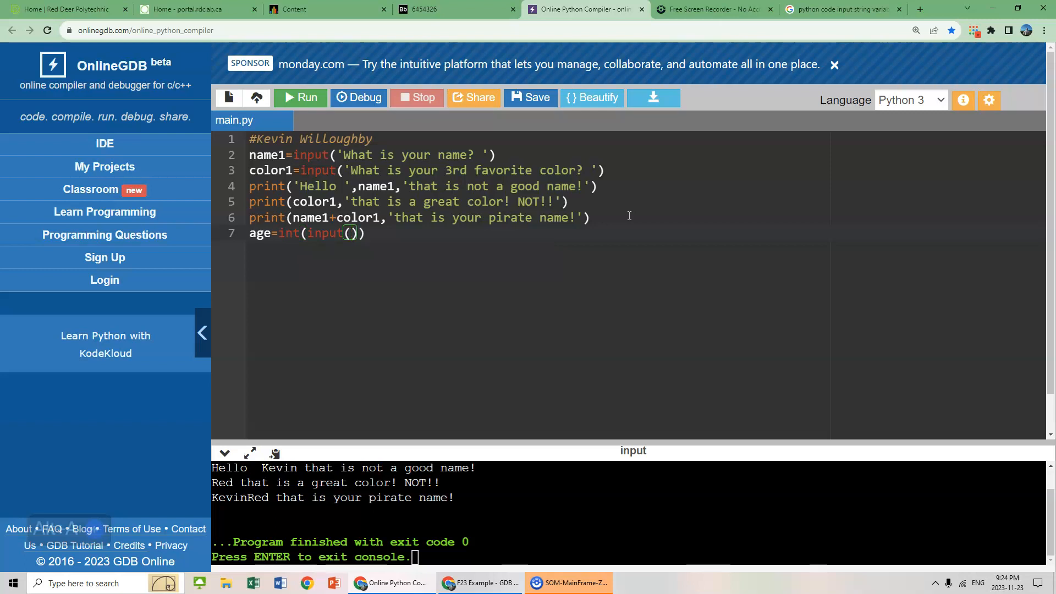
pyautogui.write("'W")
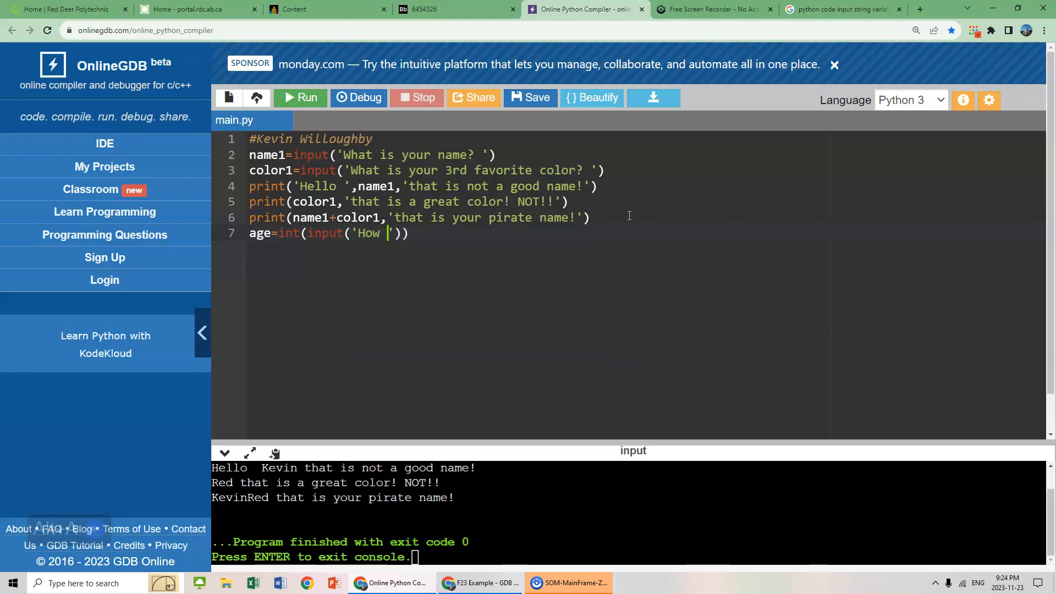
pyautogui.write('old are you?')
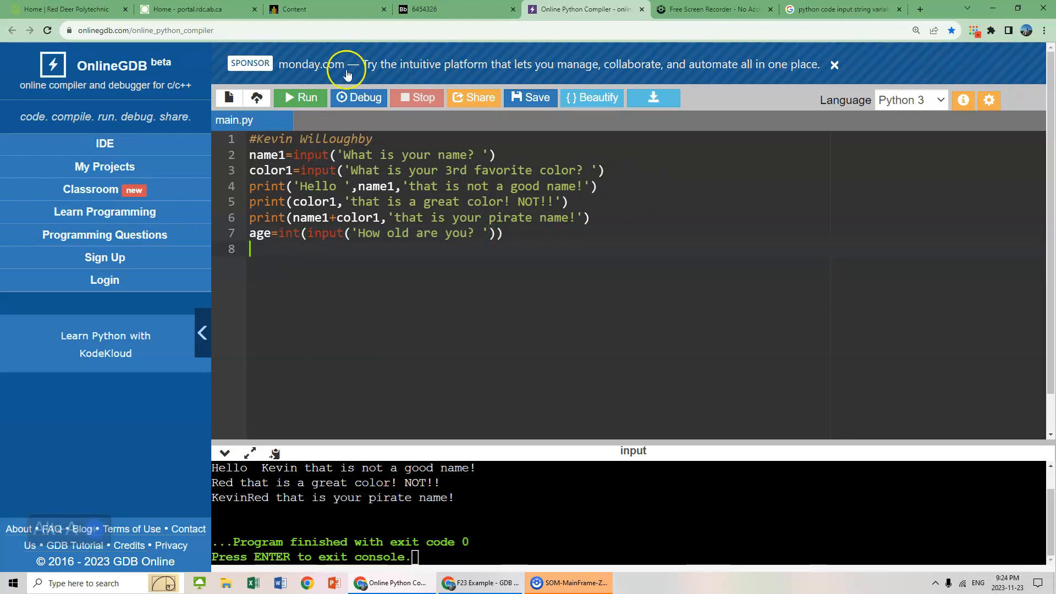
# Run the script, entering Kevin as the name and 24 as the age.
pyautogui.click(299, 98)
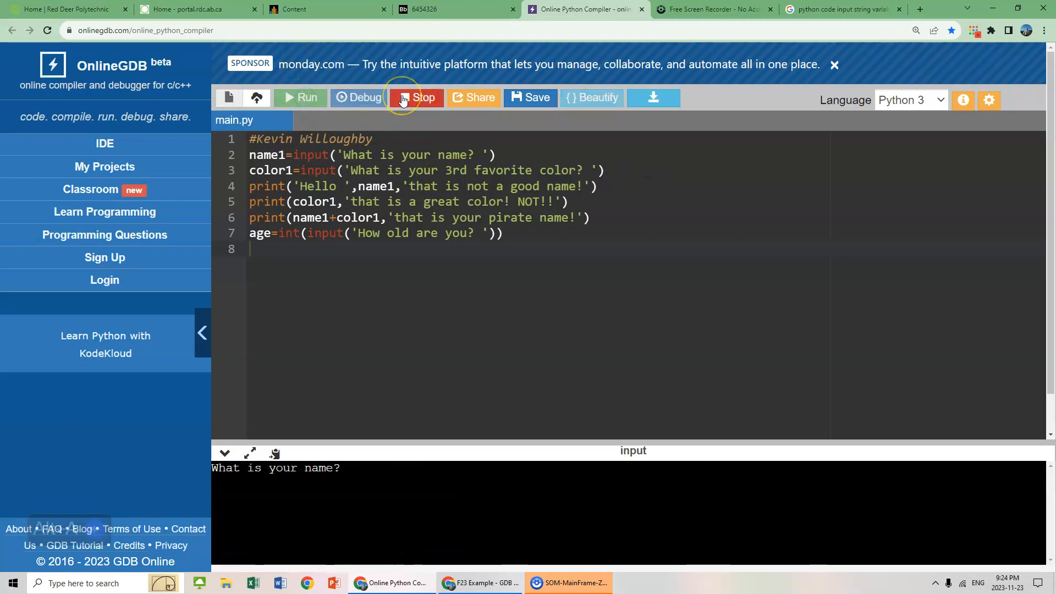
pyautogui.write('Kevin')
pyautogui.write('Red')
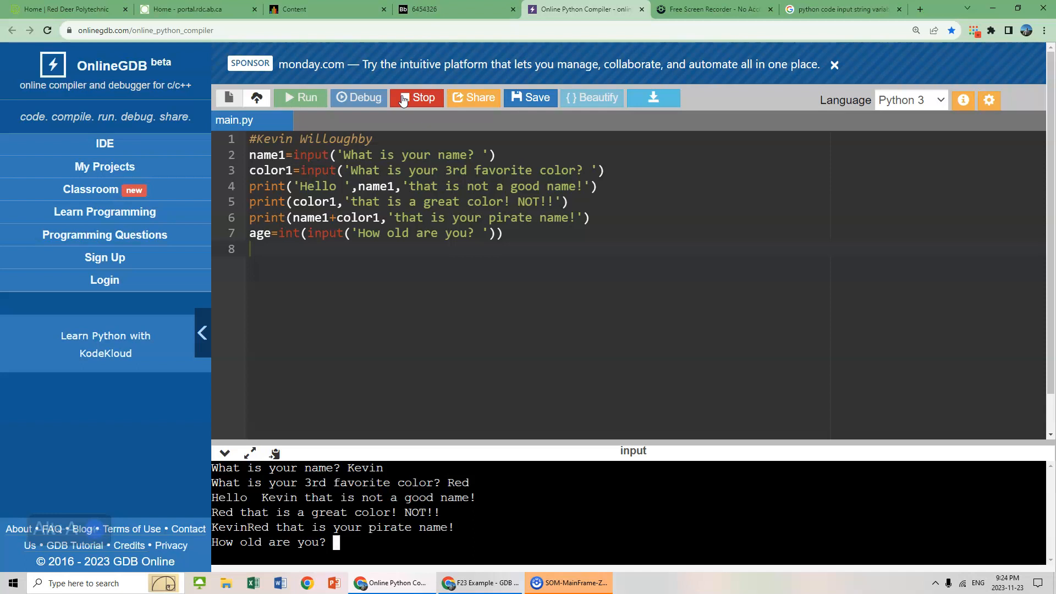
pyautogui.write('3')
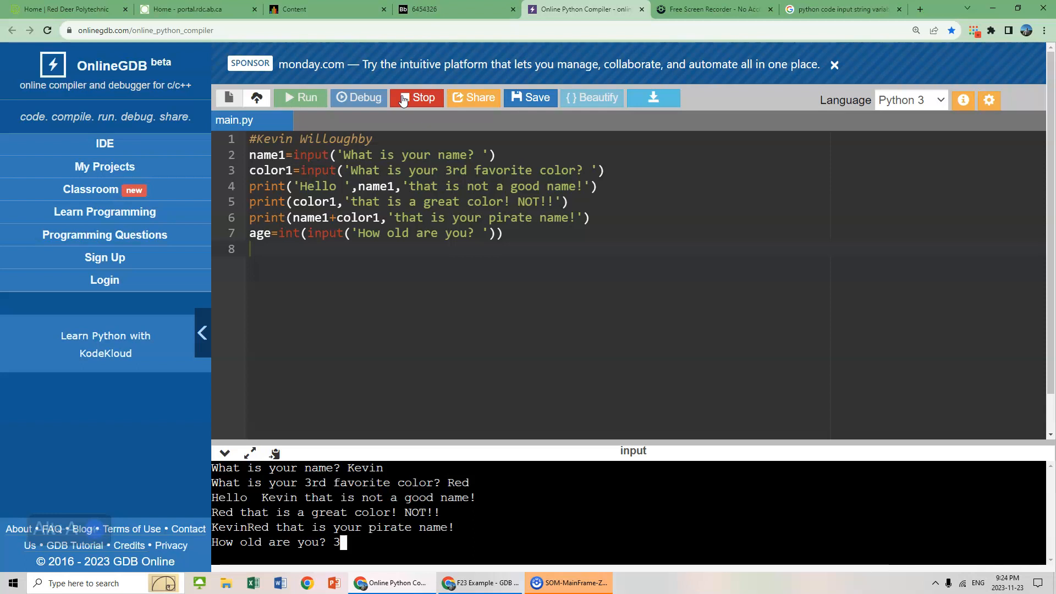
pyautogui.write('24')
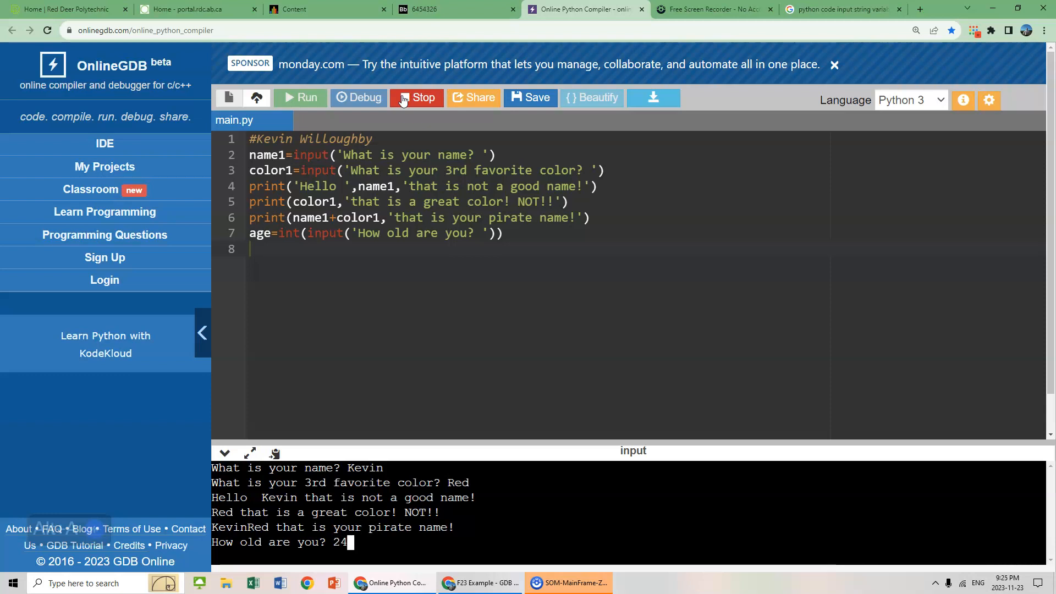
pyautogui.press('enter')
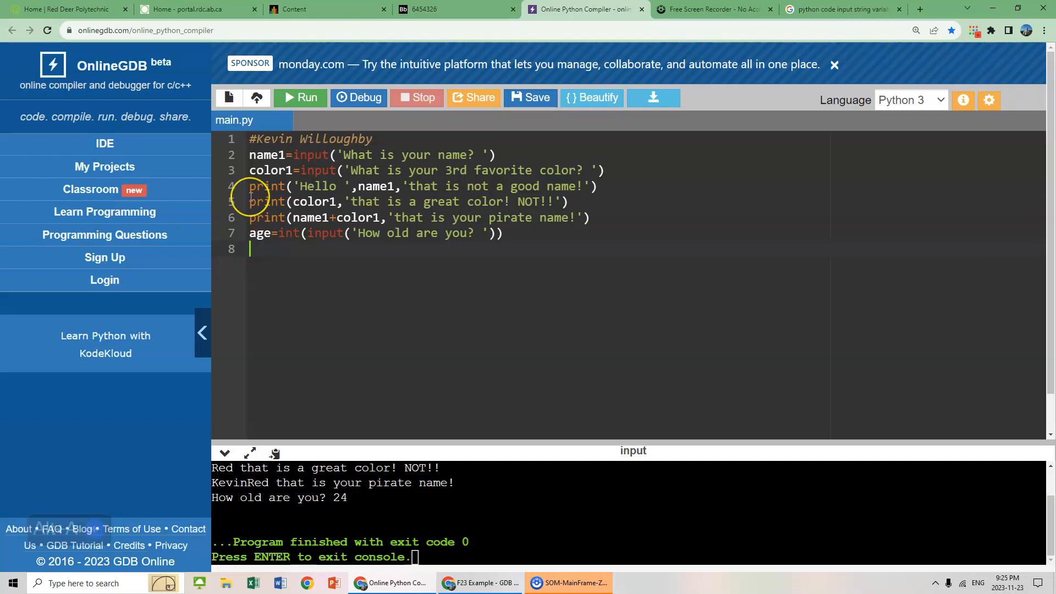
# Add line 8 printing age with " is a good number... better with age!" and run.
pyautogui.write('print(')
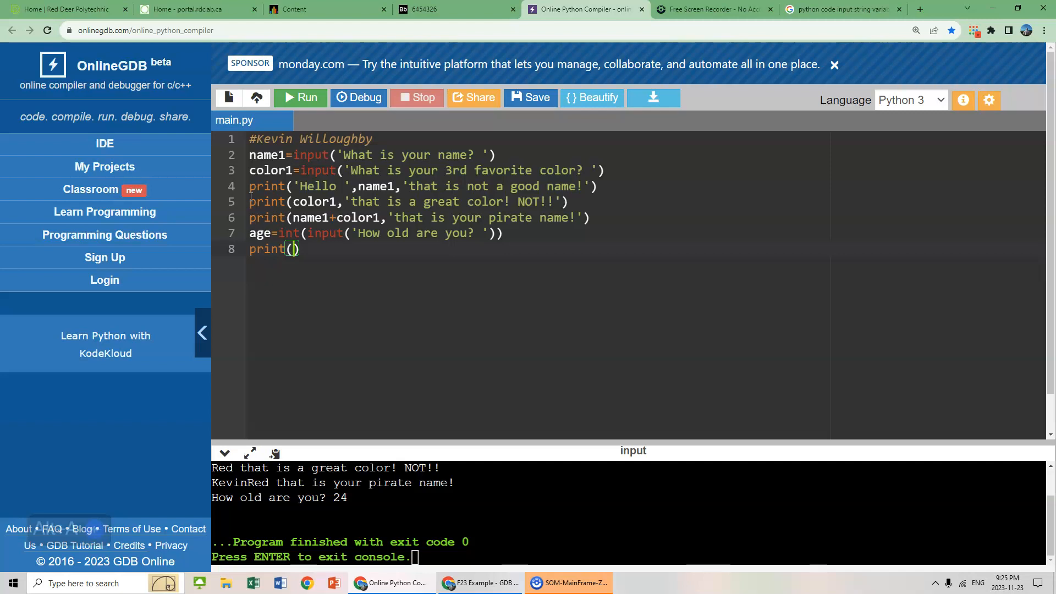
pyautogui.write('age')
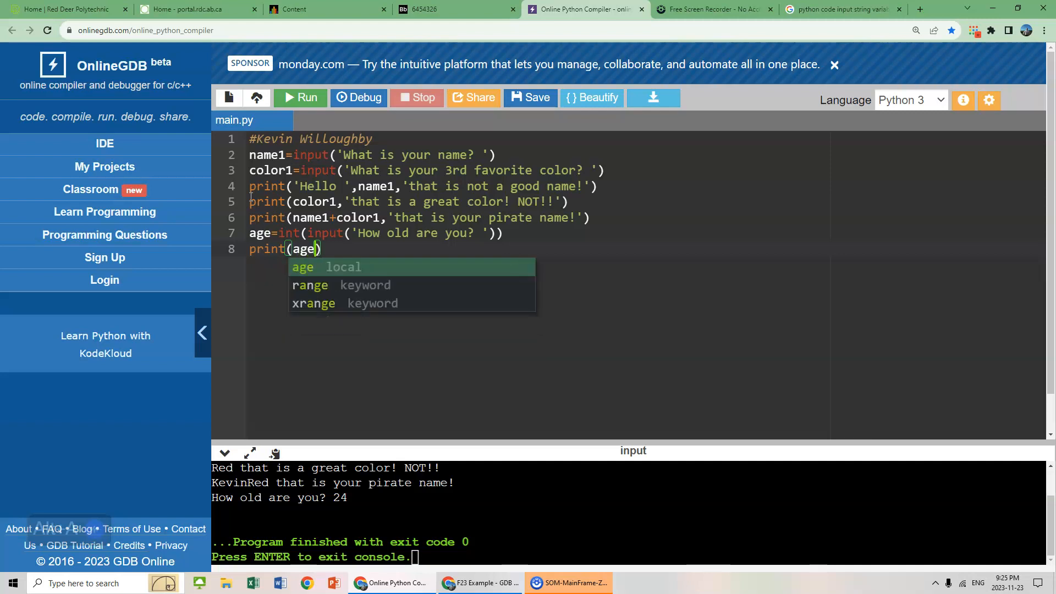
pyautogui.write(',')
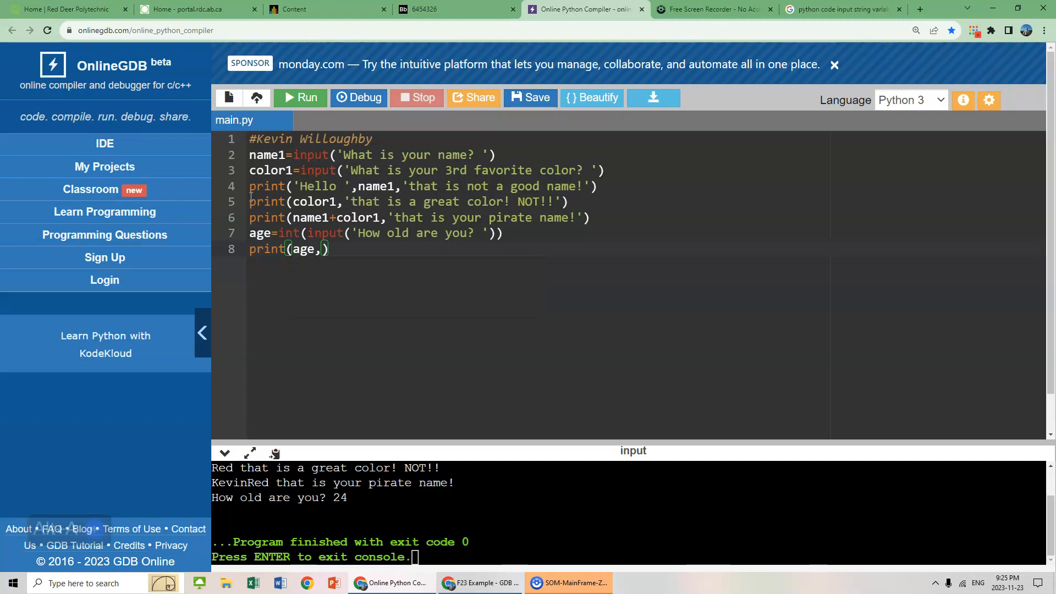
pyautogui.write('" th')
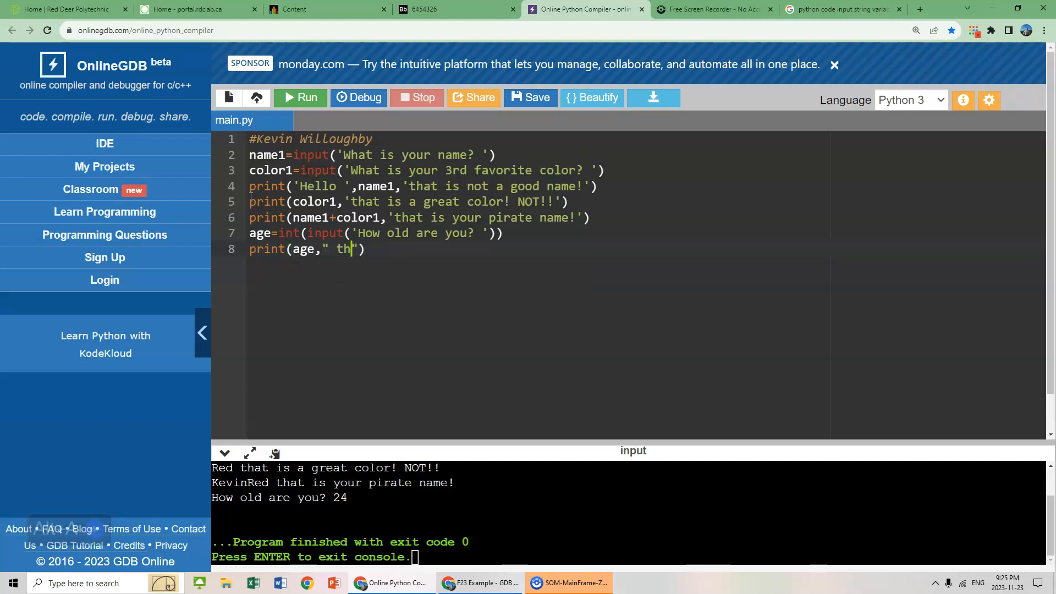
pyautogui.write('is a good n')
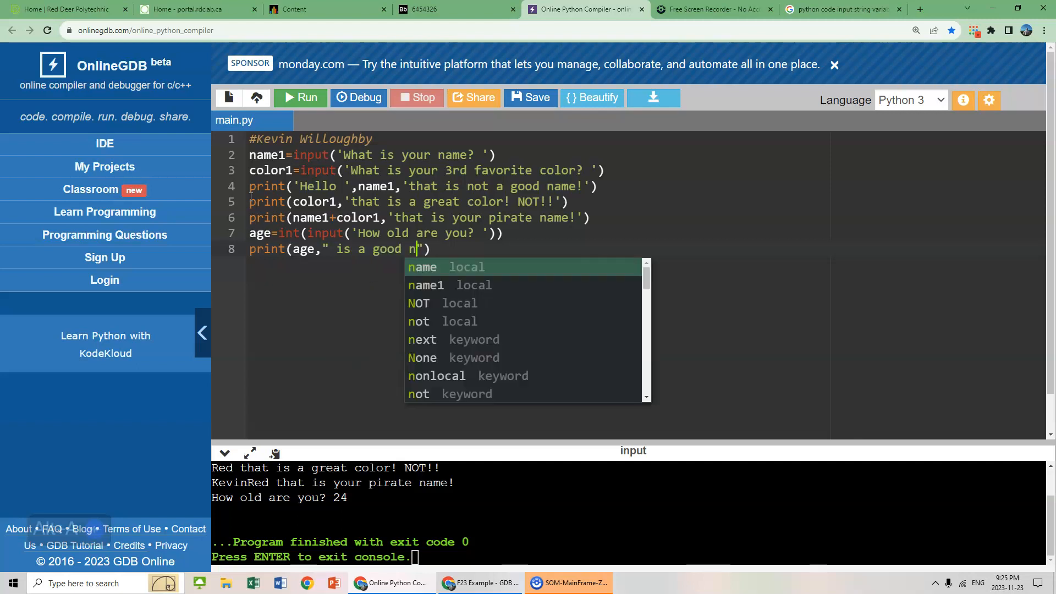
pyautogui.write('umber.  It')
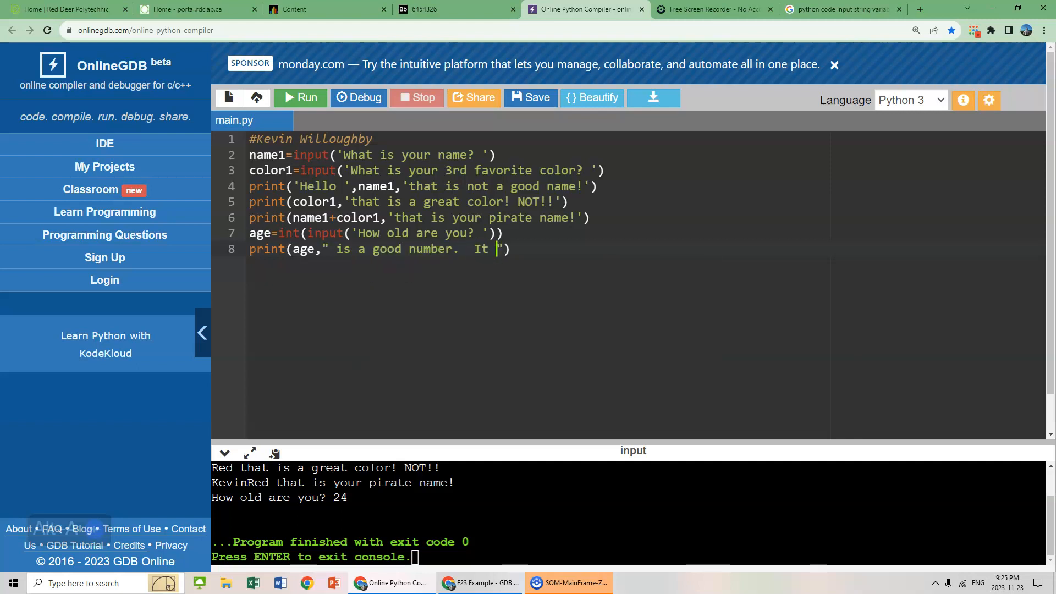
pyautogui.write('is like')
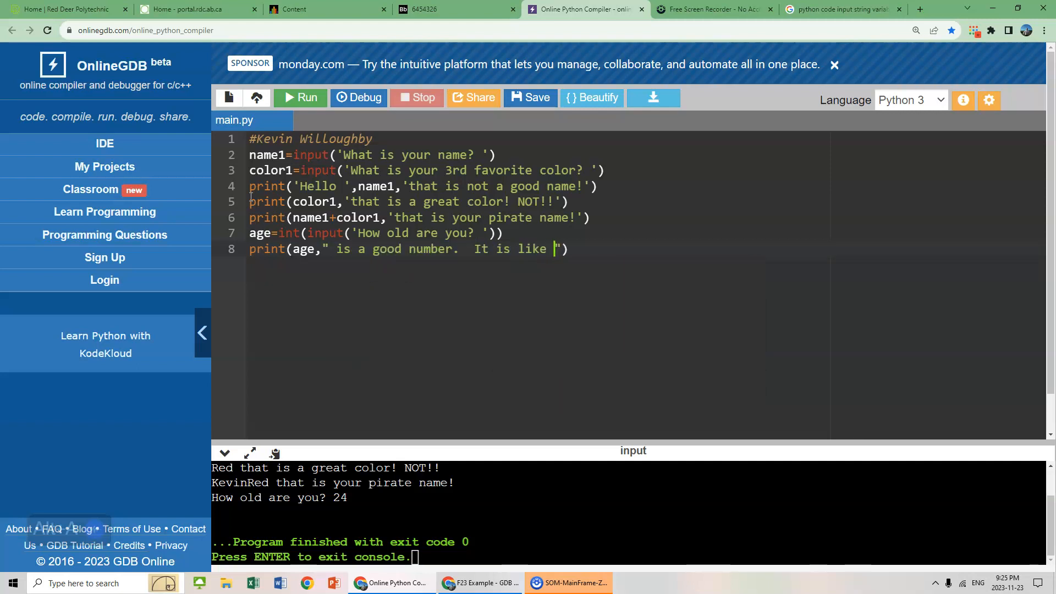
pyautogui.write('cheese and')
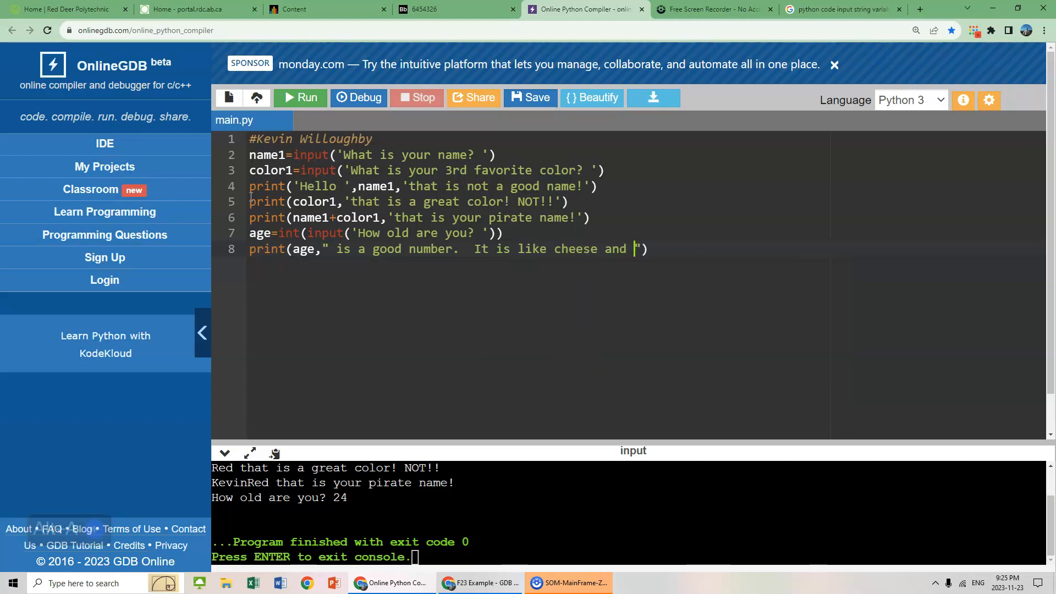
pyautogui.write('wine -')
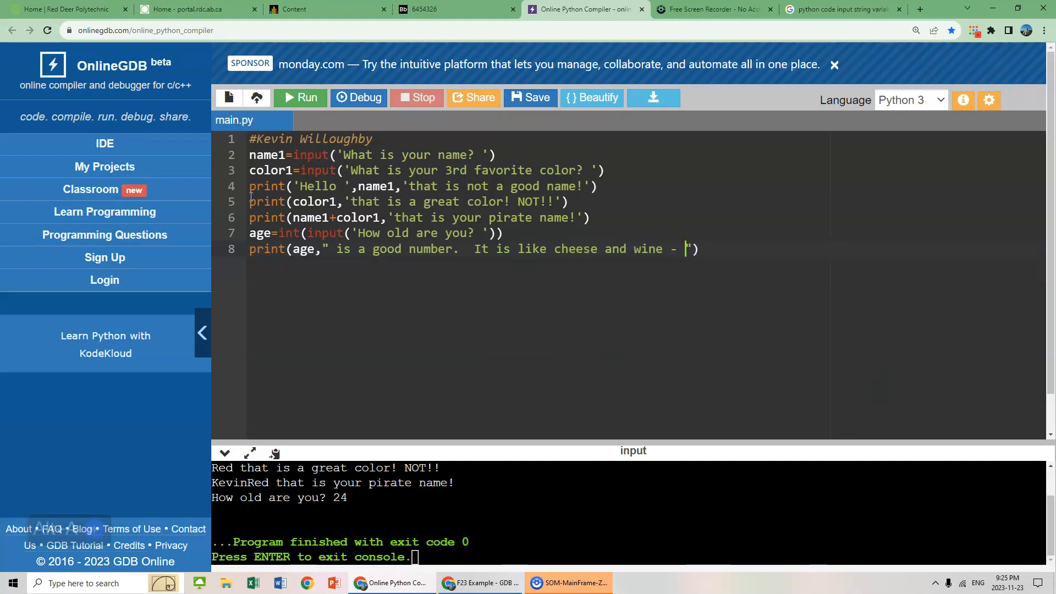
pyautogui.write('they get bet')
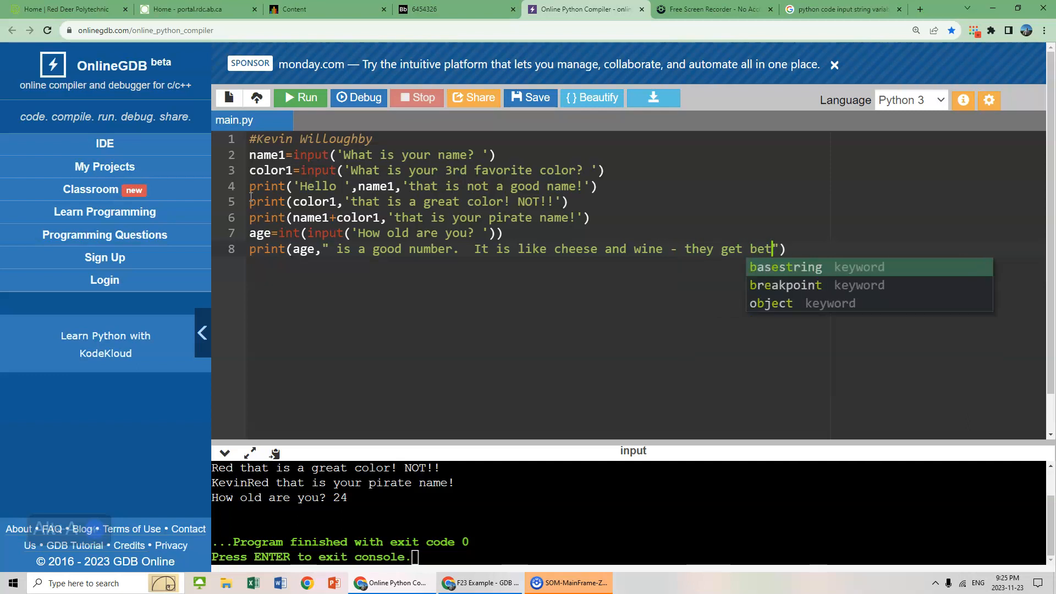
pyautogui.write('ter with age!')
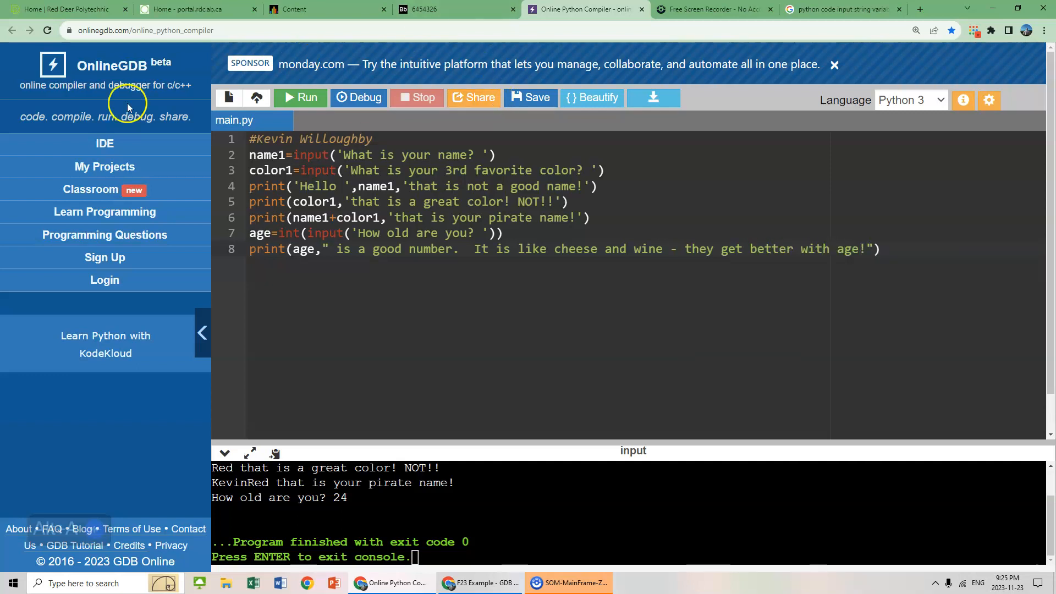
pyautogui.click(299, 98)
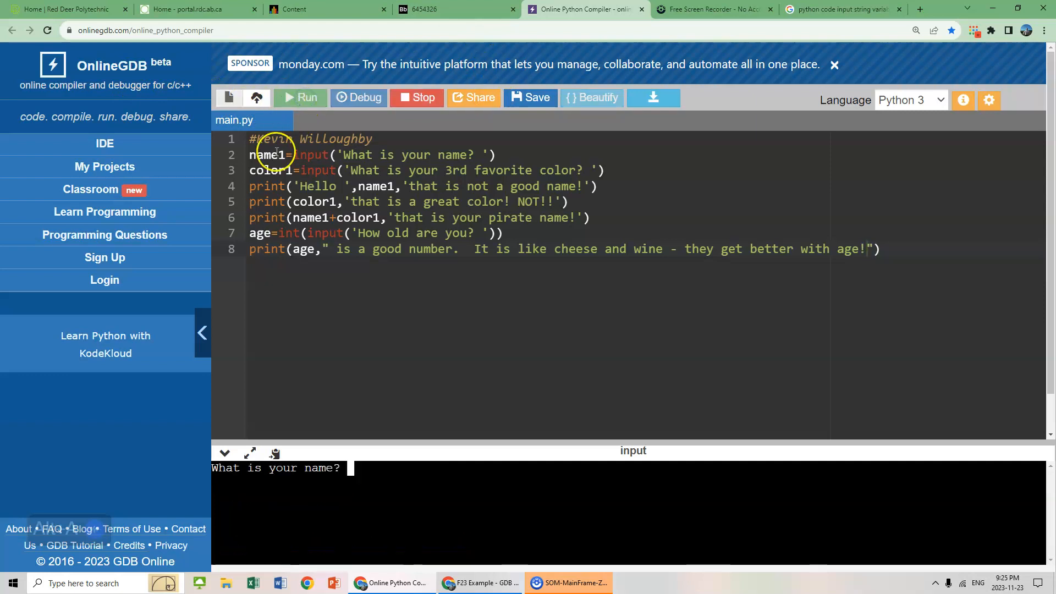
# Answer the prompts with Kevin and age 25, then reopen the assignment PDF.
pyautogui.write('Kevin')
pyautogui.write('Red')
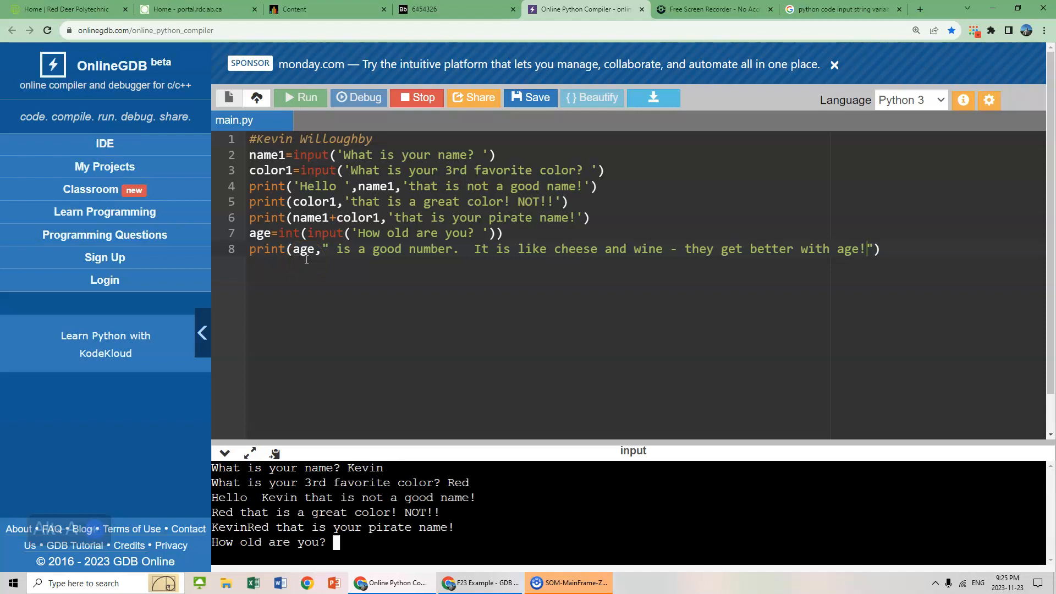
pyautogui.write('25')
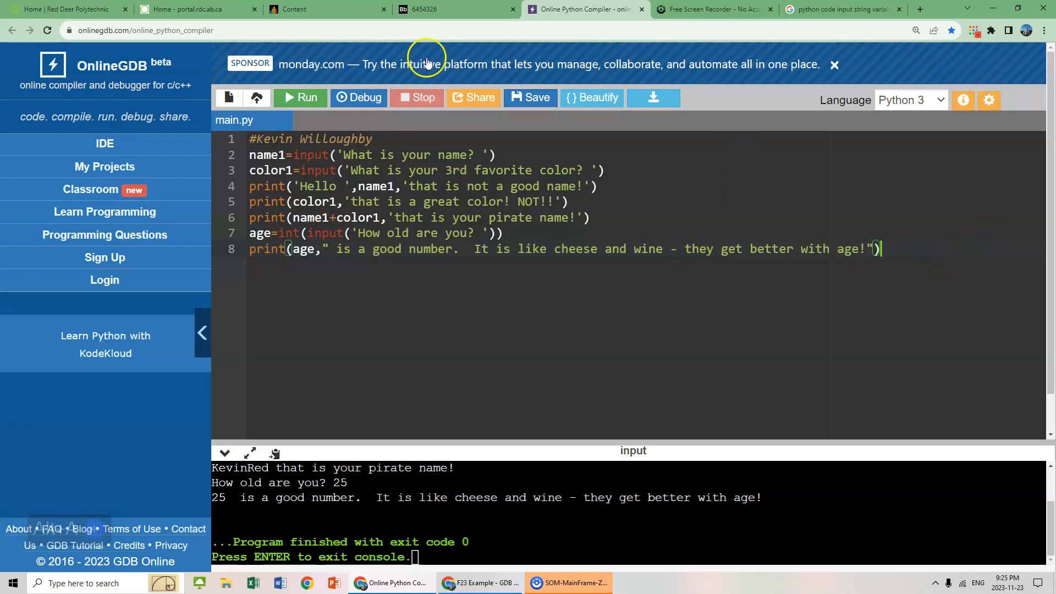
pyautogui.click(437, 9)
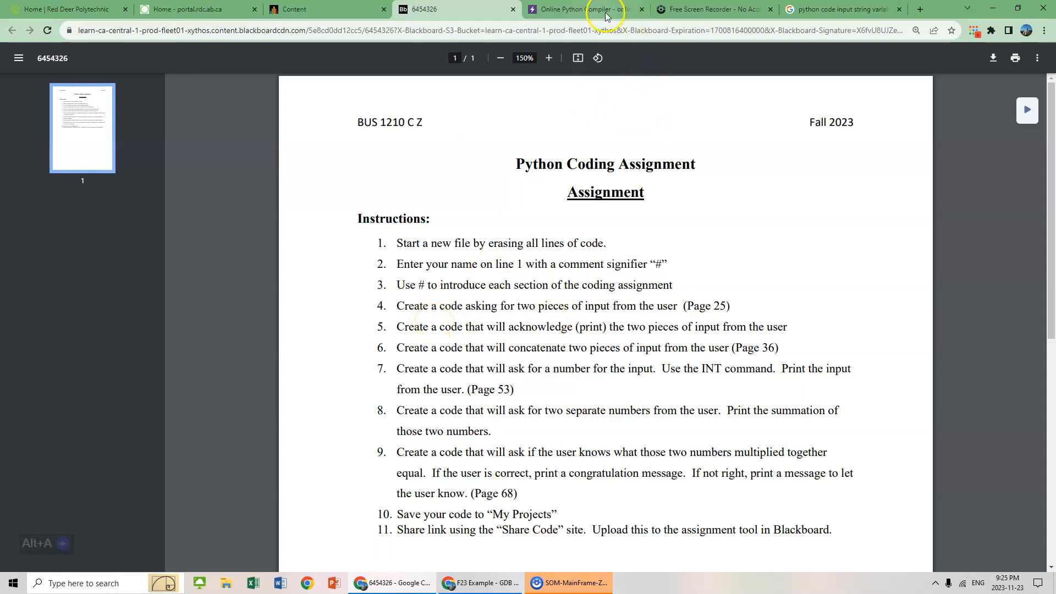
# Leave the assignment PDF and return to the online compiler script.
pyautogui.click(583, 9)
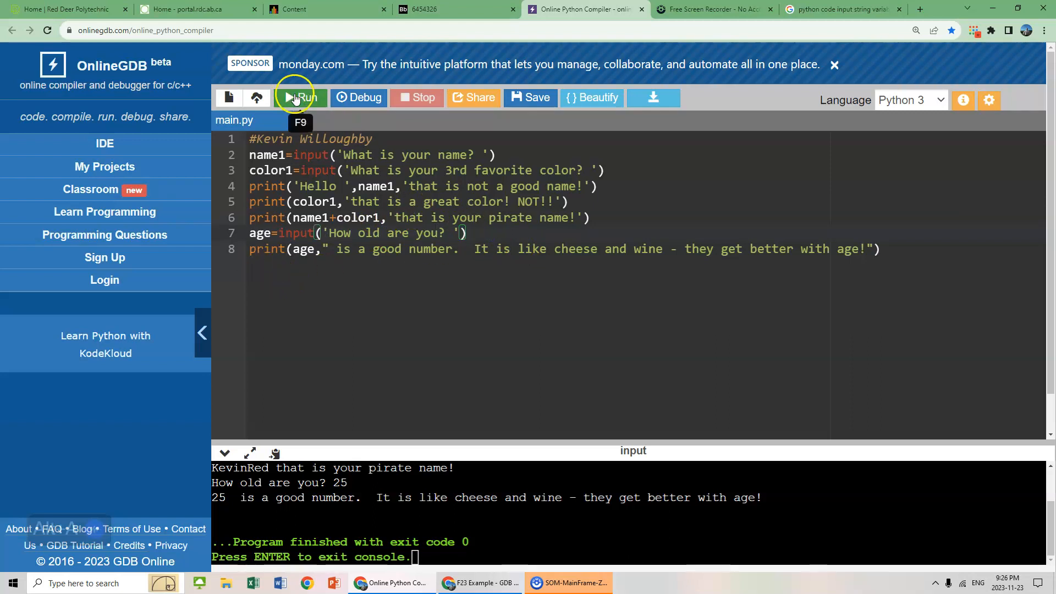
# Rerun the script without int() and answer the prompts with Red and Green.
pyautogui.click(299, 98)
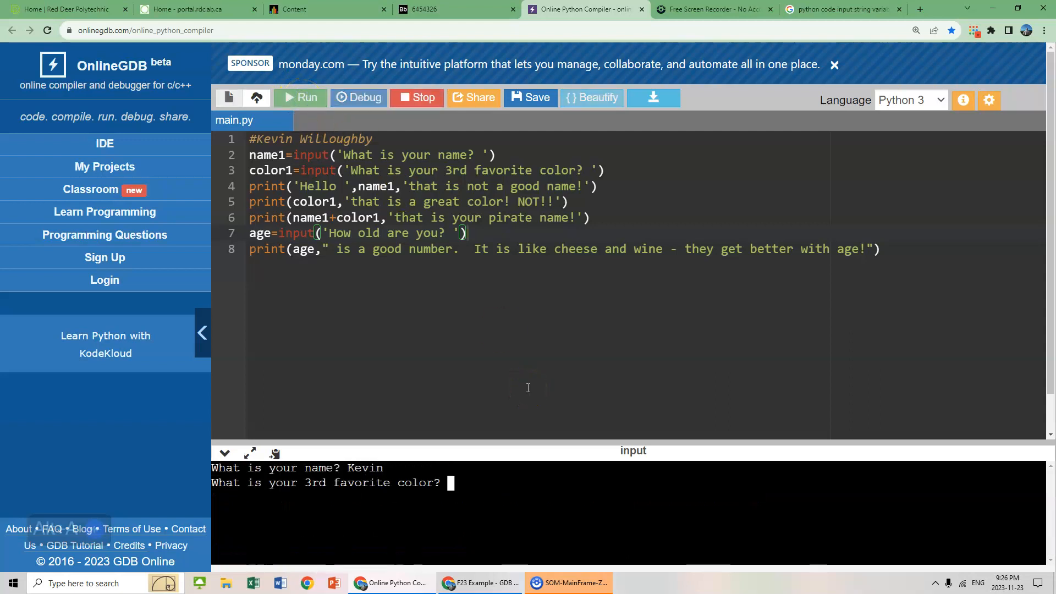
pyautogui.write('Red')
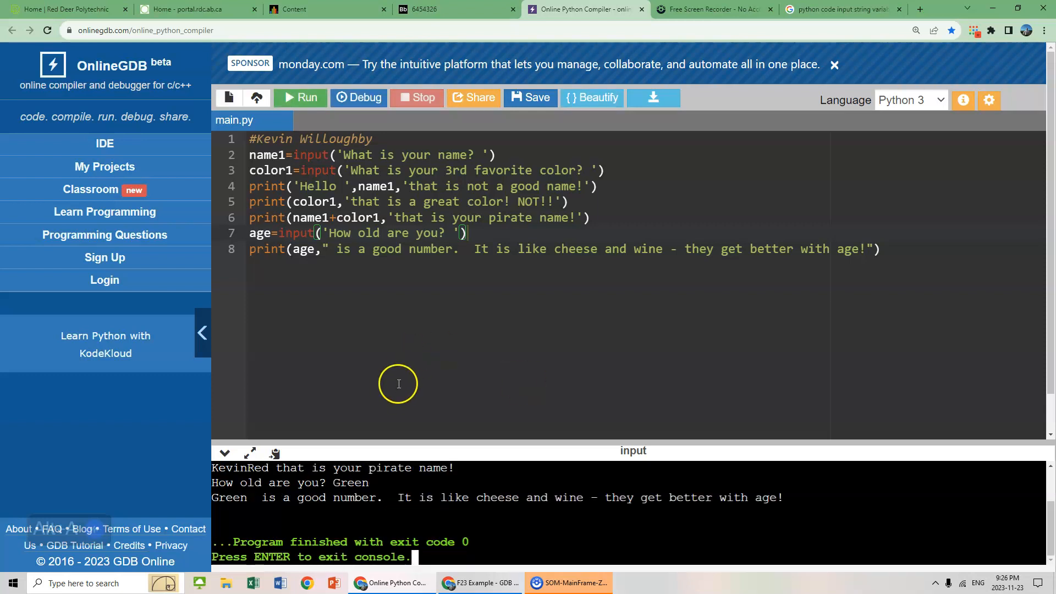
pyautogui.moveTo(393, 386)
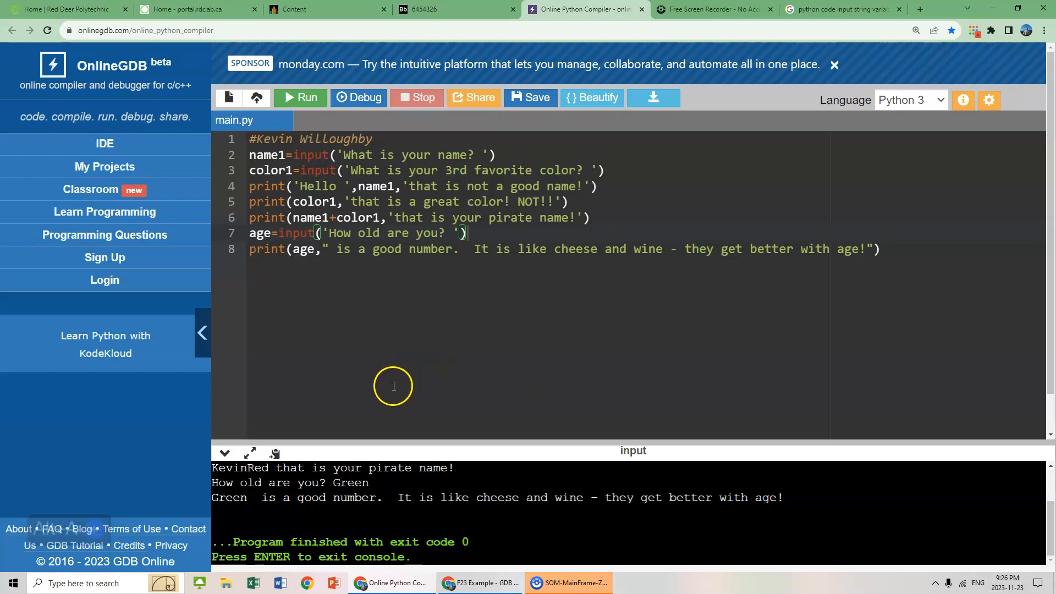
pyautogui.moveTo(340, 426)
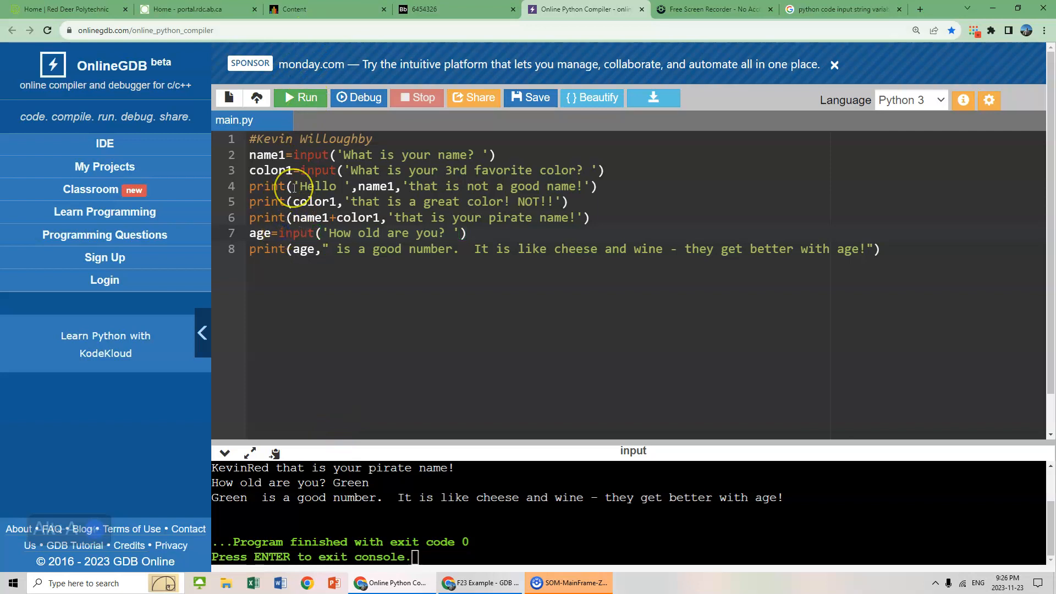
# Restore int( around the age input, rerun, and answer Green to trigger a ValueError.
pyautogui.write('int(')
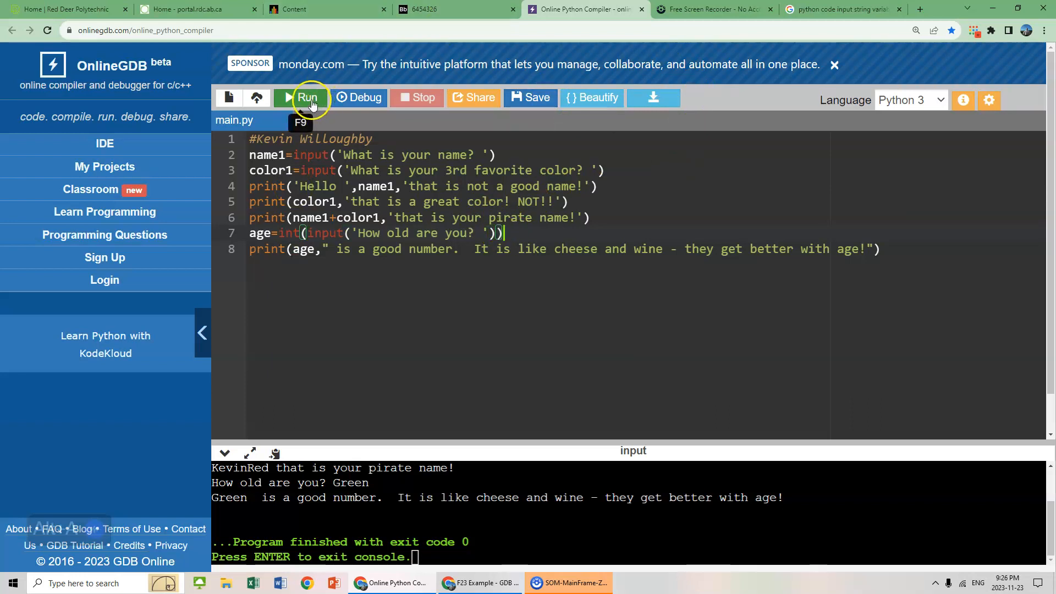
pyautogui.click(306, 98)
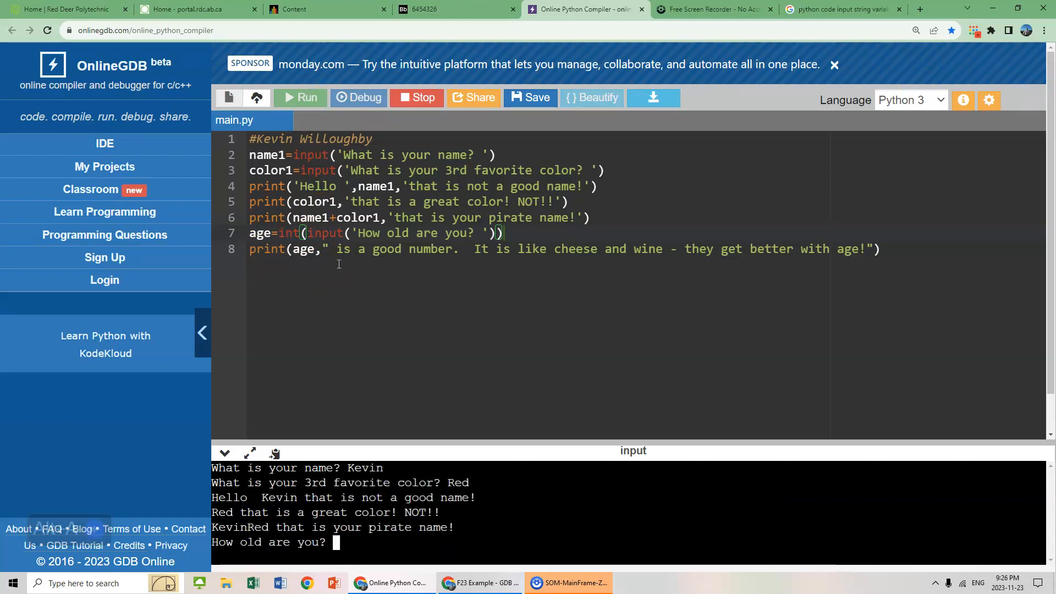
pyautogui.write('Green')
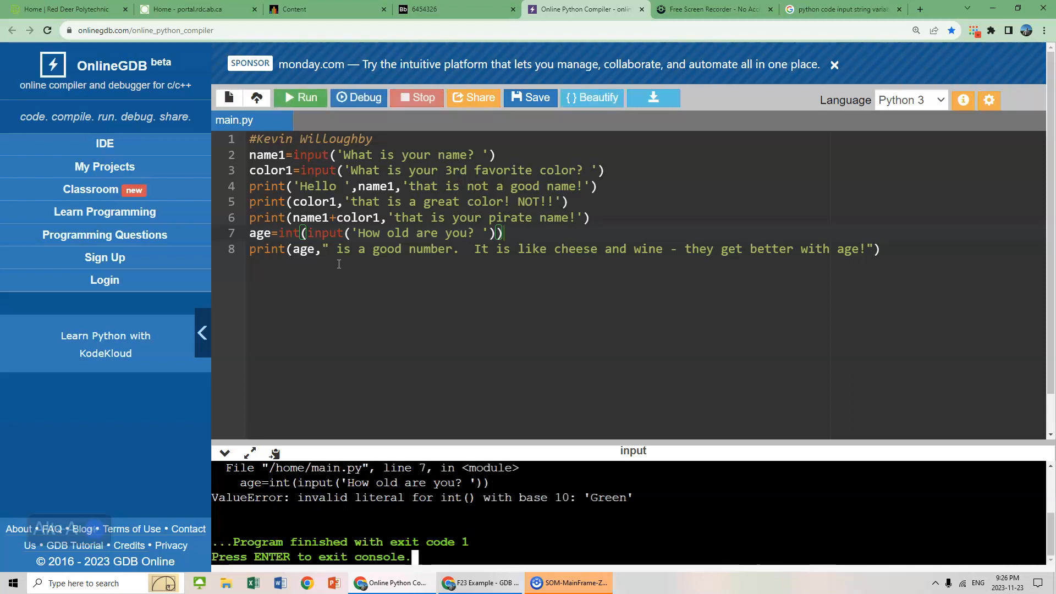